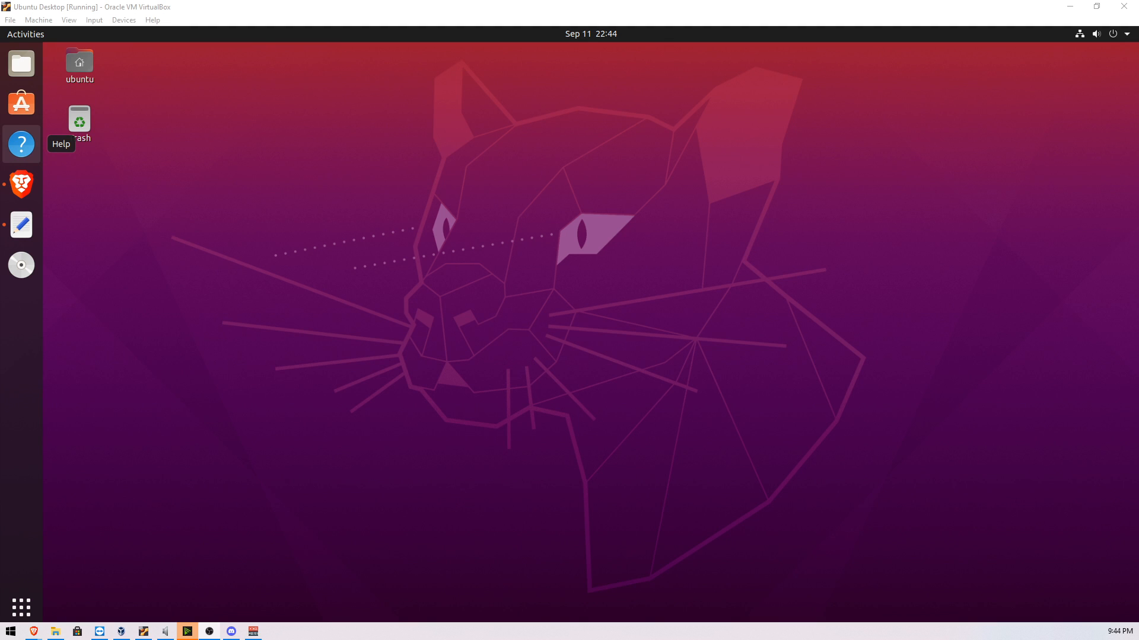
mouse_move(363, 159)
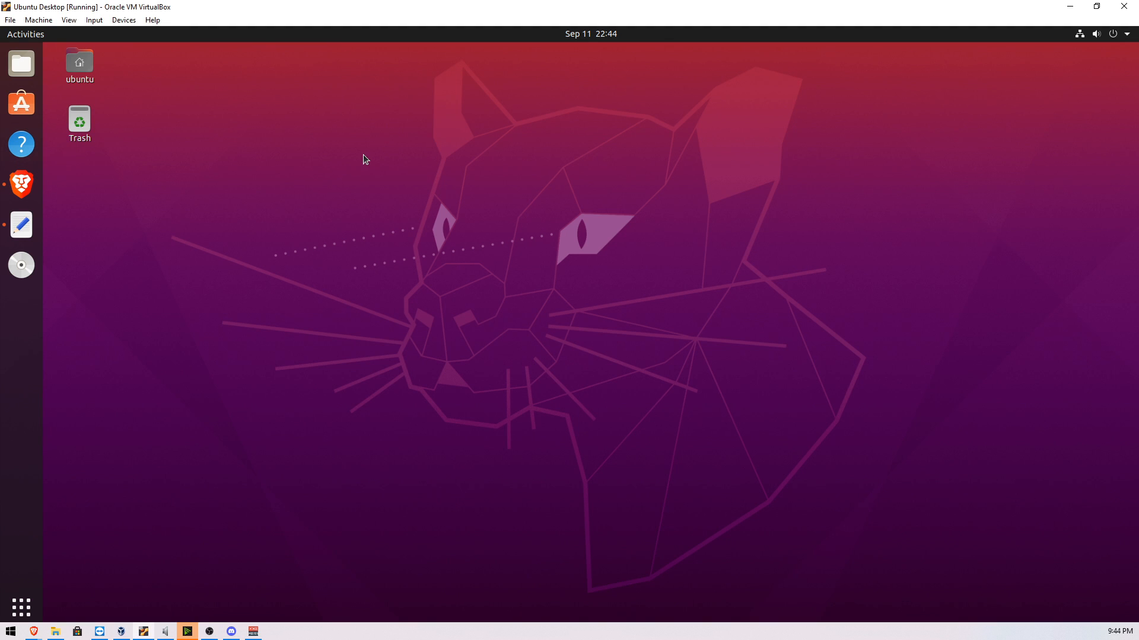
Bring up the Shared Folders settings for the Ubuntu Desktop machine in VirtualBox.
drag(363, 159, 941, 455)
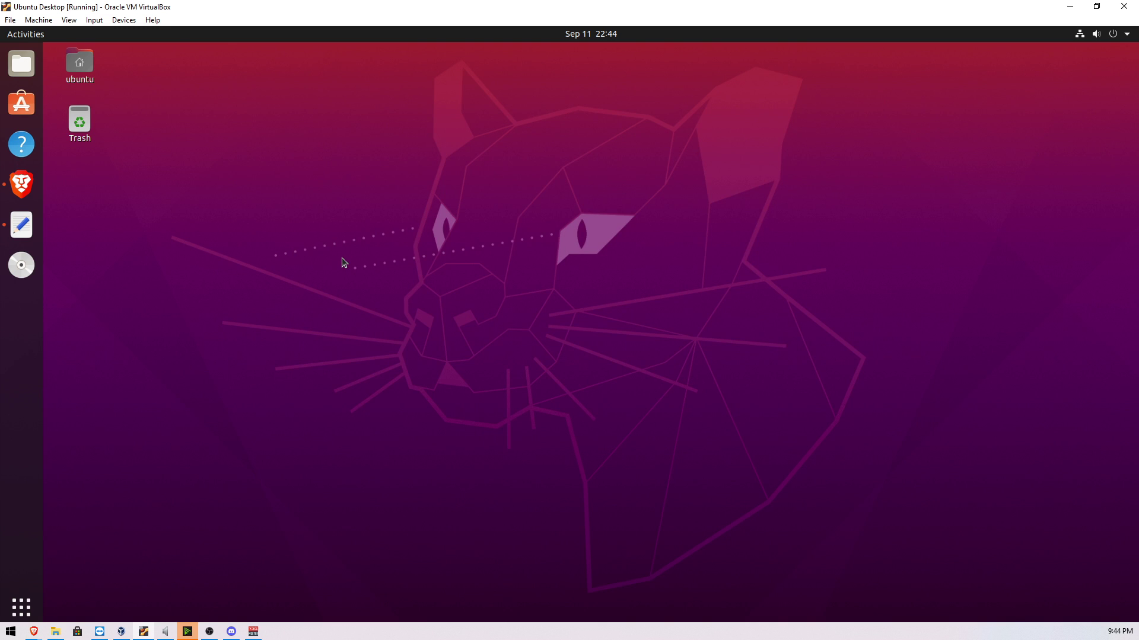
mouse_move(303, 218)
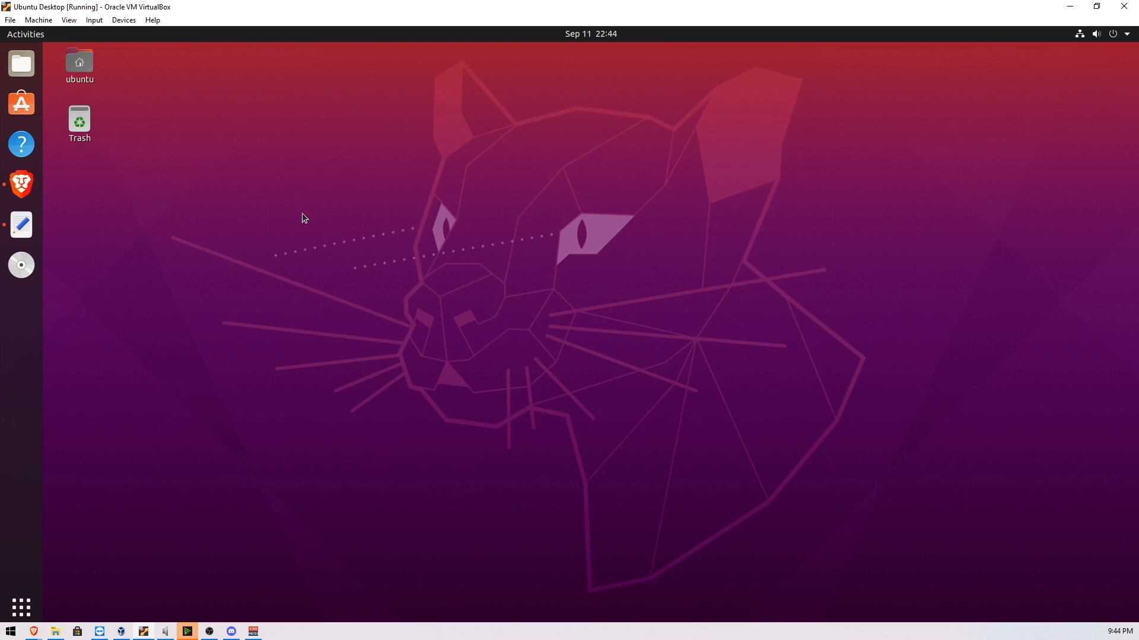
mouse_move(303, 166)
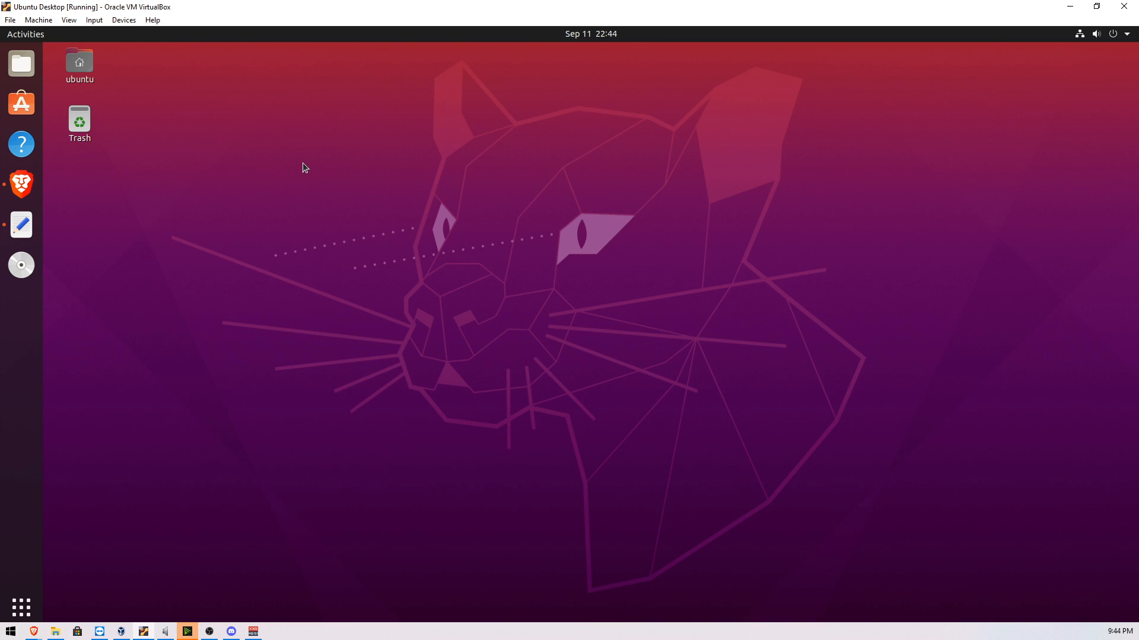
mouse_move(294, 166)
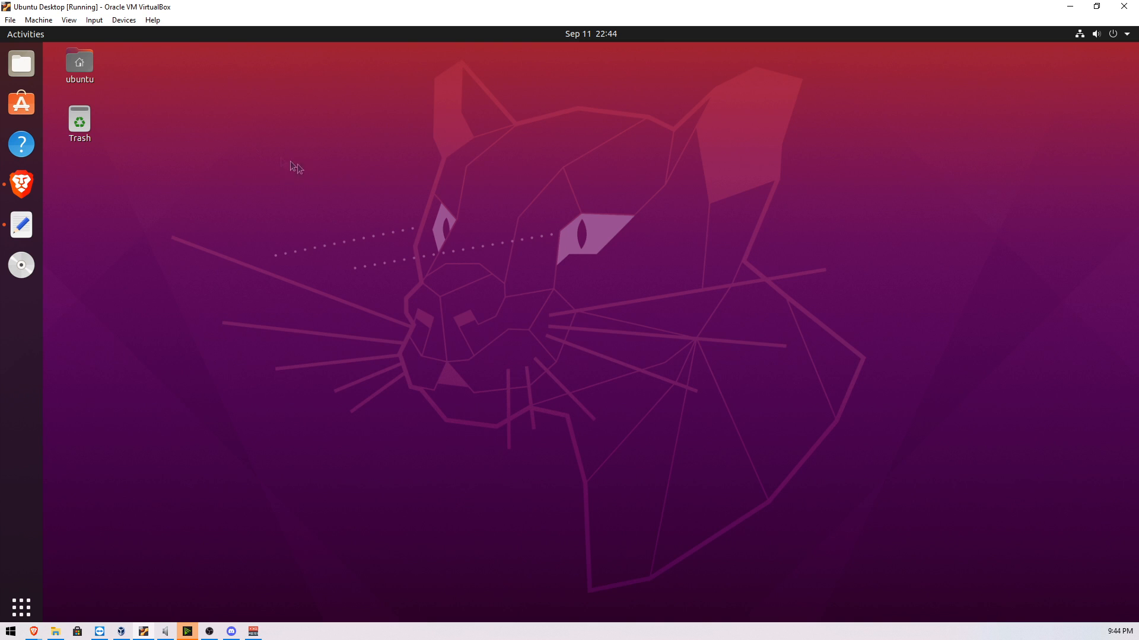
mouse_move(379, 250)
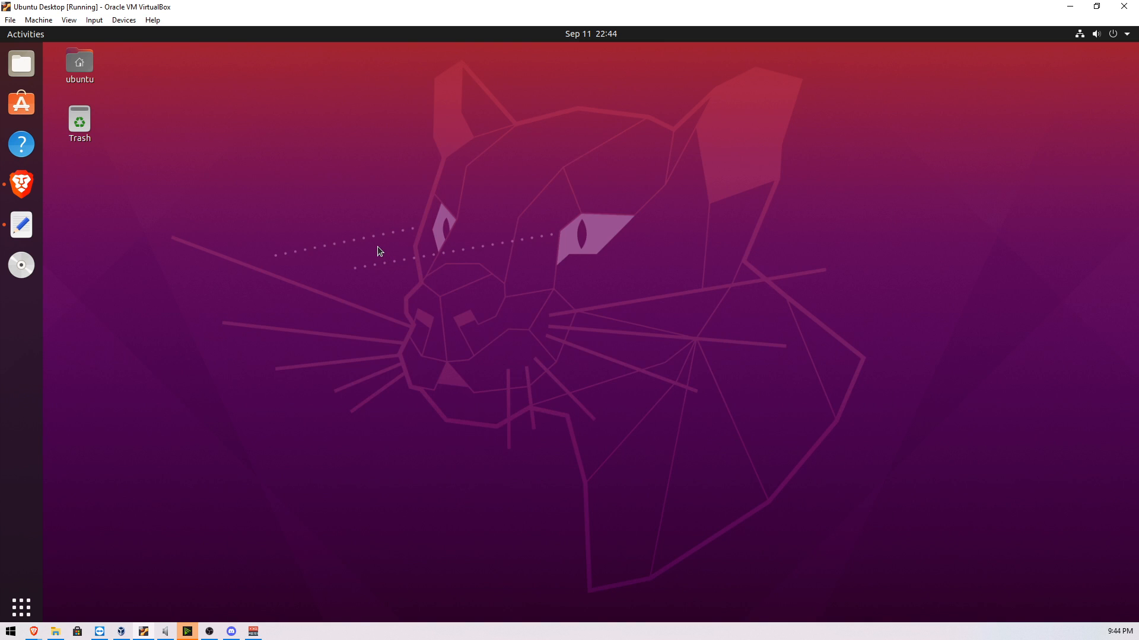
mouse_move(23, 192)
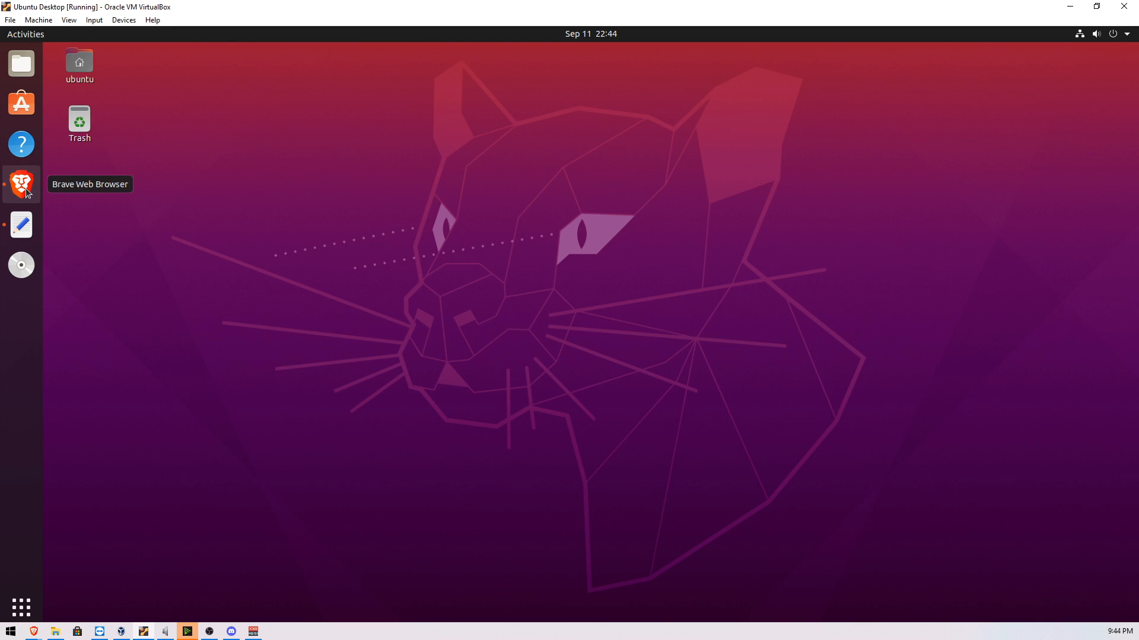
mouse_move(197, 11)
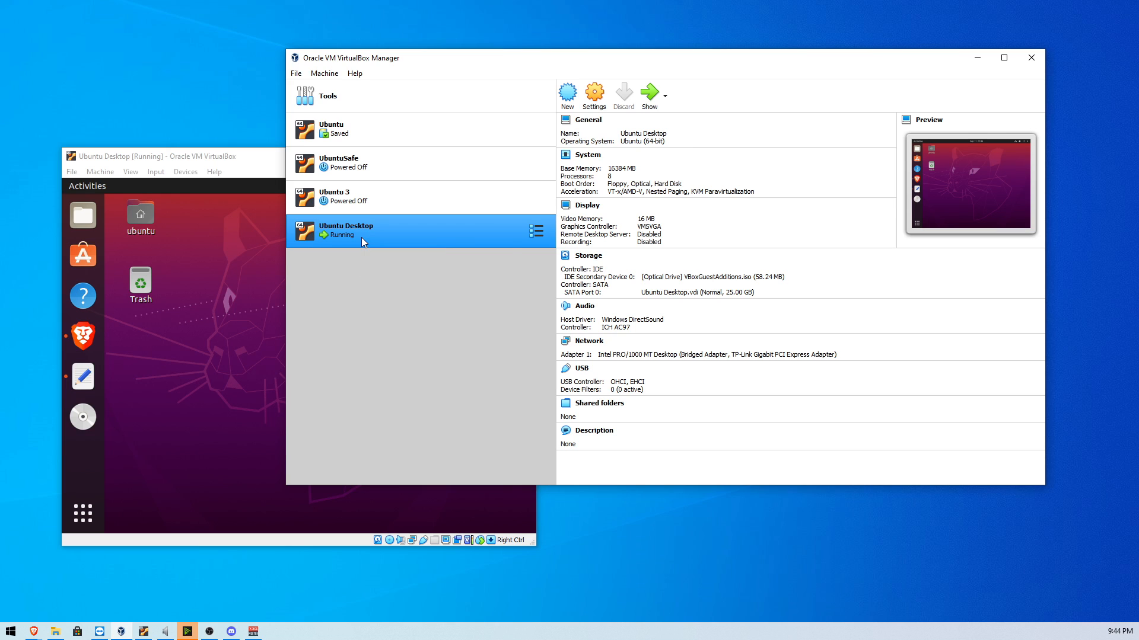
right_click(364, 242)
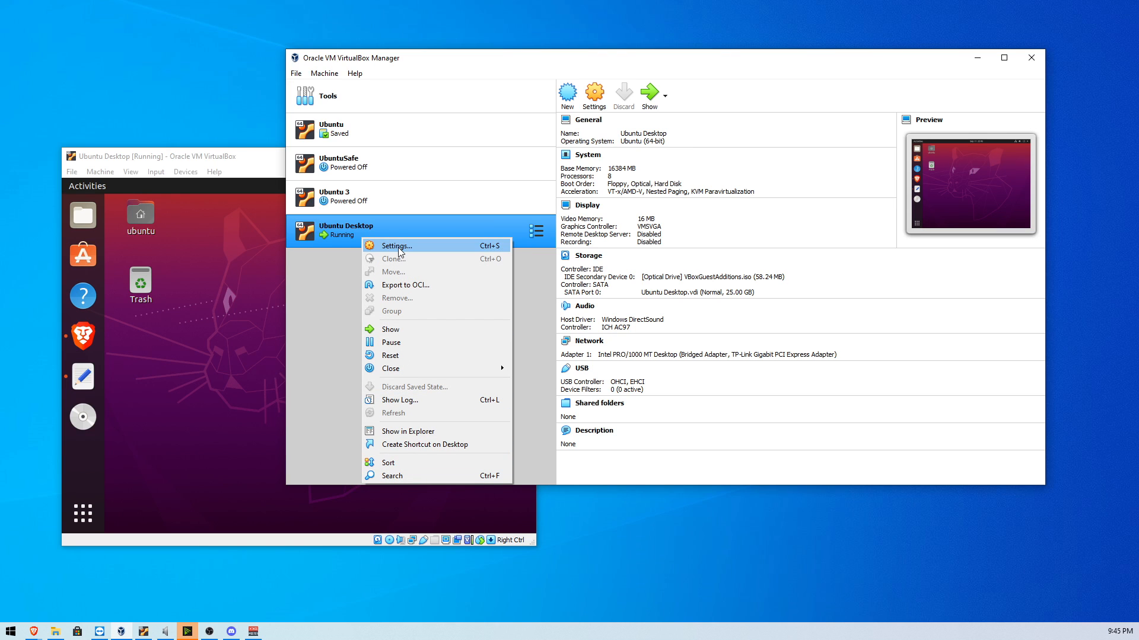
click(401, 253)
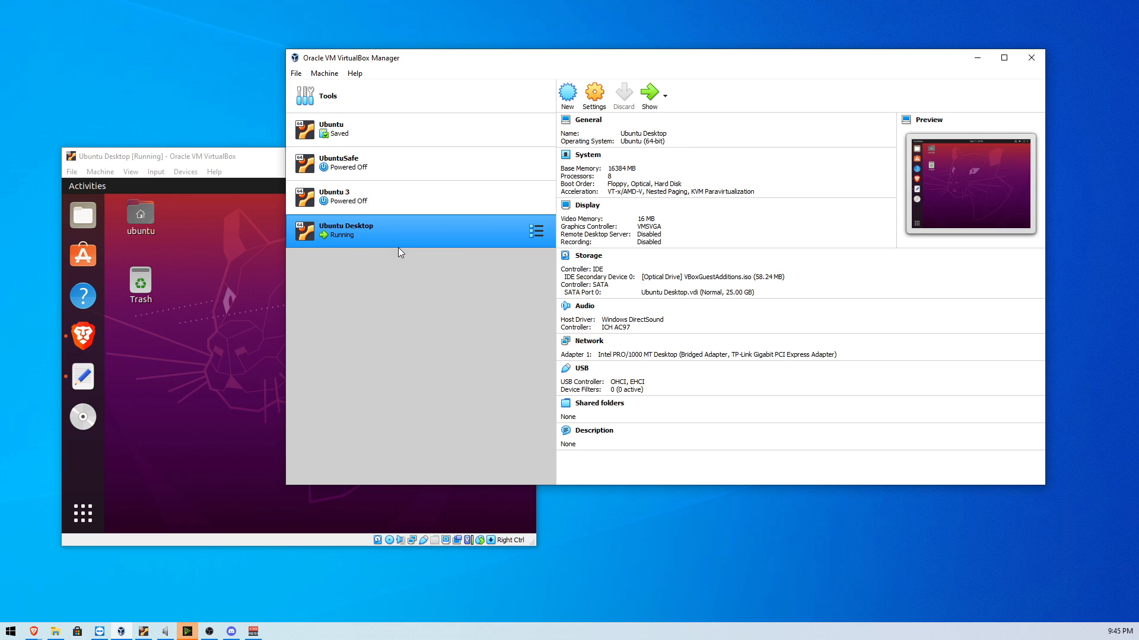
click(593, 93)
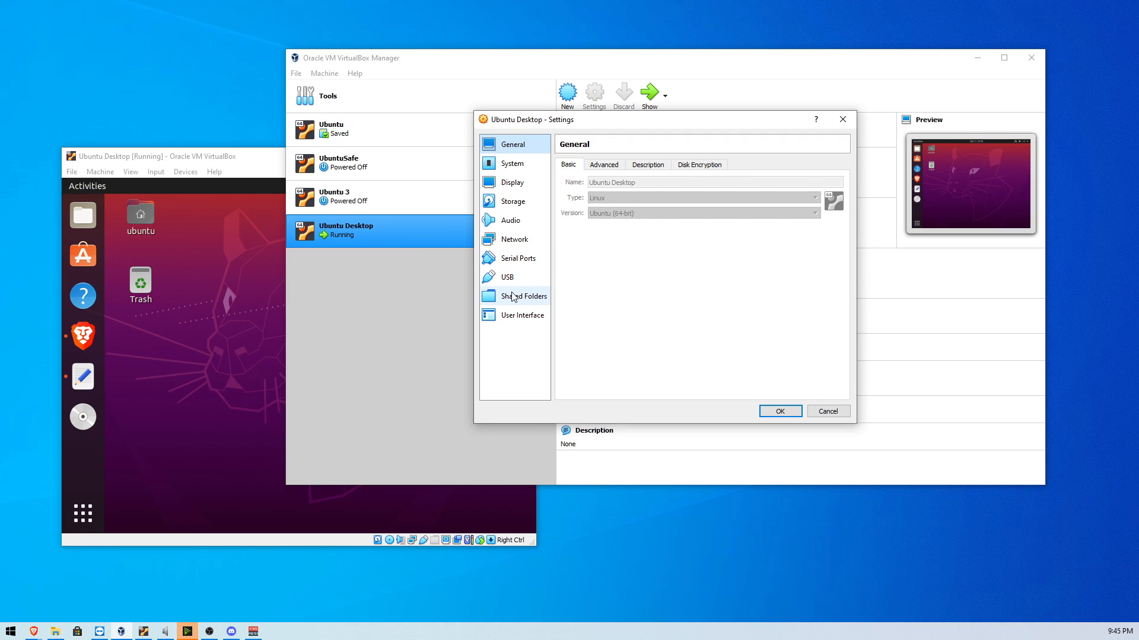
click(524, 297)
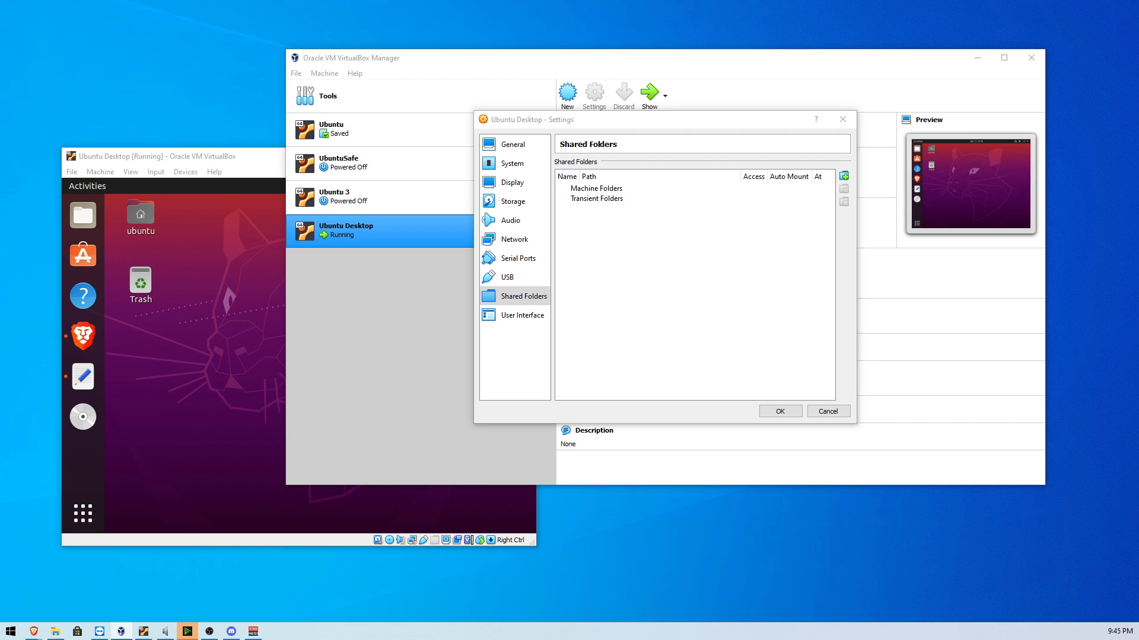
Add F:\LEGAL TORRENT FILES HERE as an auto-mounted, permanent shared folder and save the settings.
click(845, 175)
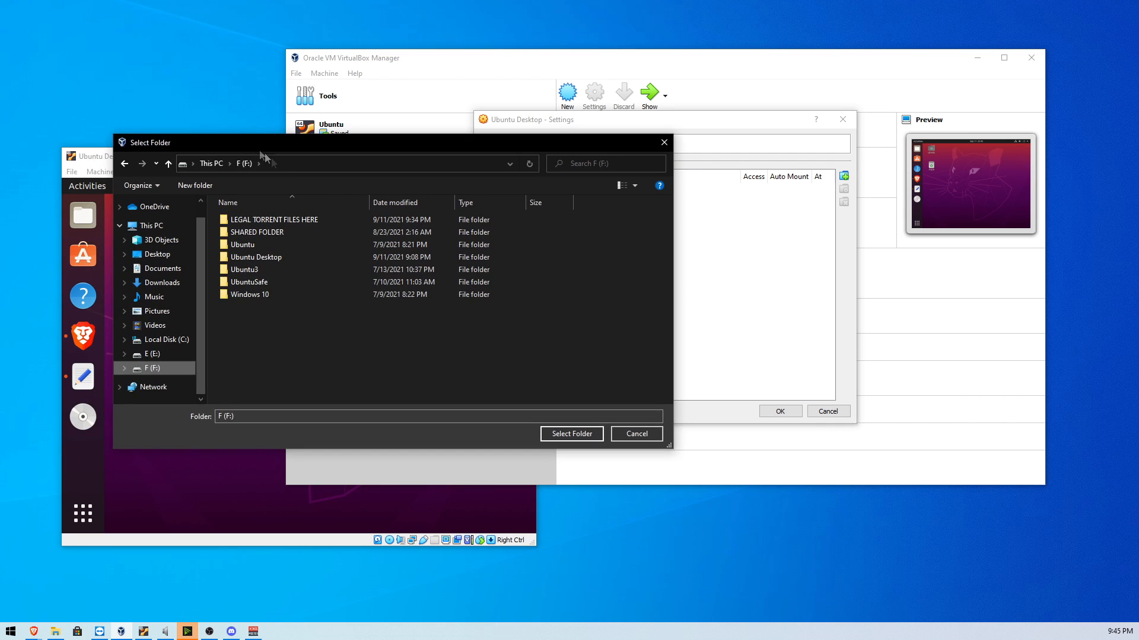
click(274, 220)
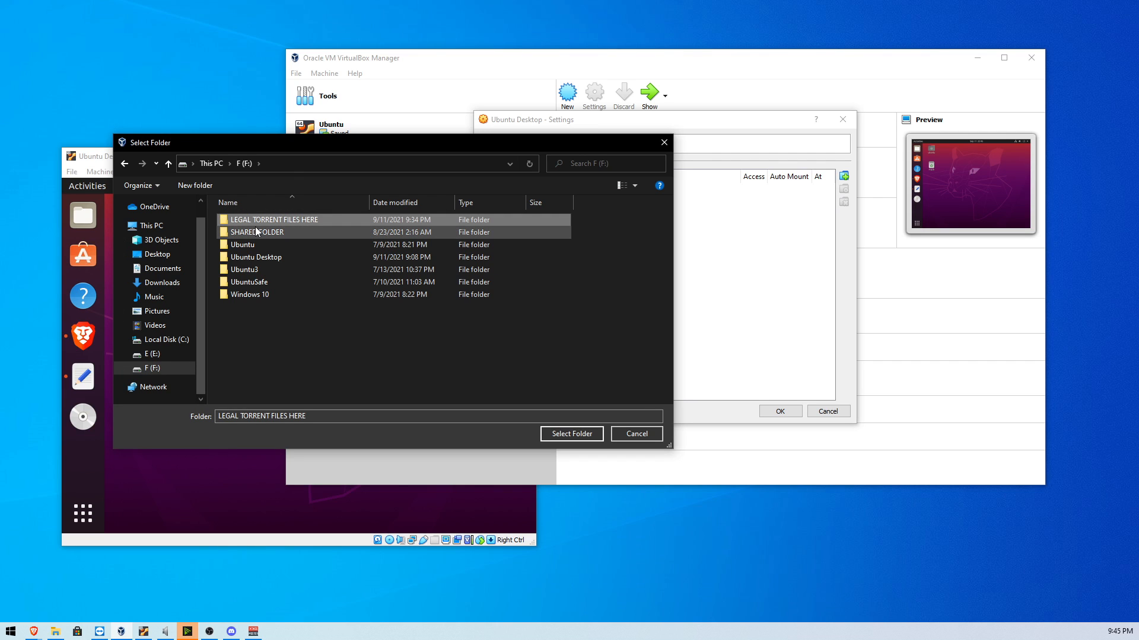
mouse_move(258, 220)
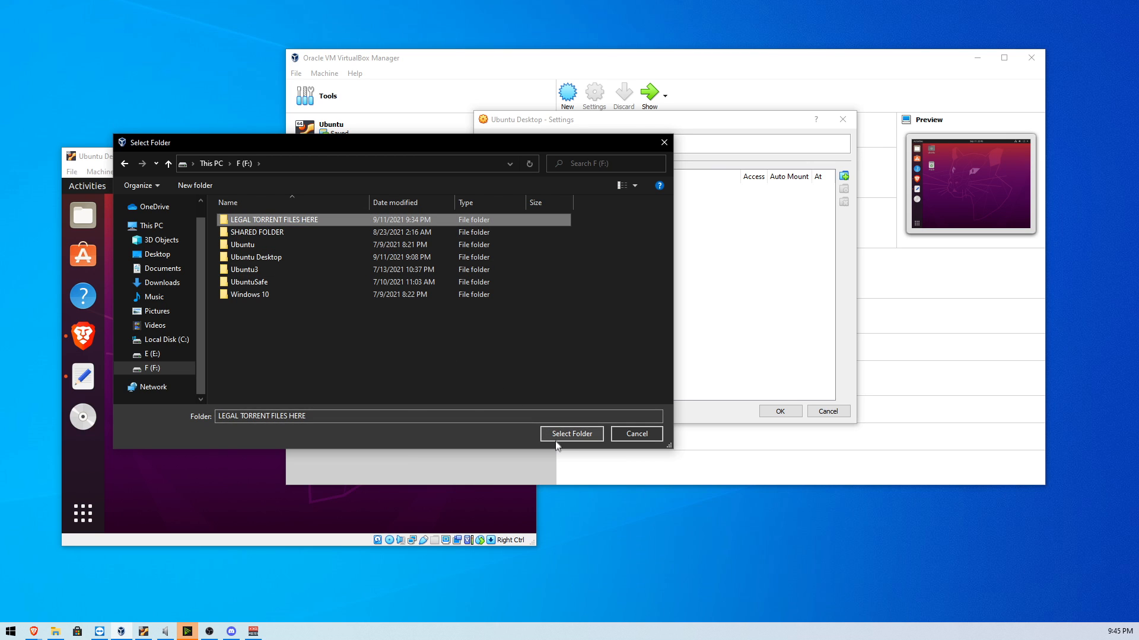
click(572, 434)
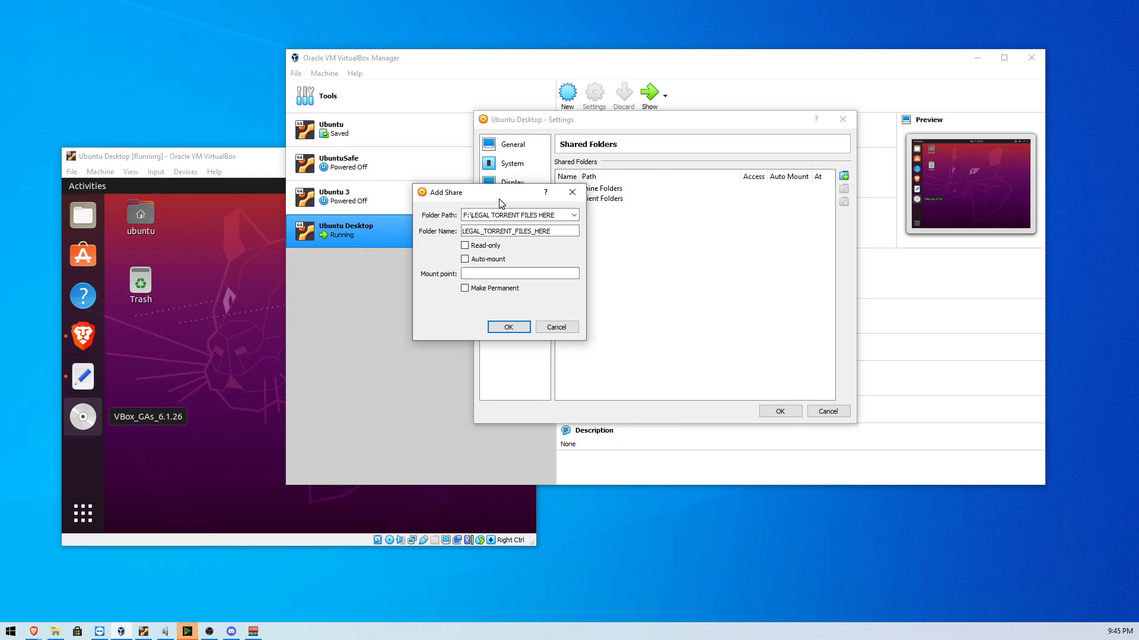
click(463, 258)
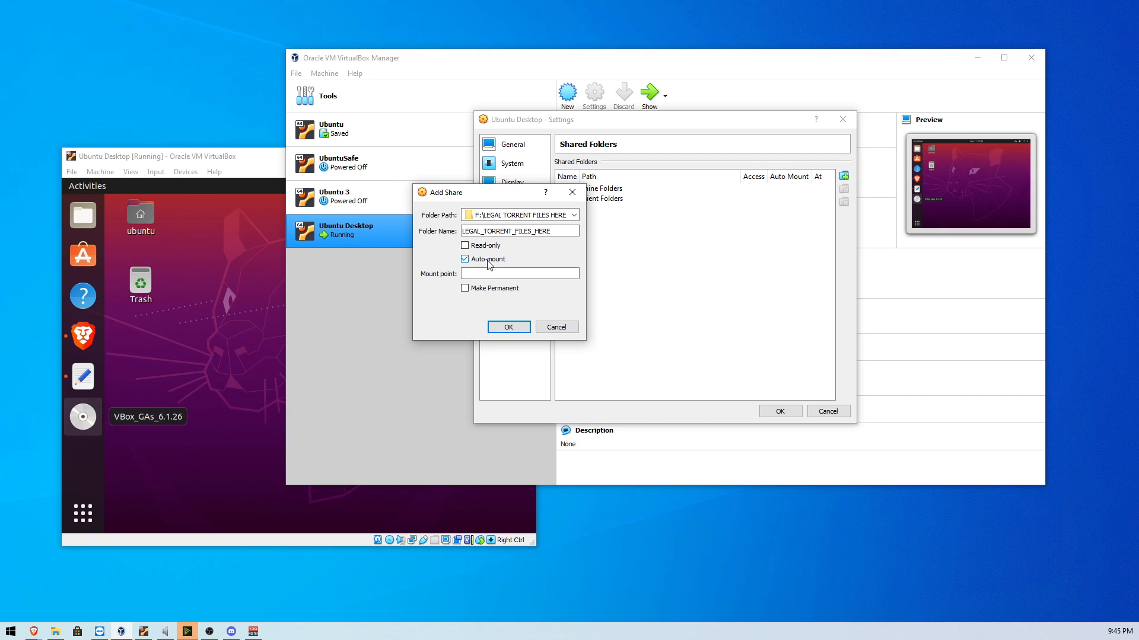
click(463, 287)
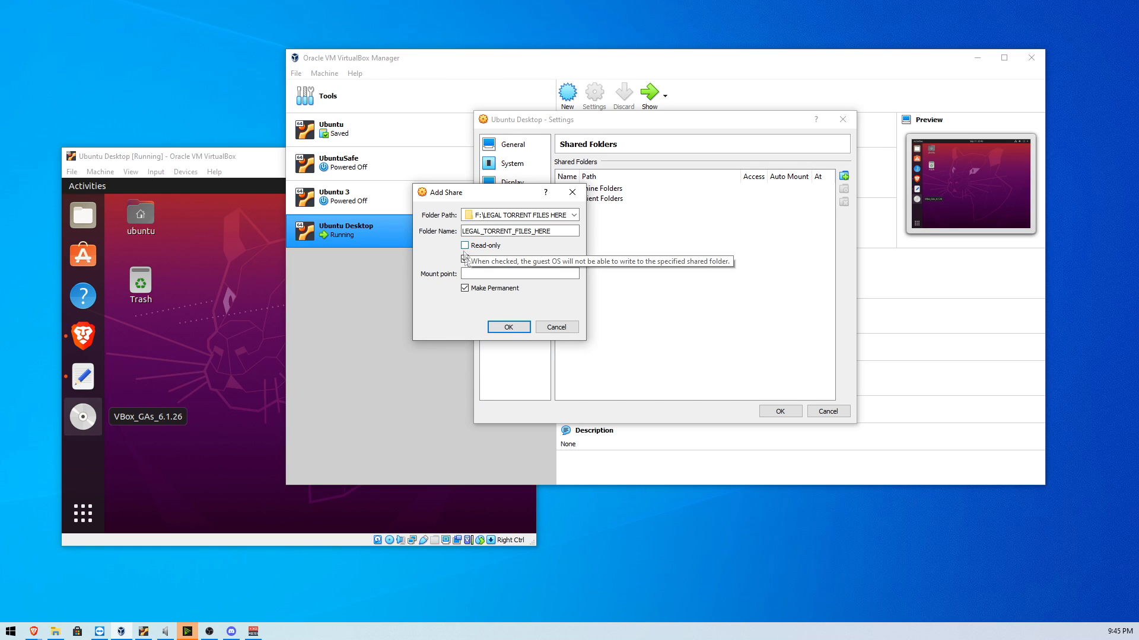
click(507, 328)
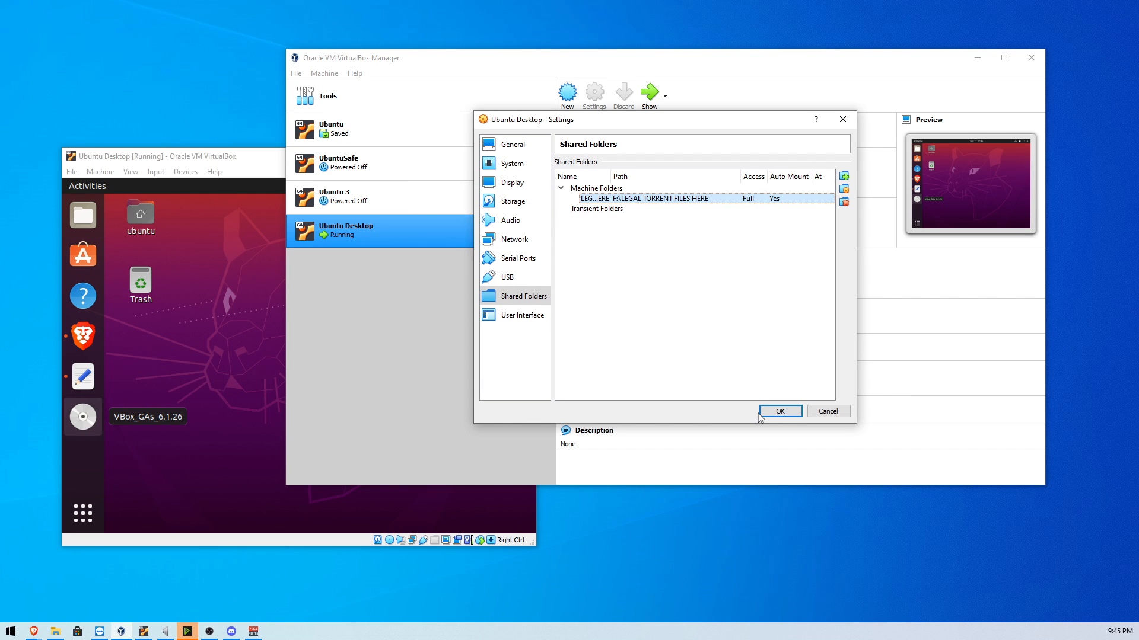
click(781, 410)
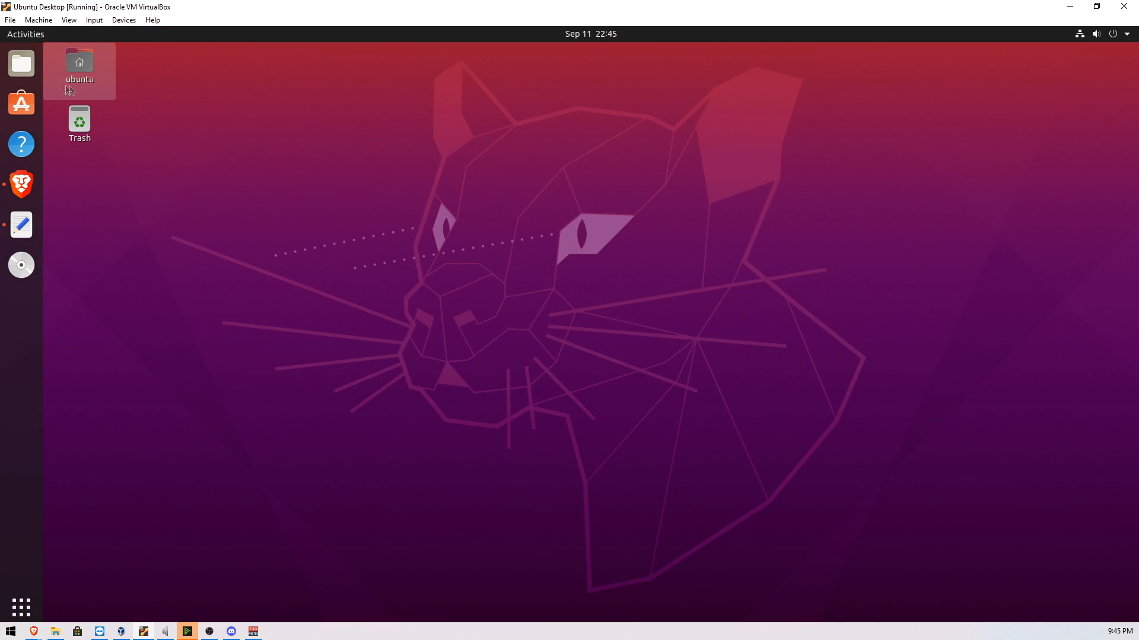
Browse to the sf_LEGAL_TORRENT_FILES_HERE share in Files and dismiss the permission error.
double_click(78, 62)
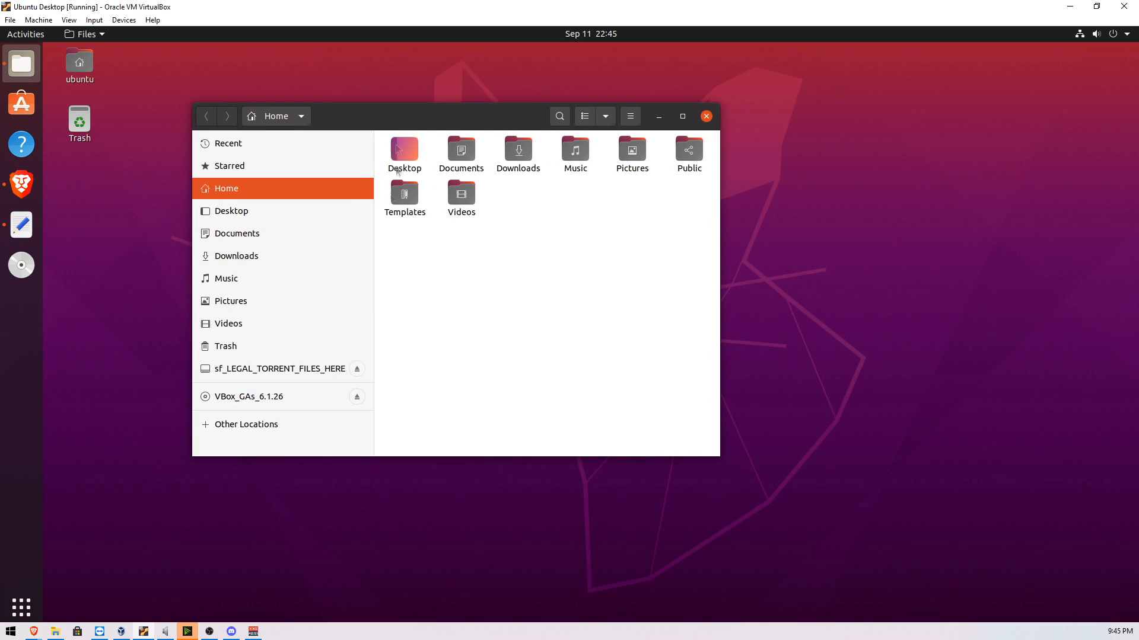
click(280, 368)
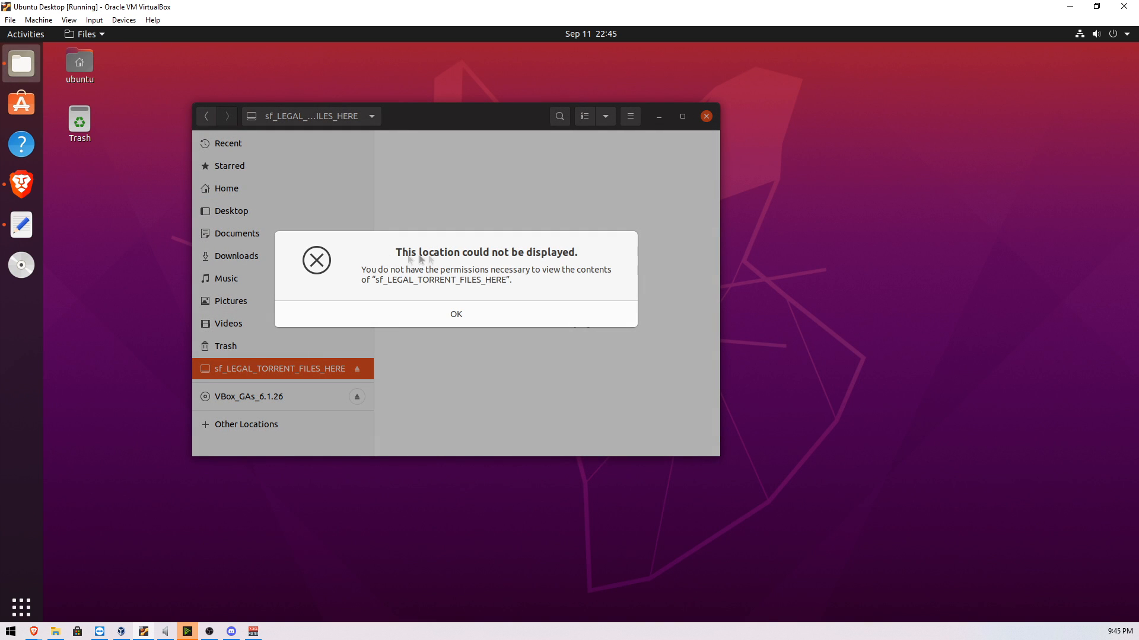
mouse_move(441, 306)
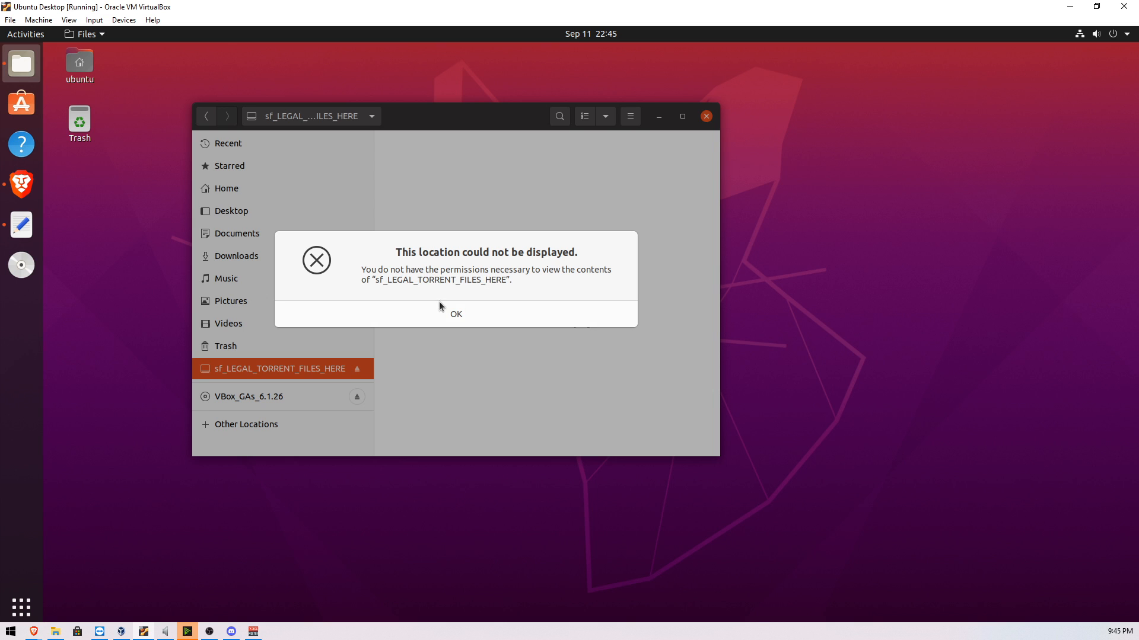
click(456, 314)
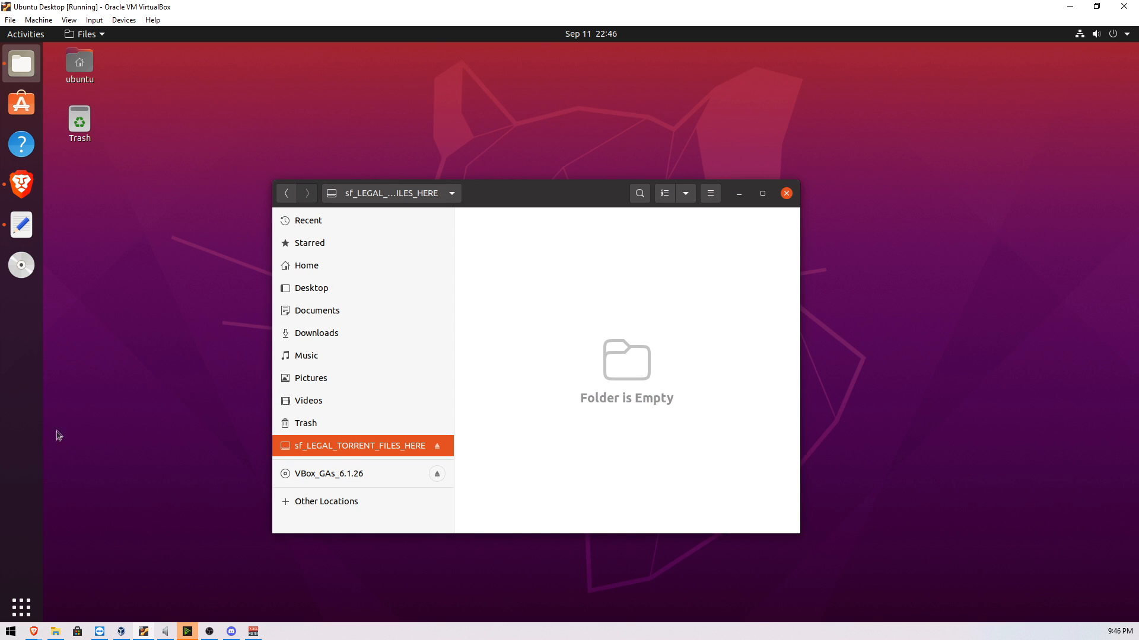
Launch a terminal and run 'sudo adduser $USER vboxsf' to join the vboxsf group.
text(term)
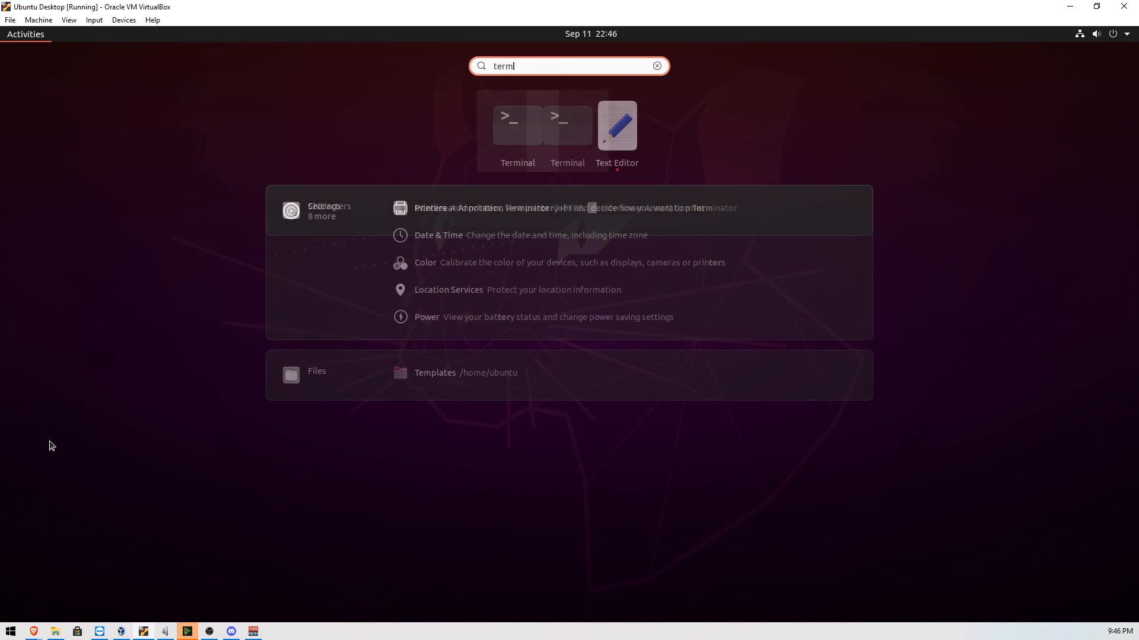
click(517, 126)
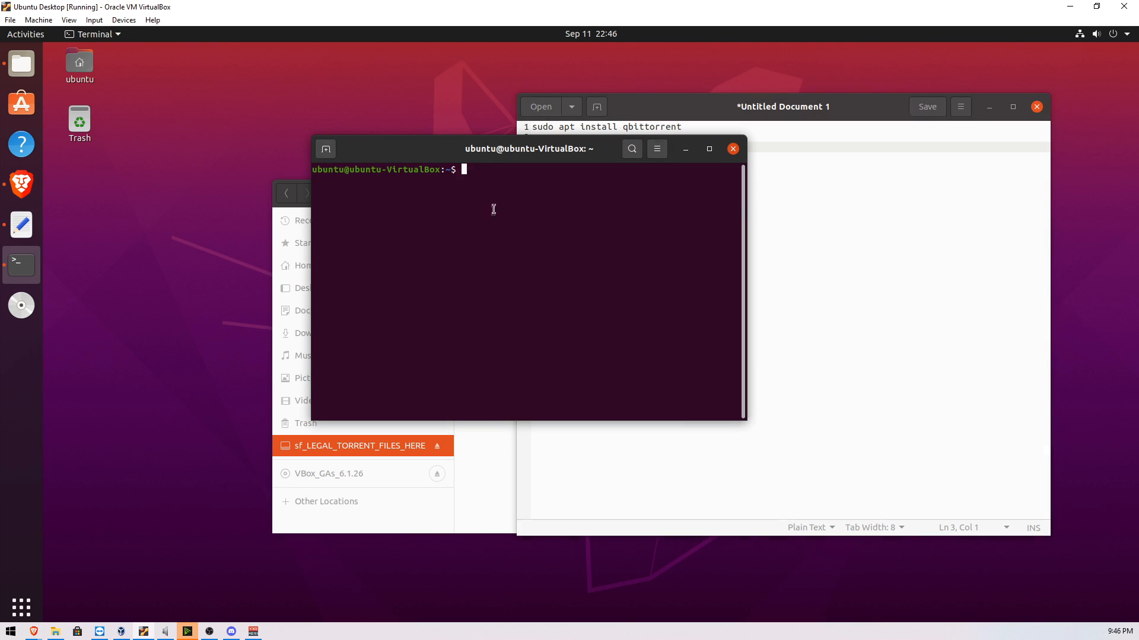
text(sudo adduser $USER vboxsf)
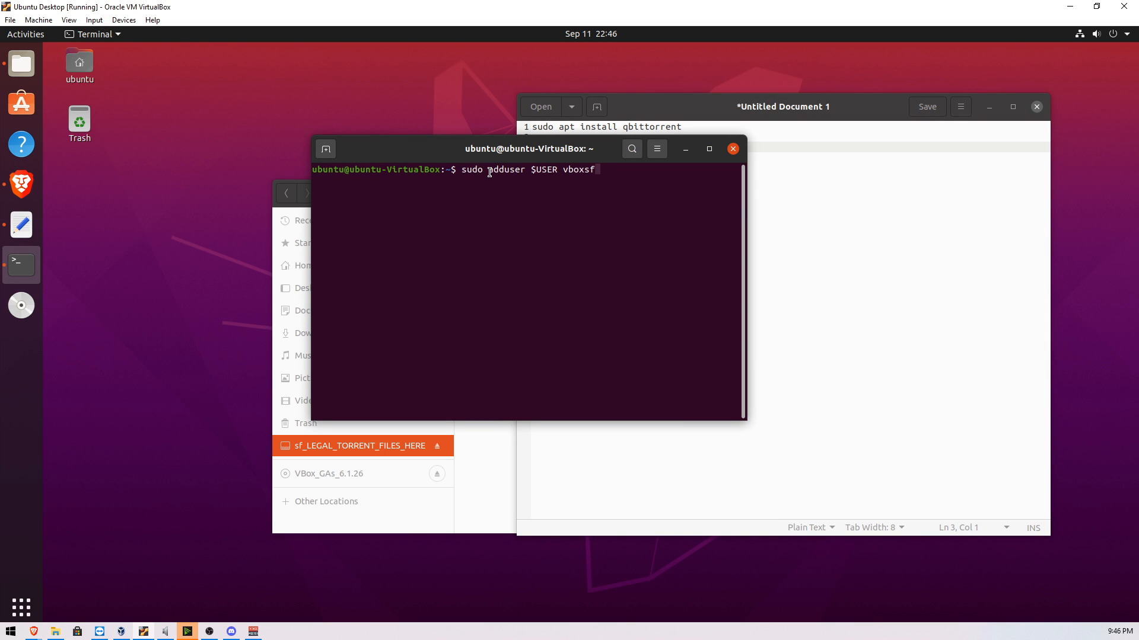
double_click(502, 170)
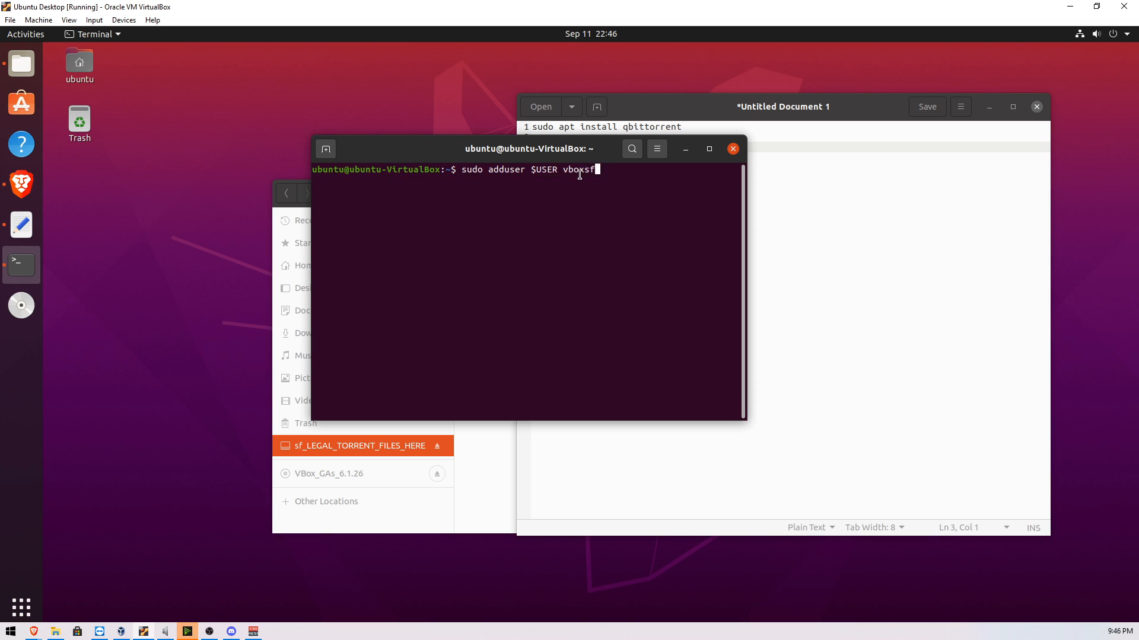
mouse_move(618, 192)
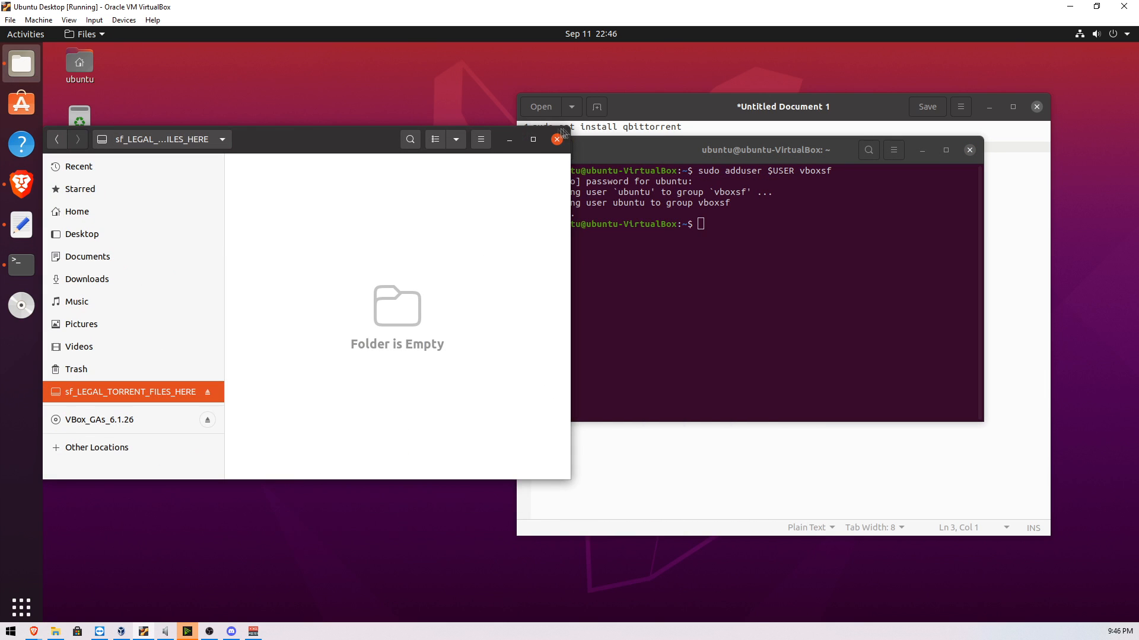
Paste 'sudo apt install qbittorrent -y' from the notes document into the terminal and run it.
click(76, 211)
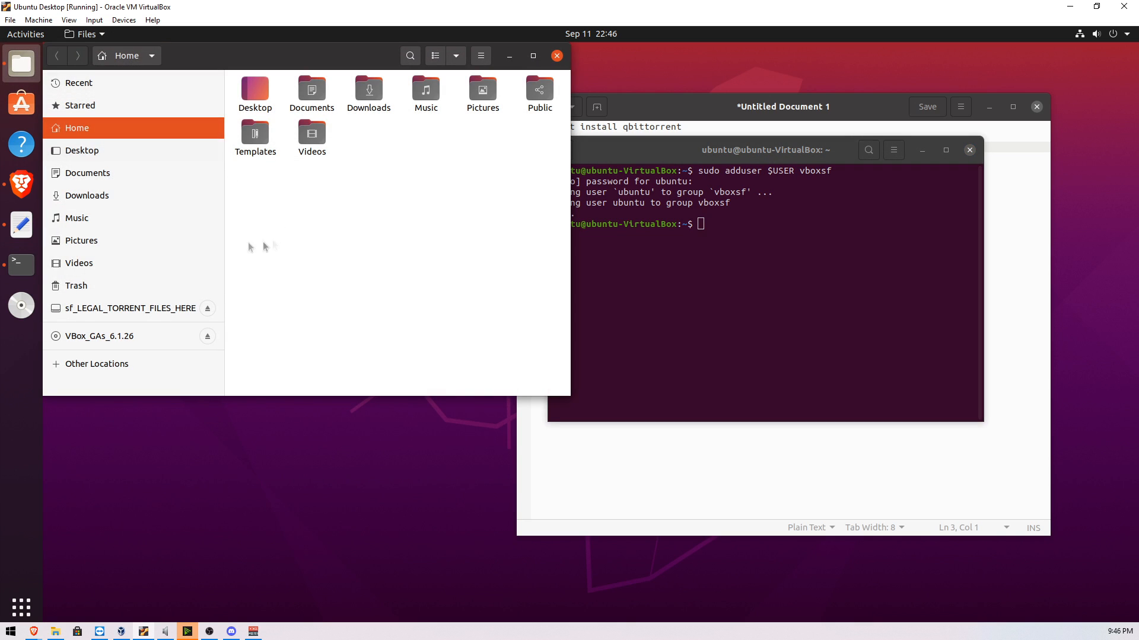
click(130, 308)
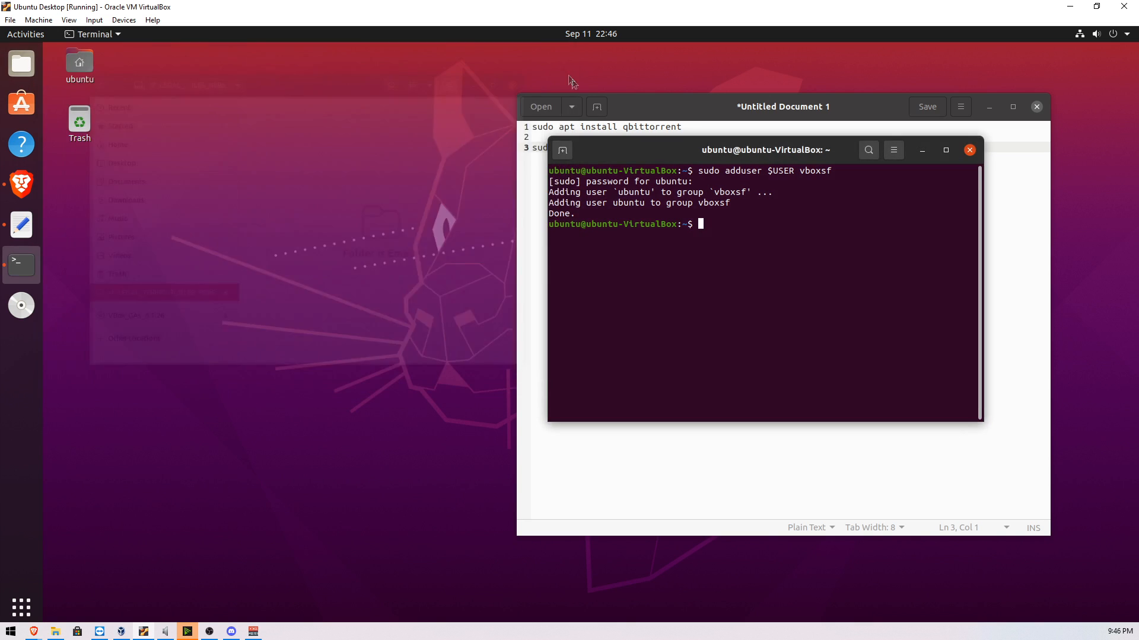
drag(763, 149, 468, 306)
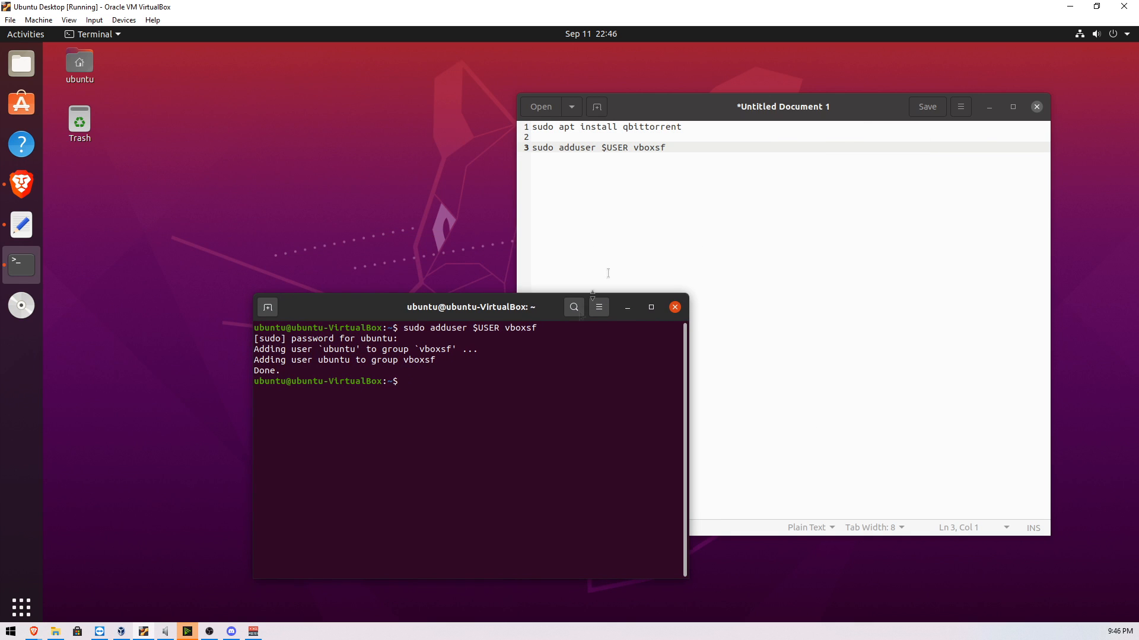
click(694, 137)
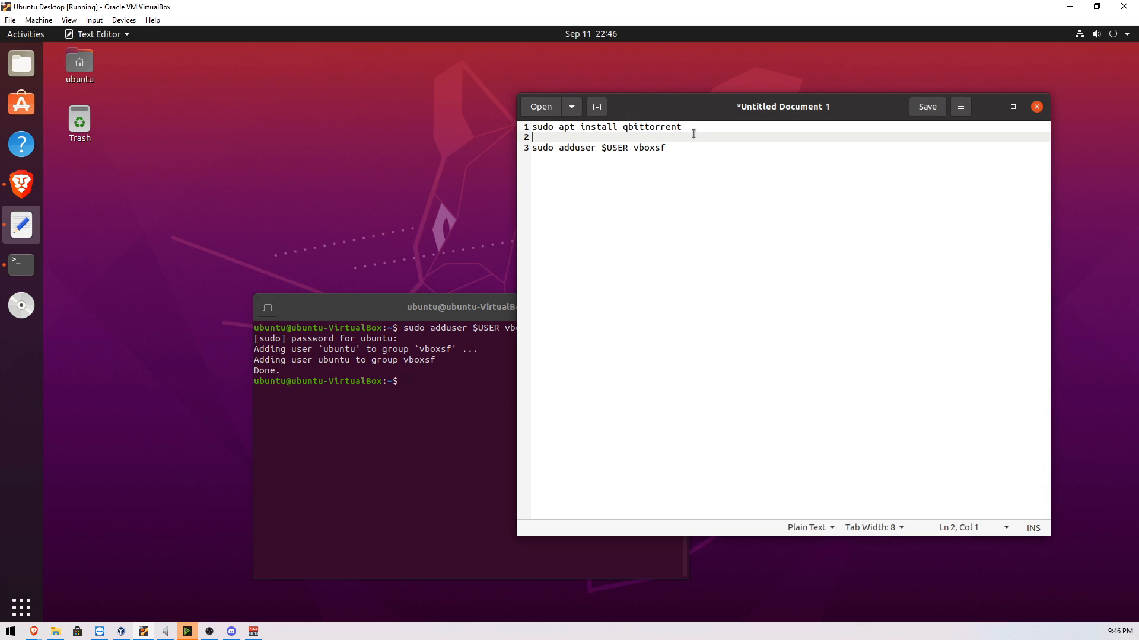
mouse_move(685, 125)
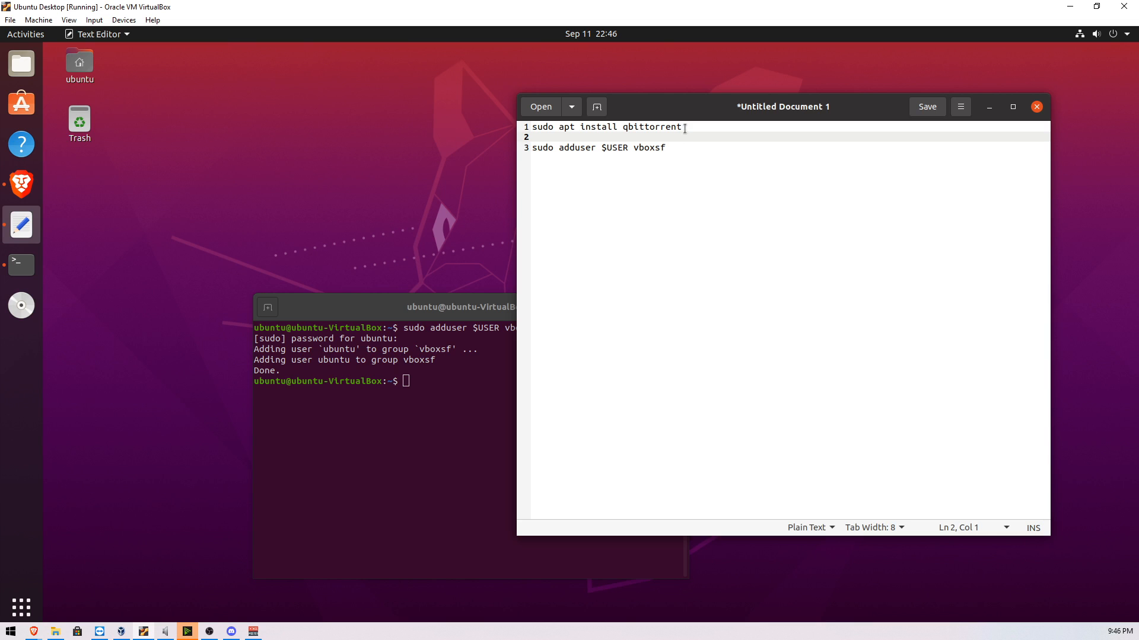
right_click(582, 127)
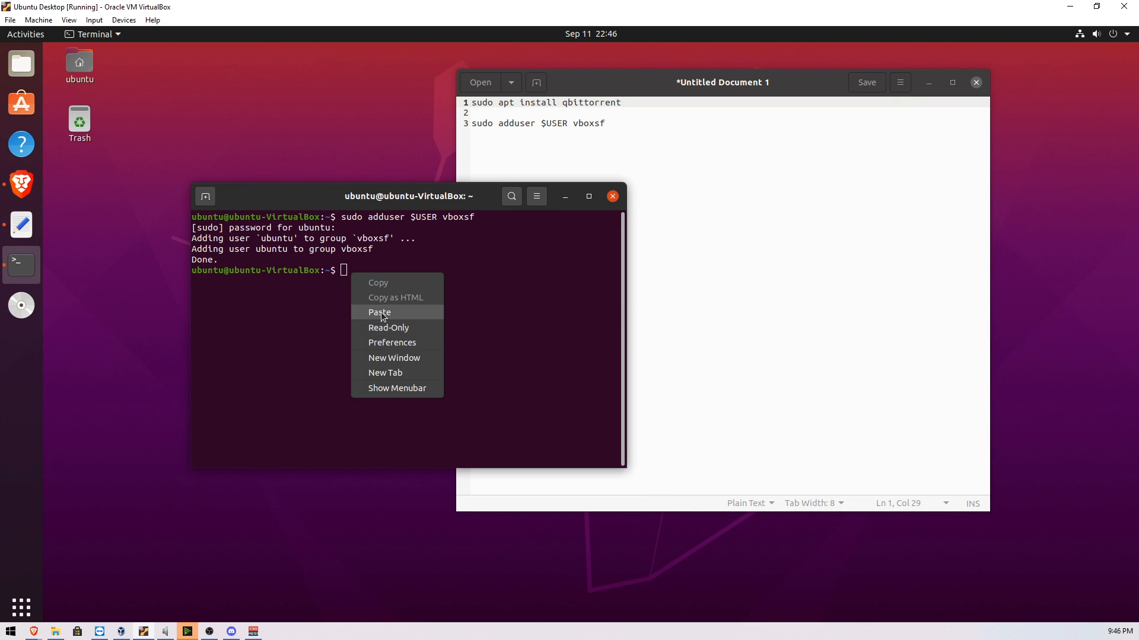
click(379, 313)
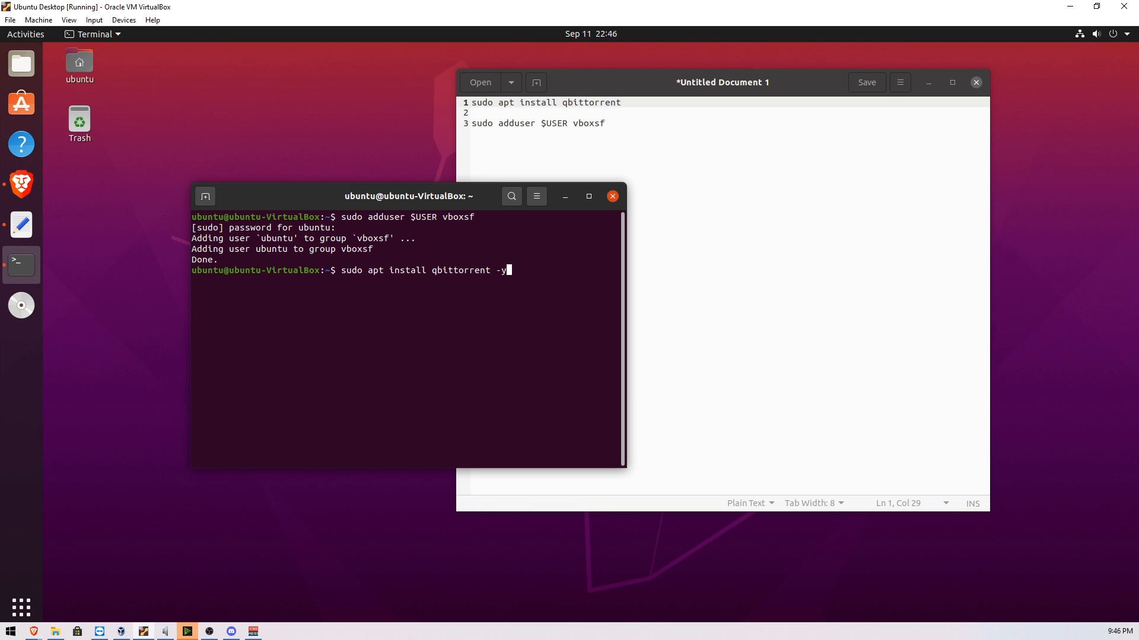
key(Return)
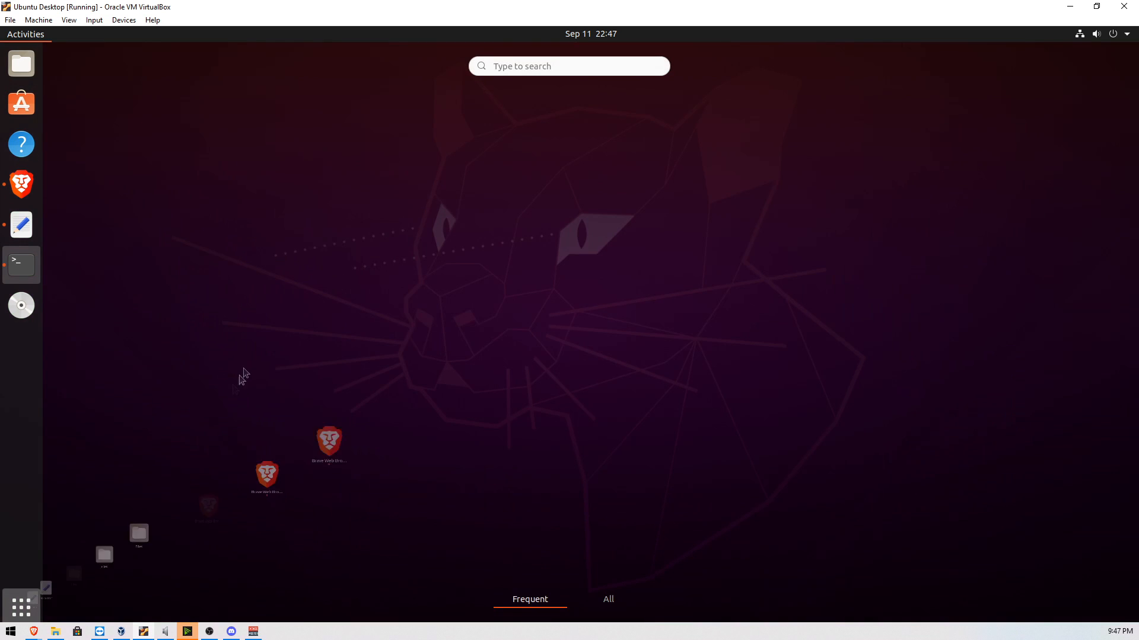
Launch qBittorrent from Activities search and accept its legal notice.
text(qbit)
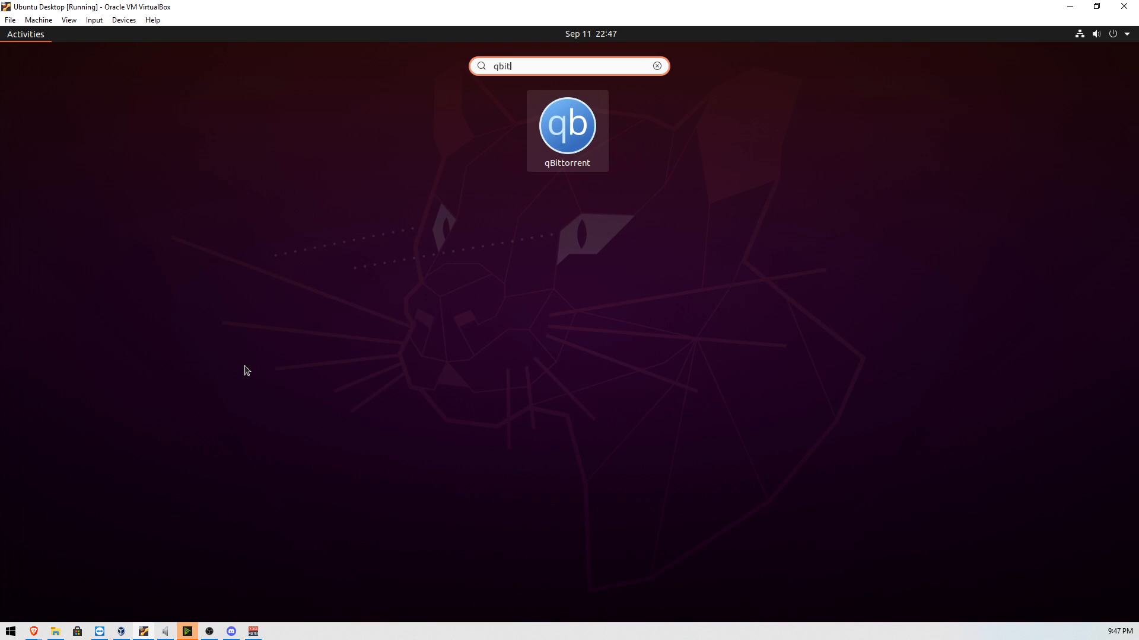
click(567, 125)
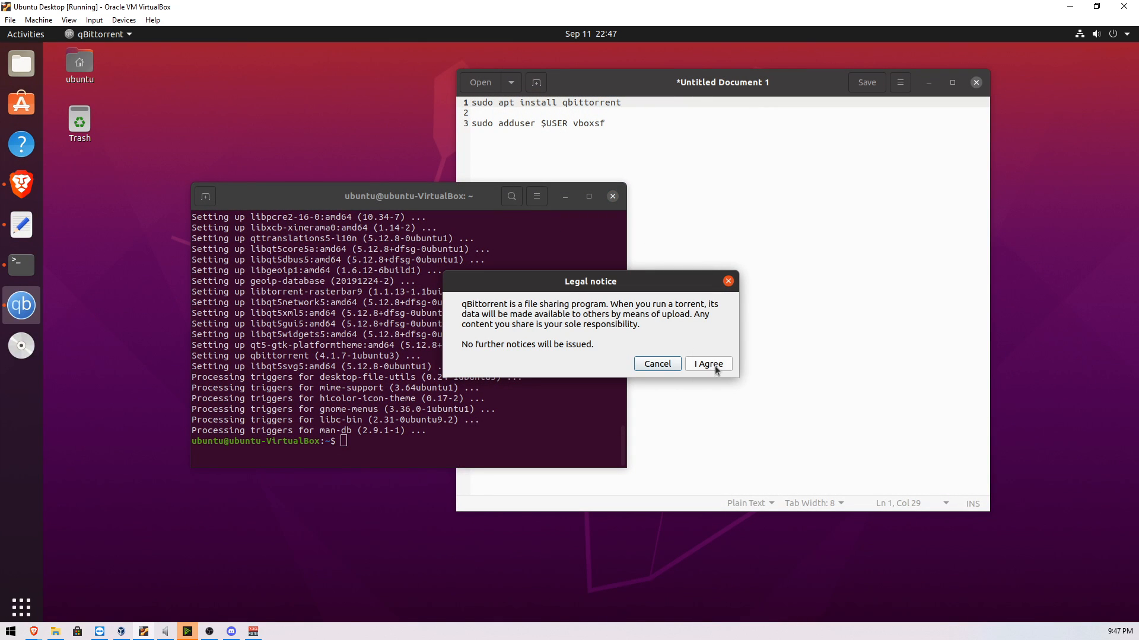
click(708, 365)
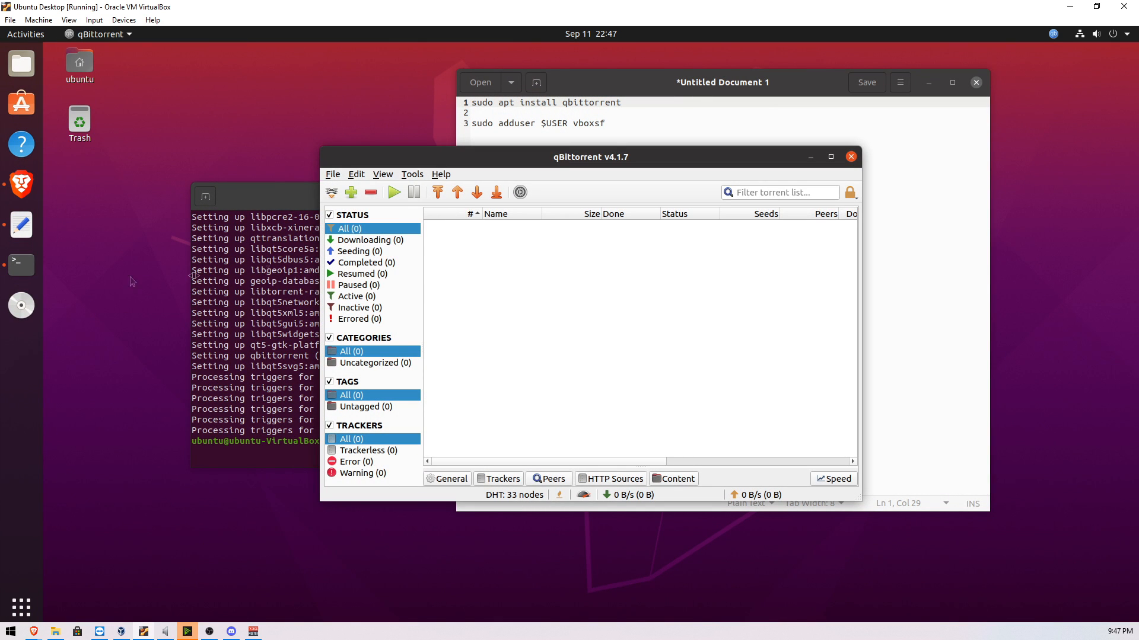
drag(591, 156, 520, 147)
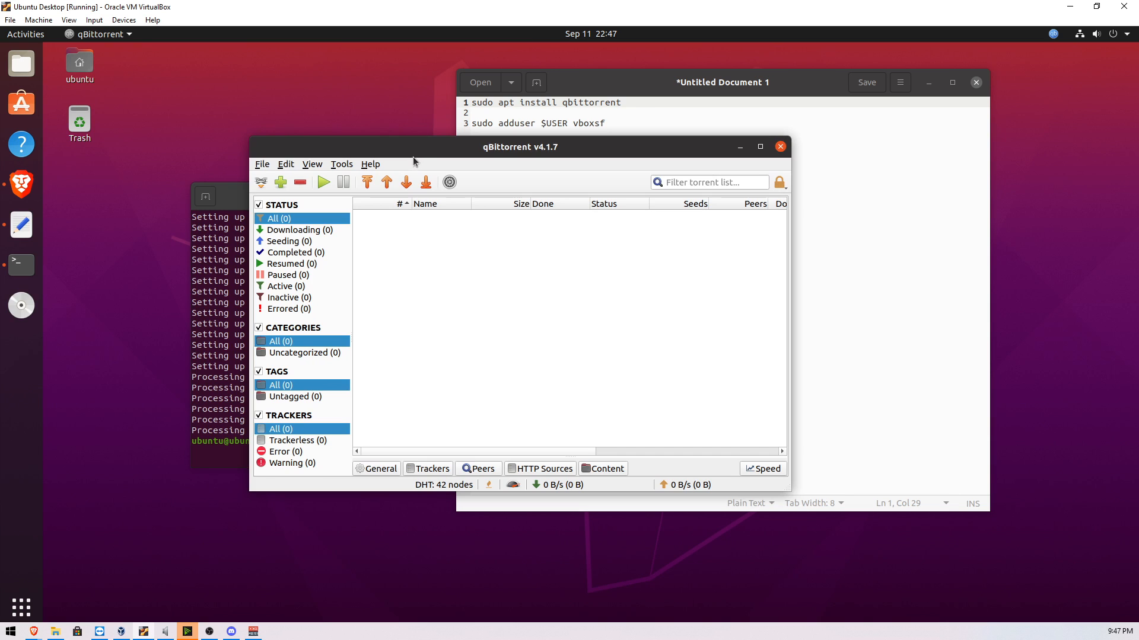
Pin qBittorrent to the dock favourites.
right_click(21, 306)
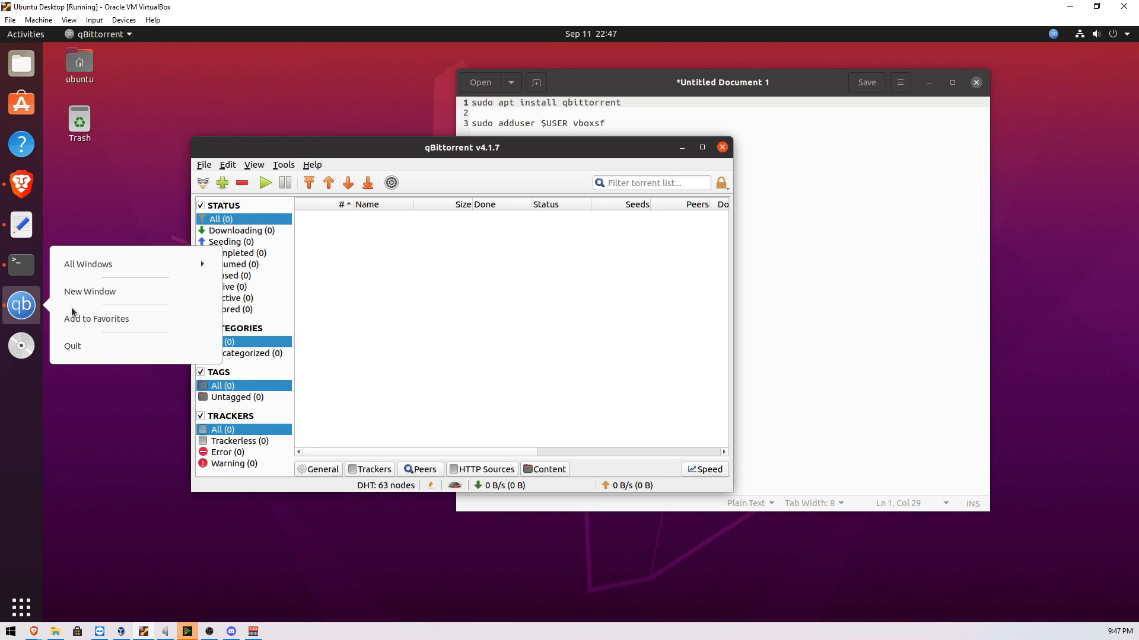
click(96, 319)
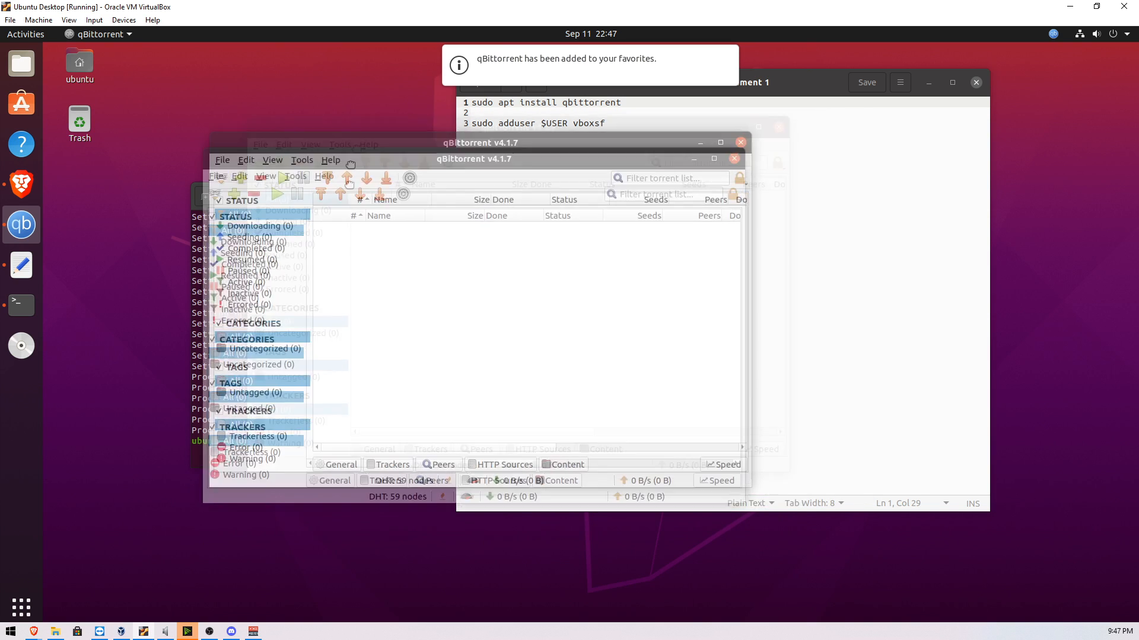
click(348, 196)
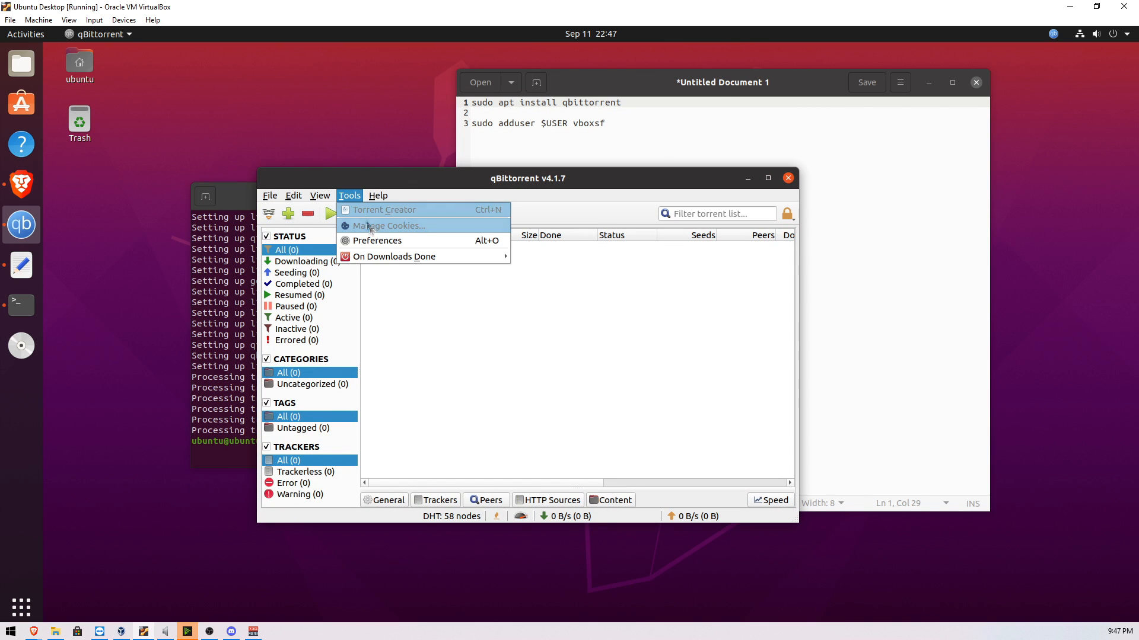
mouse_move(388, 240)
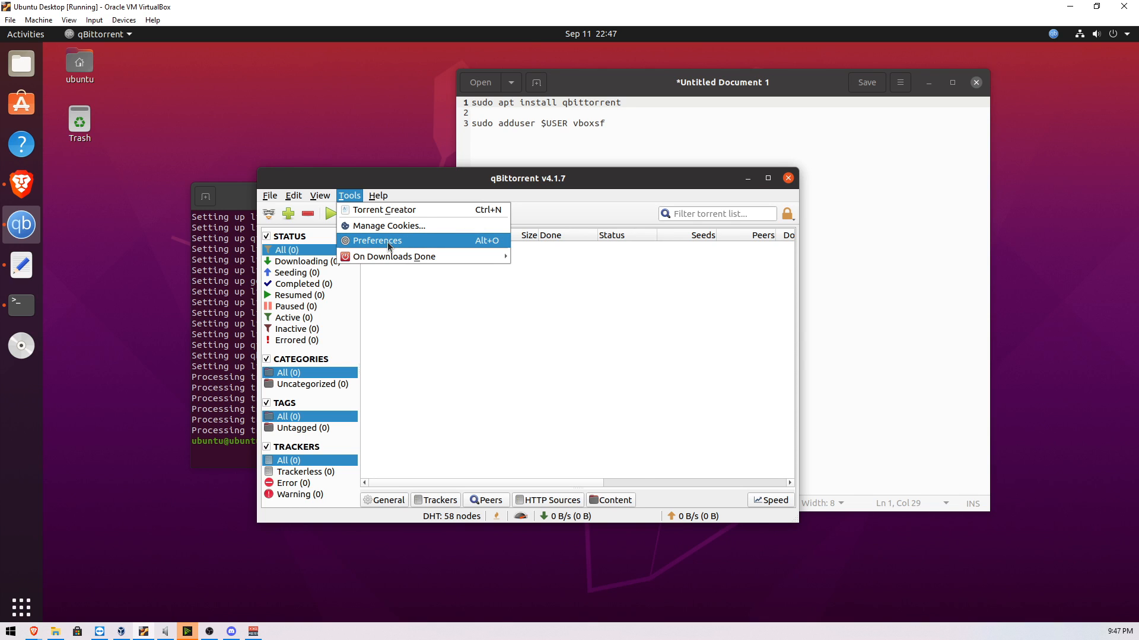
Review the Downloads, Connection and Speed pages of qBittorrent's preferences.
click(377, 240)
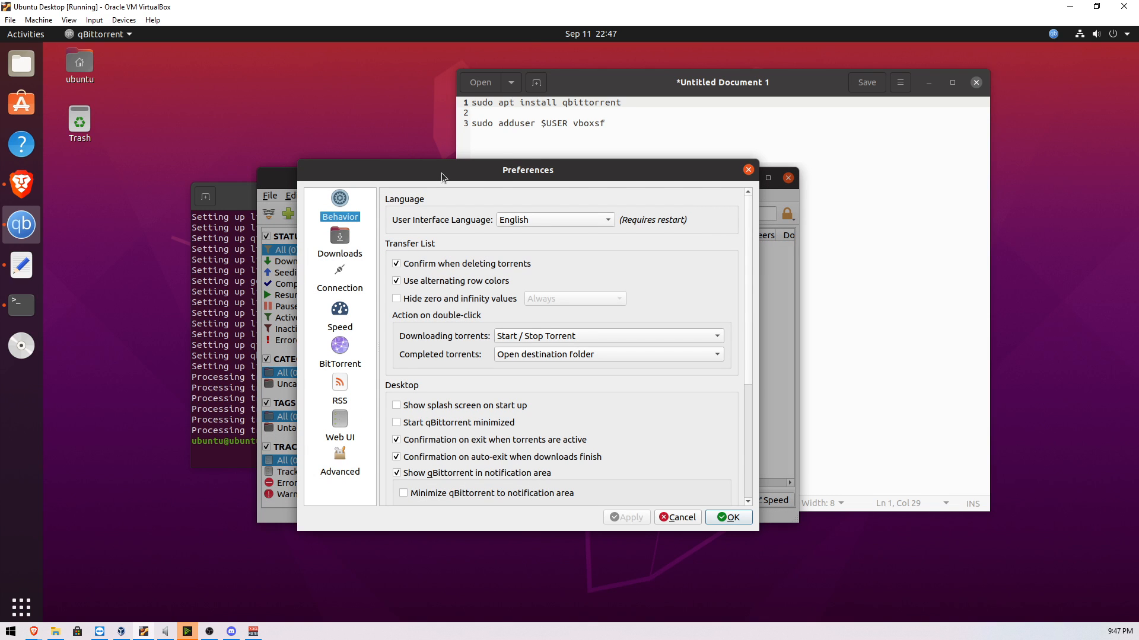
click(339, 239)
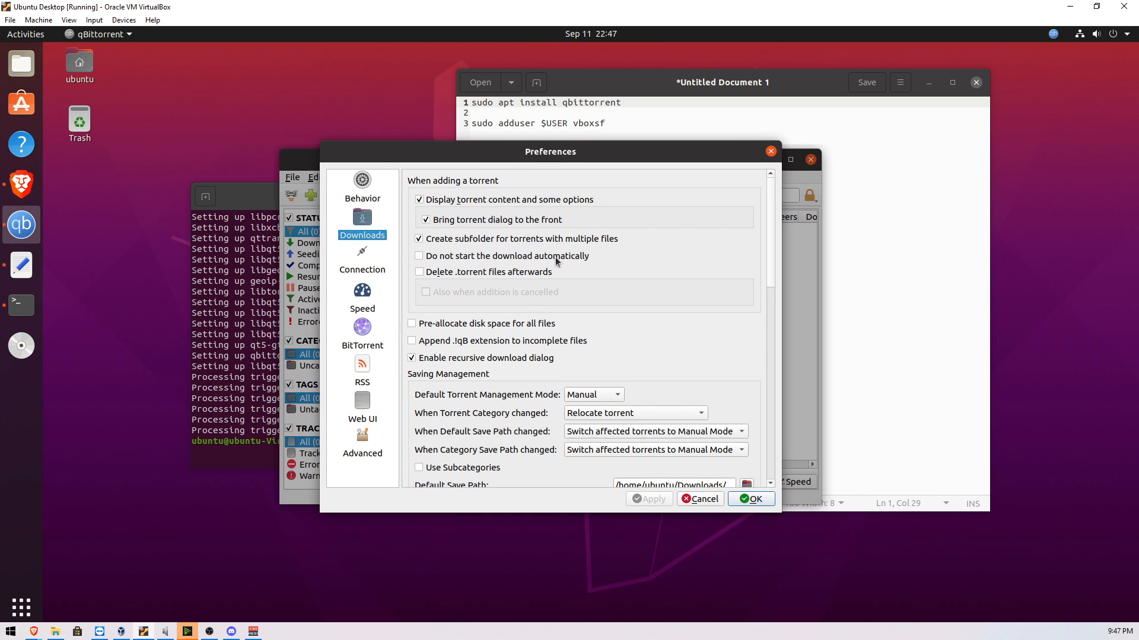
scroll(down, 3)
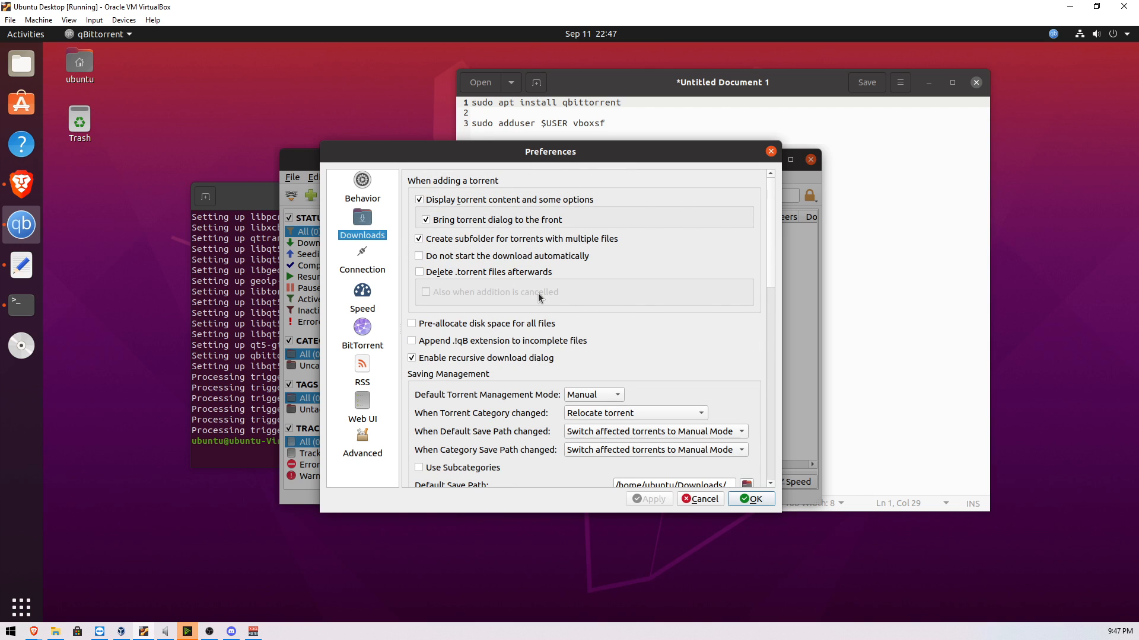
mouse_move(496, 303)
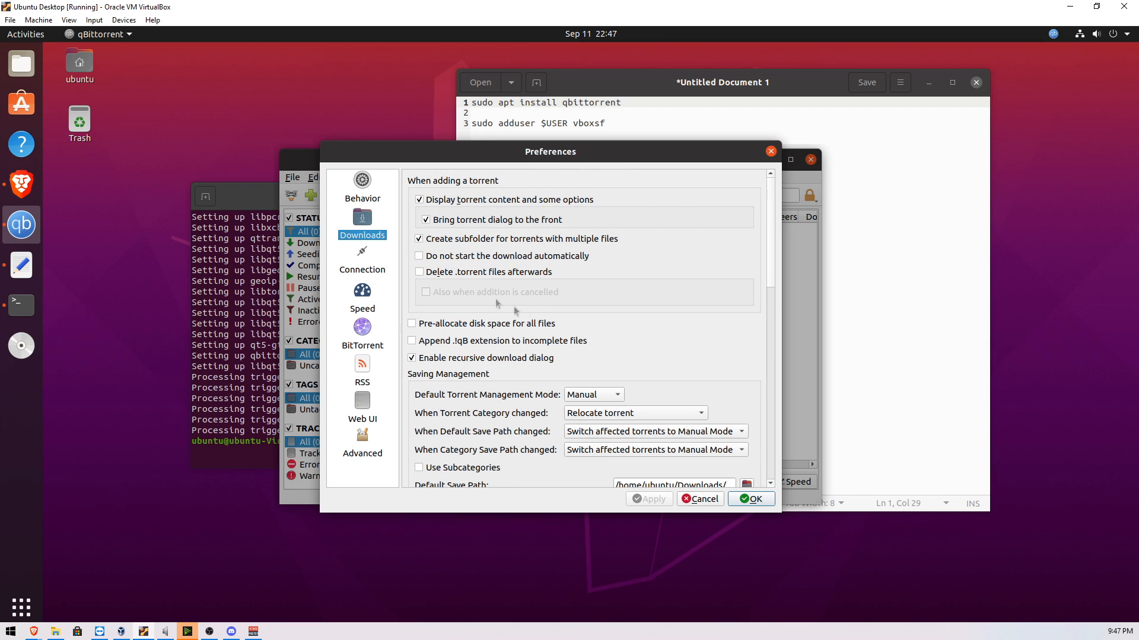
click(363, 259)
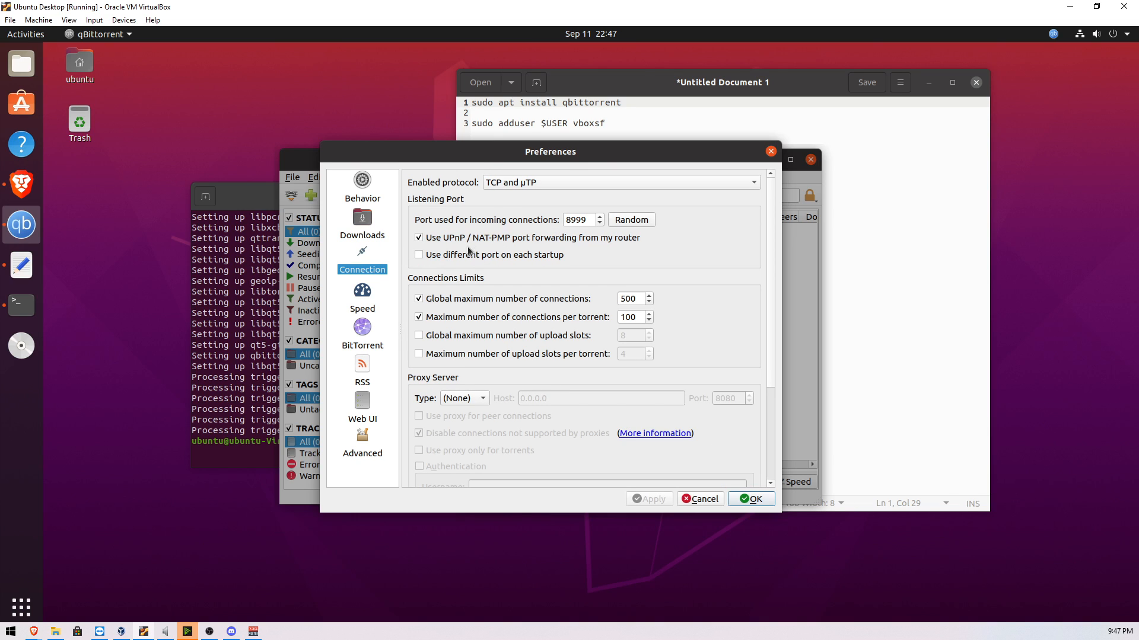
mouse_move(599, 271)
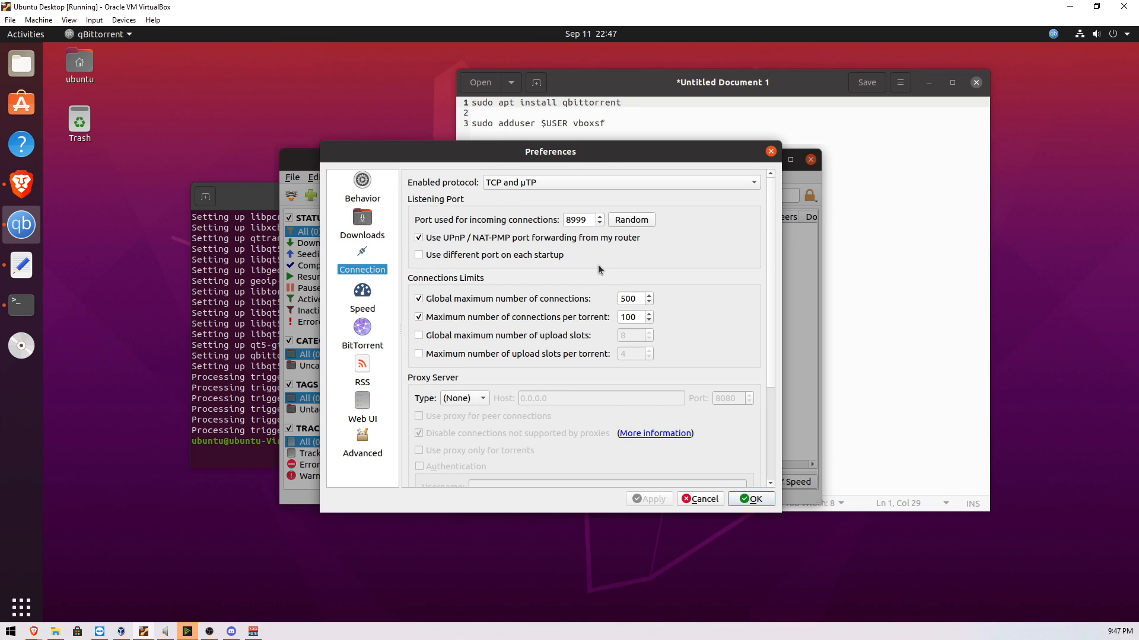
scroll(down, 3)
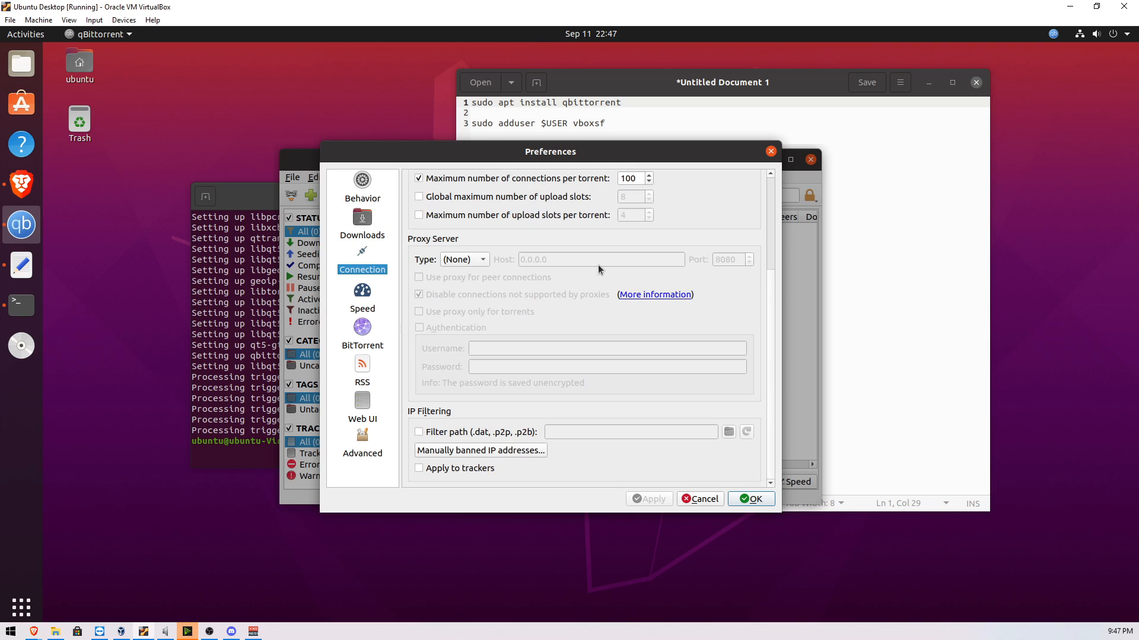
click(363, 299)
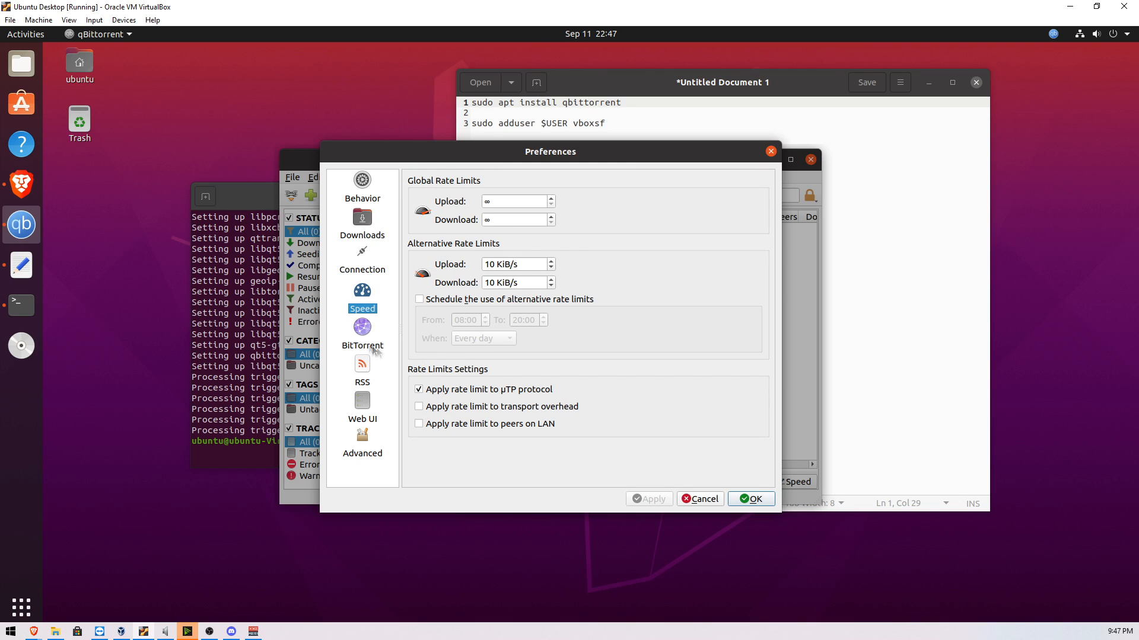
Enable anonymous mode on the BitTorrent preferences page.
click(362, 327)
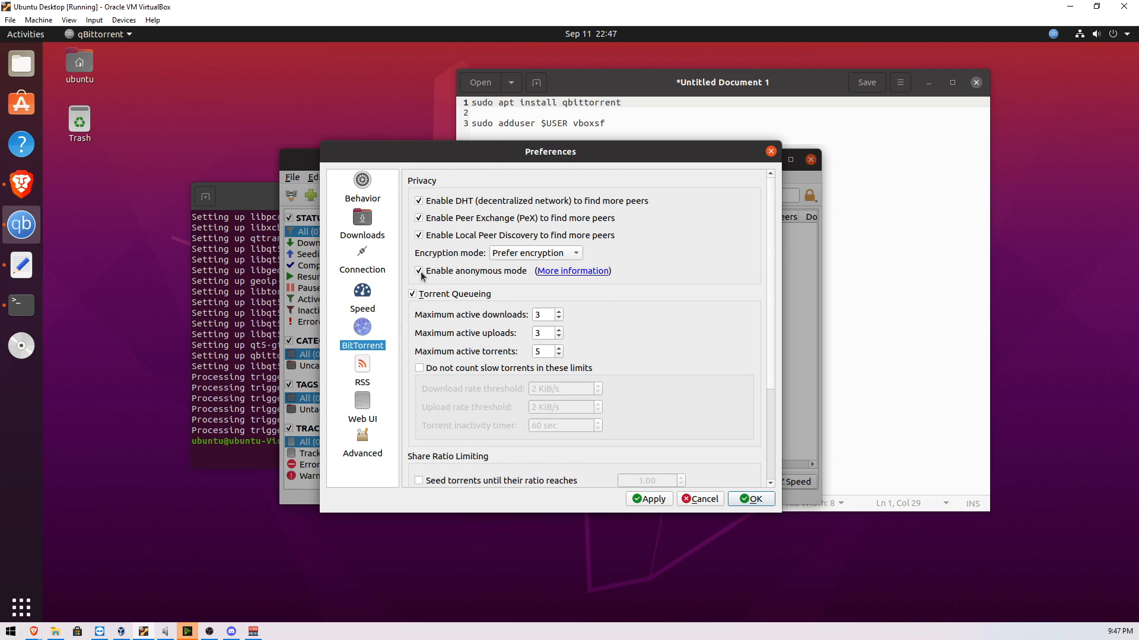
click(417, 270)
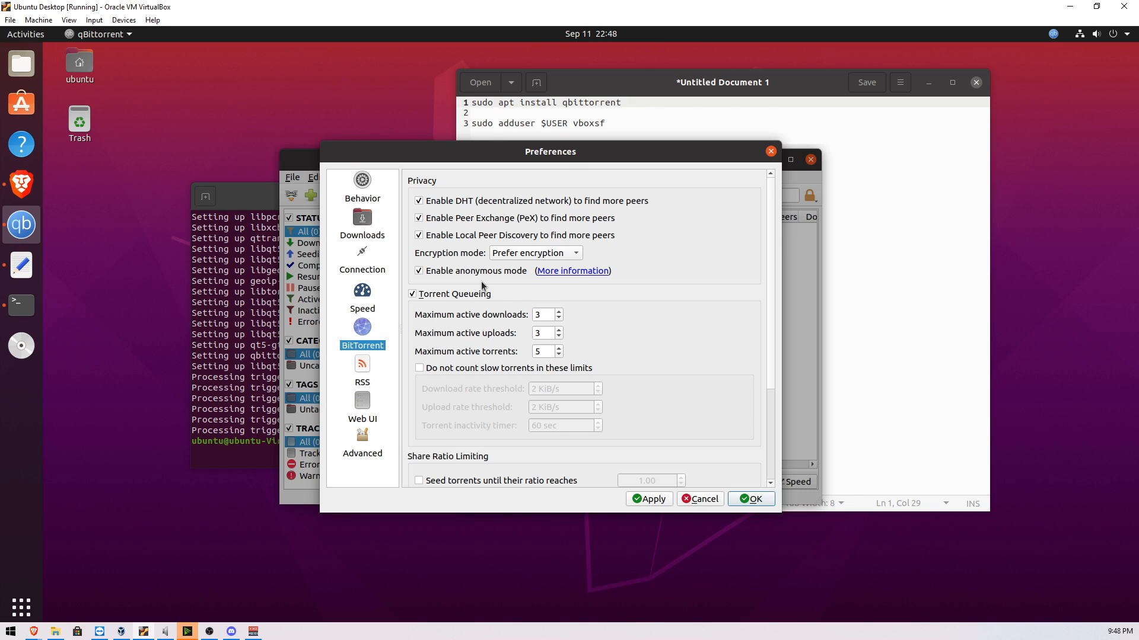
mouse_move(491, 236)
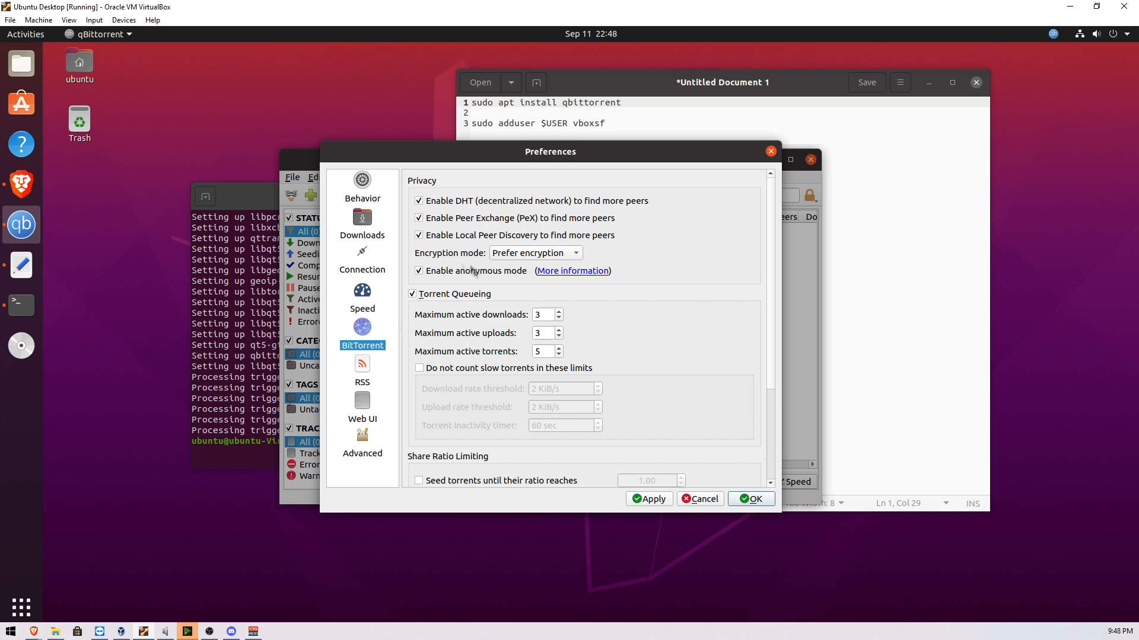
scroll(down, 3)
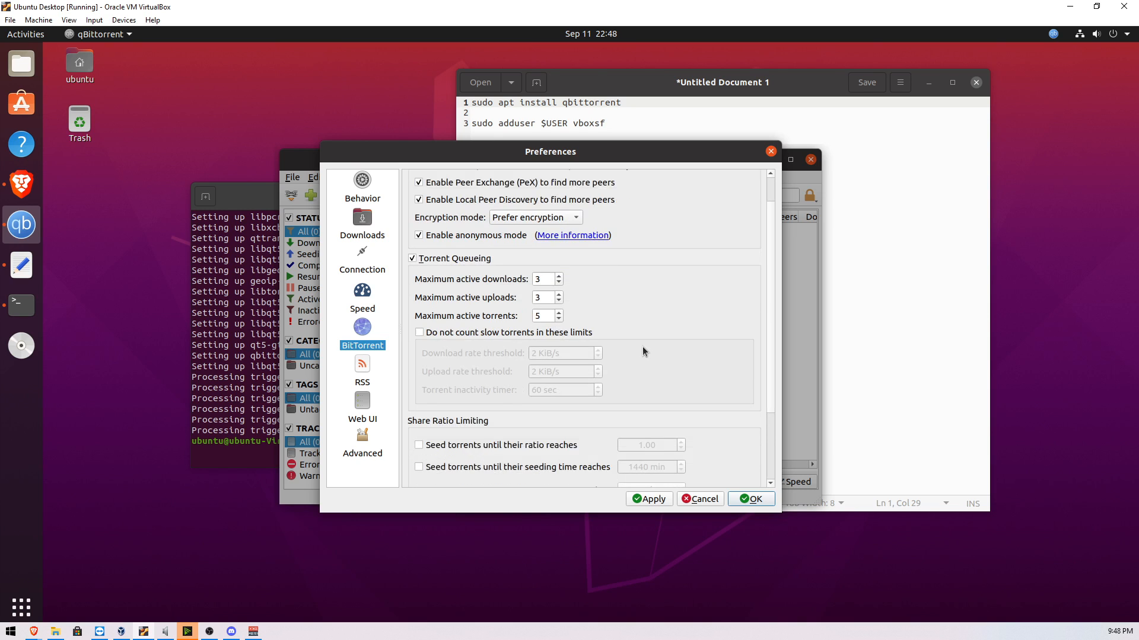
Set the Web UI IP address field to 192.168.*.*.
scroll(down, 3)
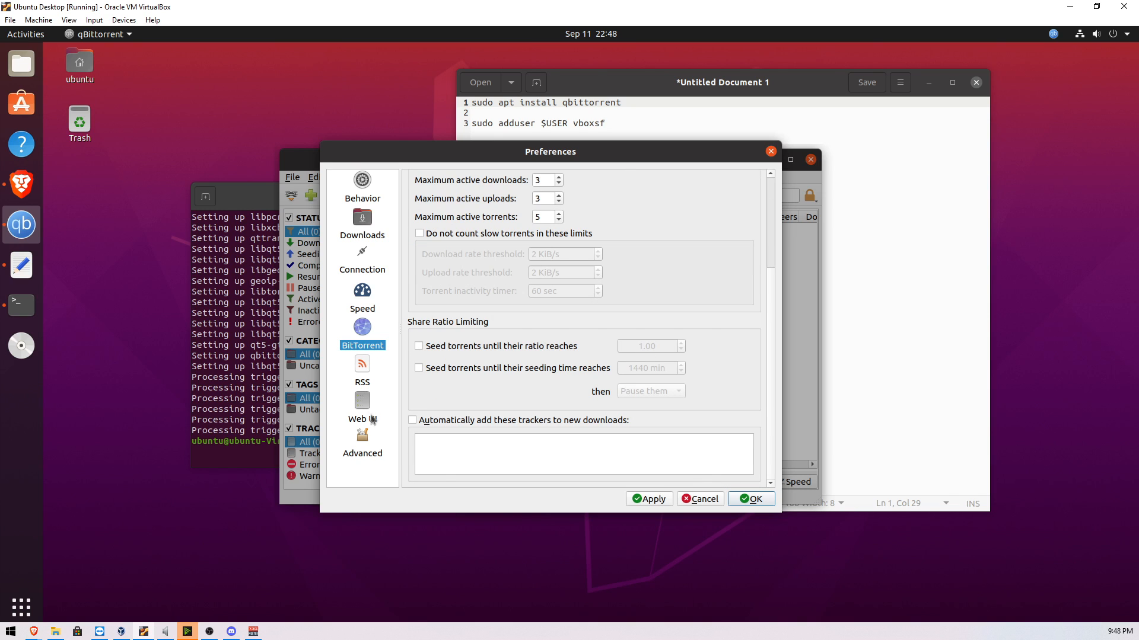
click(363, 403)
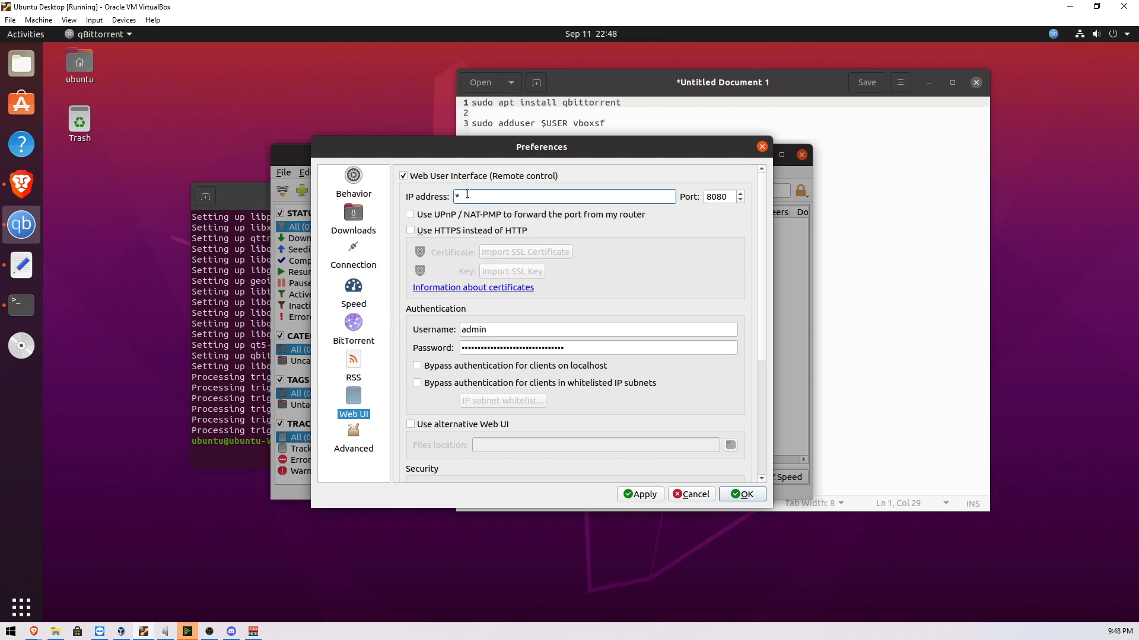
mouse_move(467, 195)
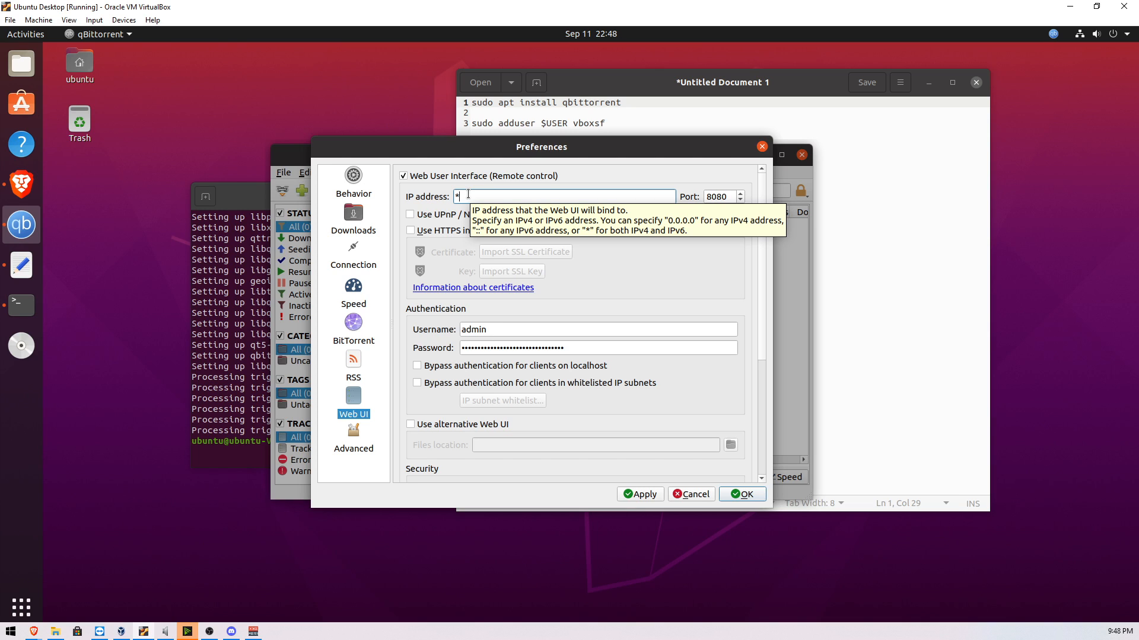
mouse_move(481, 162)
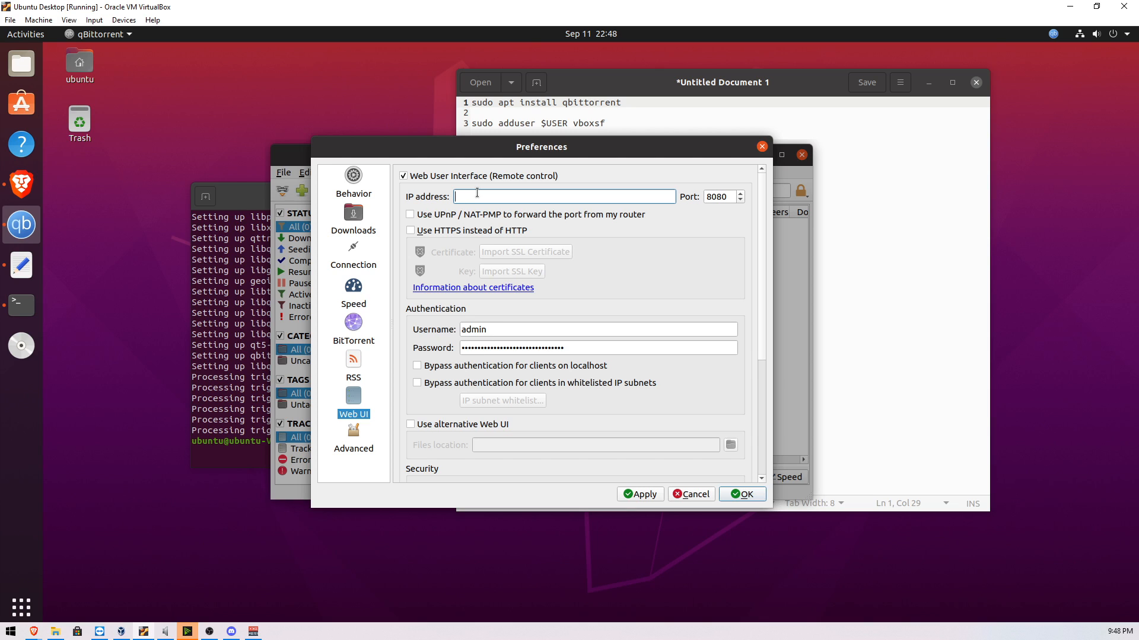
scroll(down, 3)
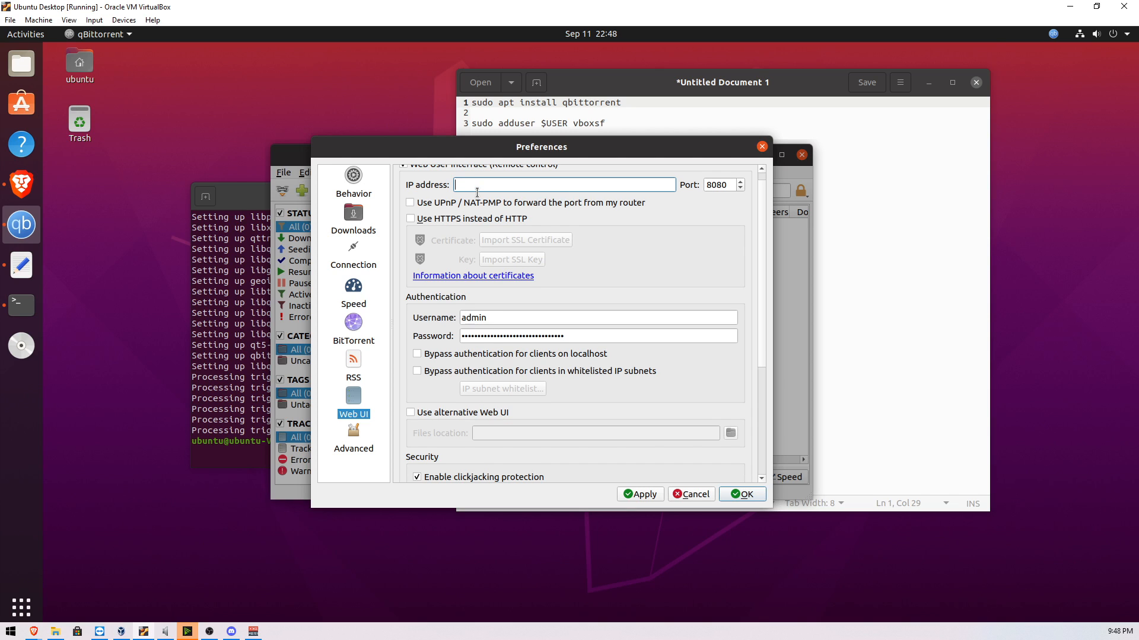
text(1)
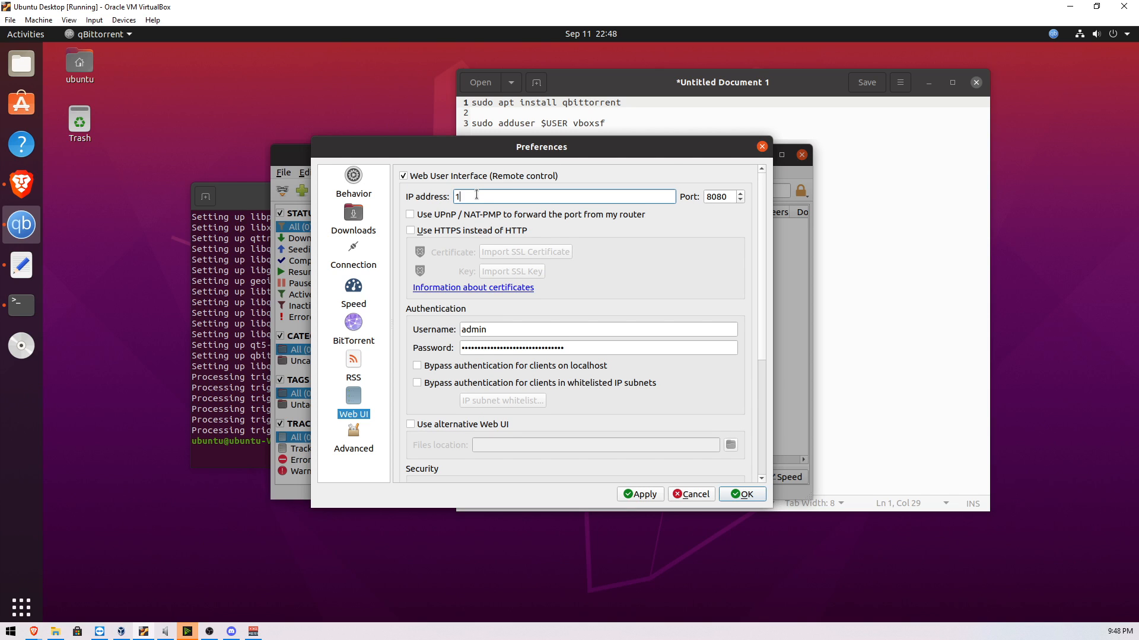
text(92.168.)
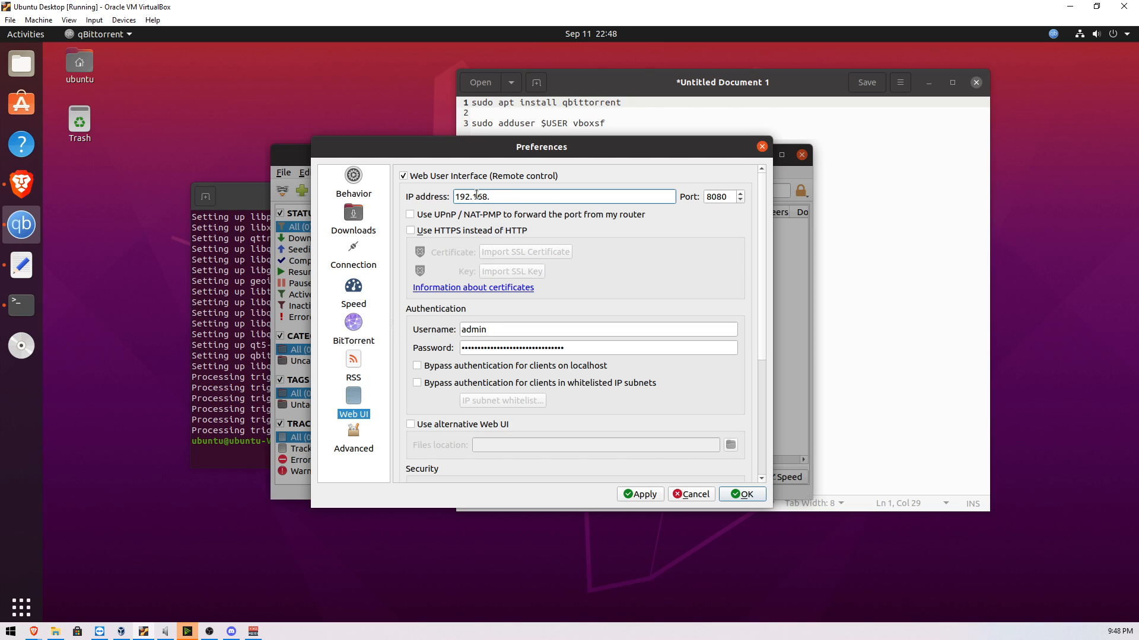
text(*)
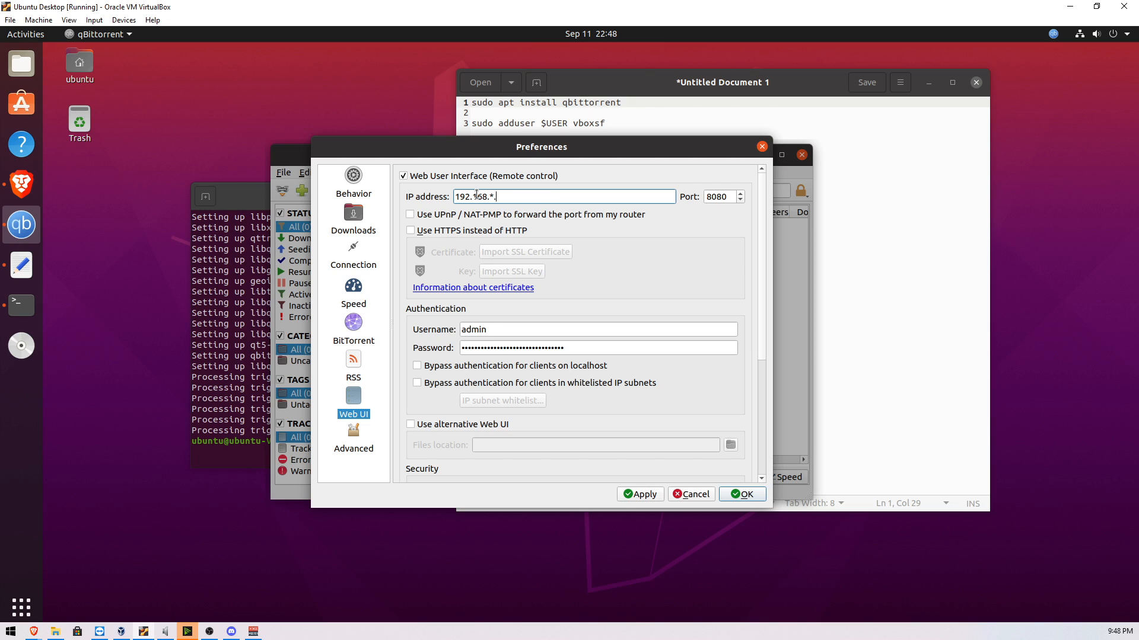
text(*)
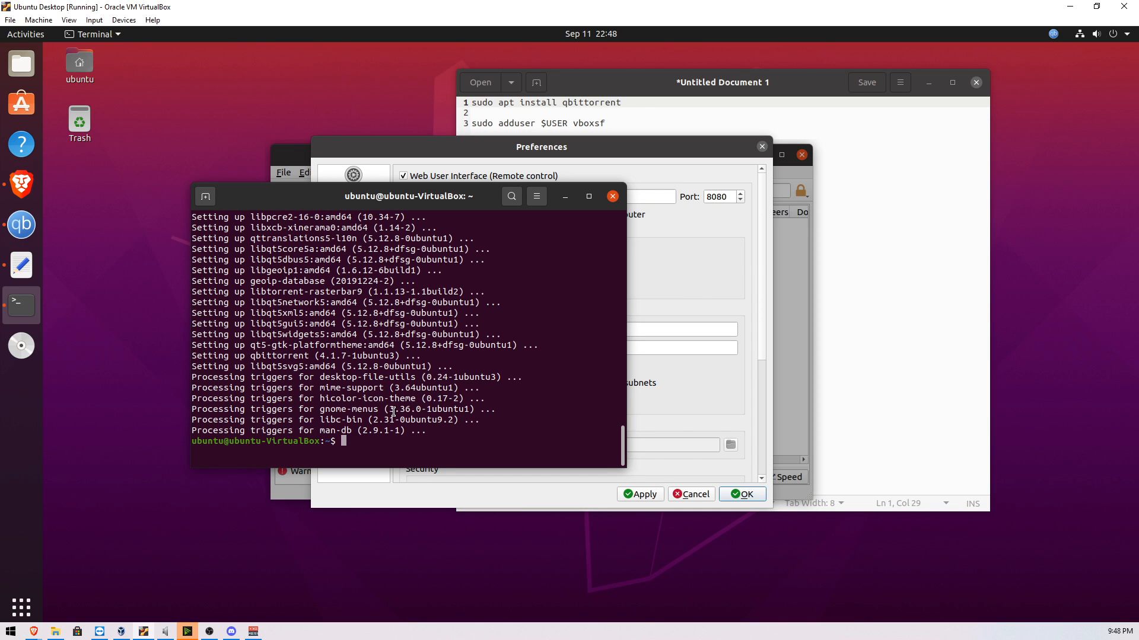
Run ifconfig and install net-tools with apt to list the VM's network interfaces.
text(ifconfig)
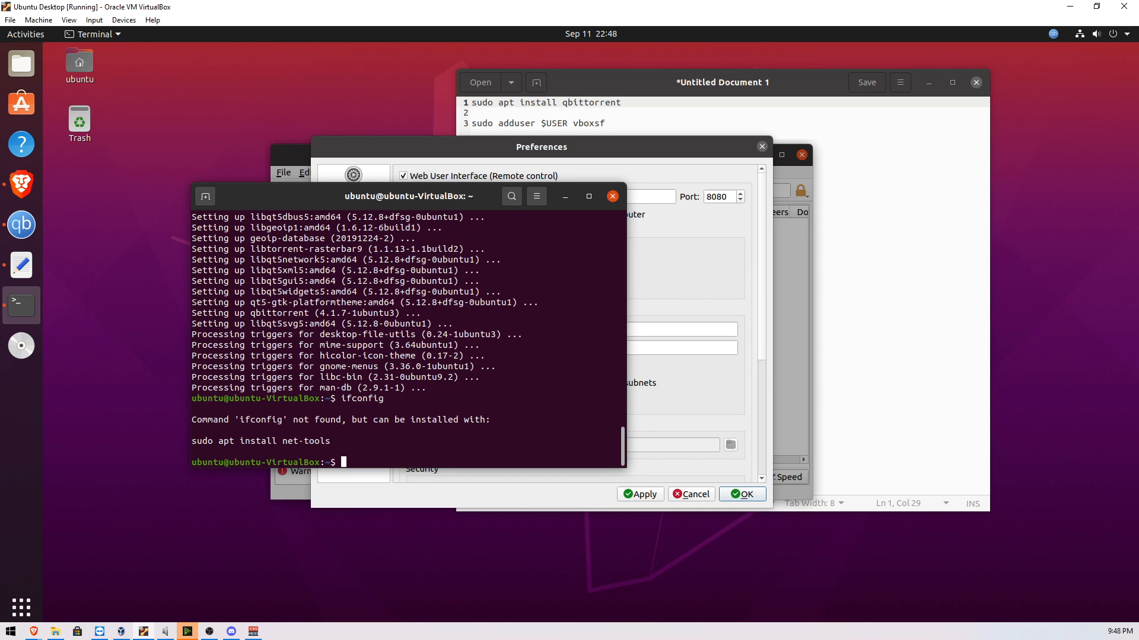
text(apt install)
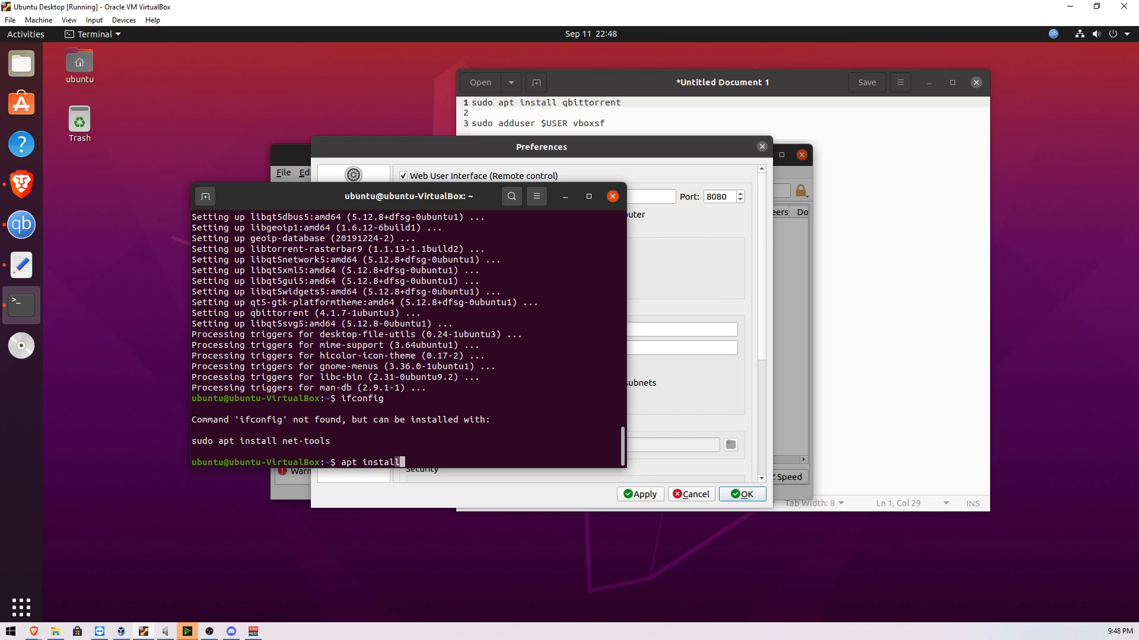
text(net)
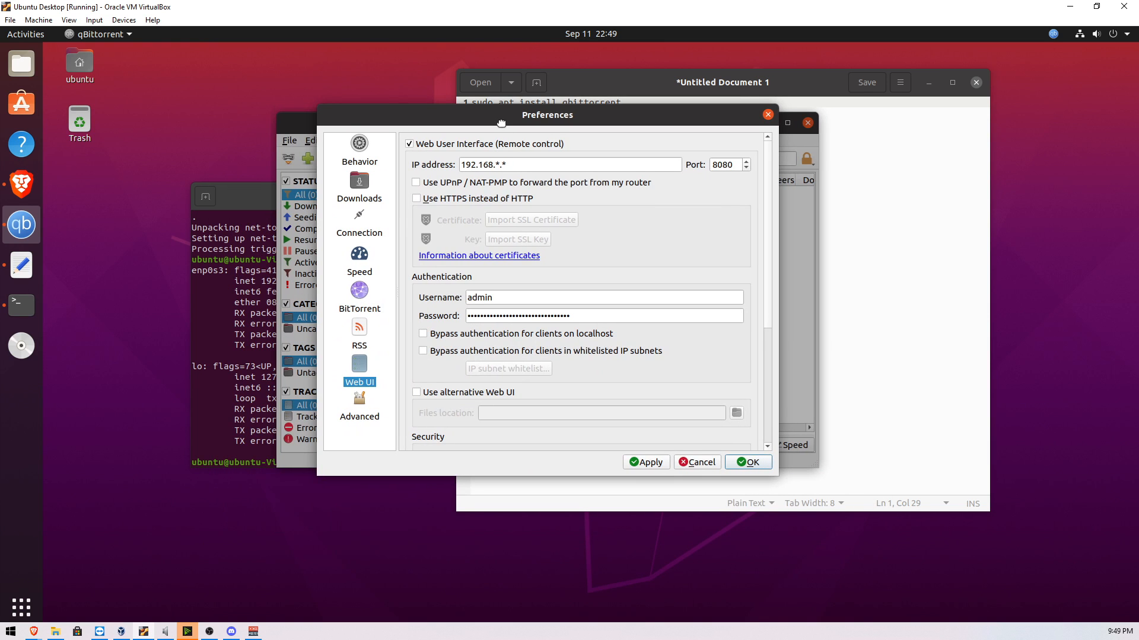
Move the Preferences window aside and enter a new Web UI admin password.
drag(501, 122, 505, 128)
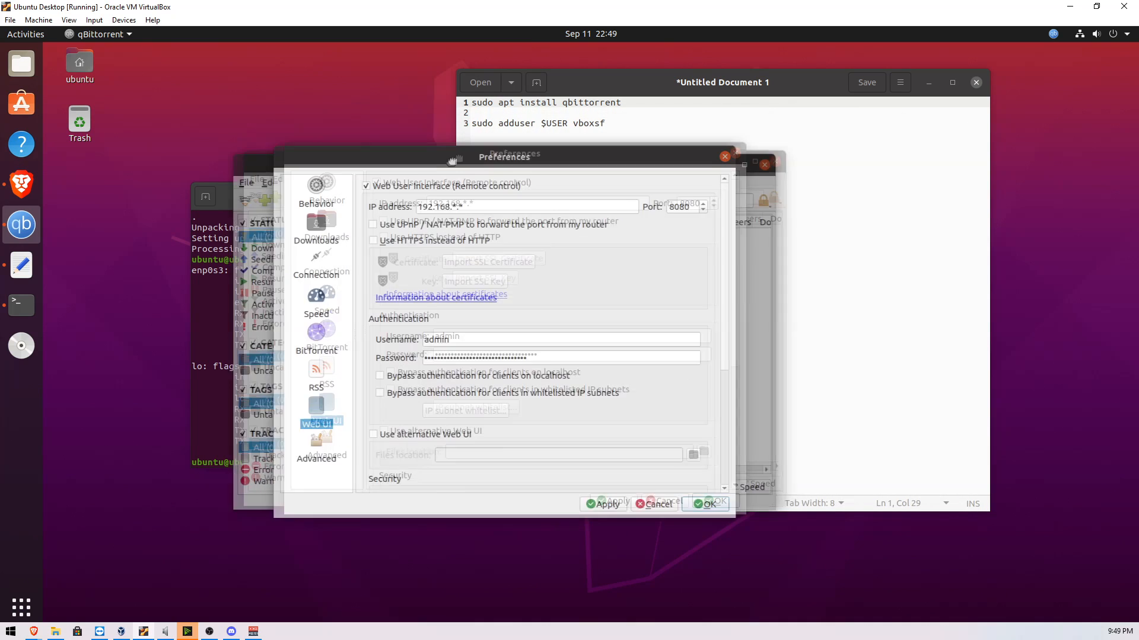
drag(452, 157, 522, 153)
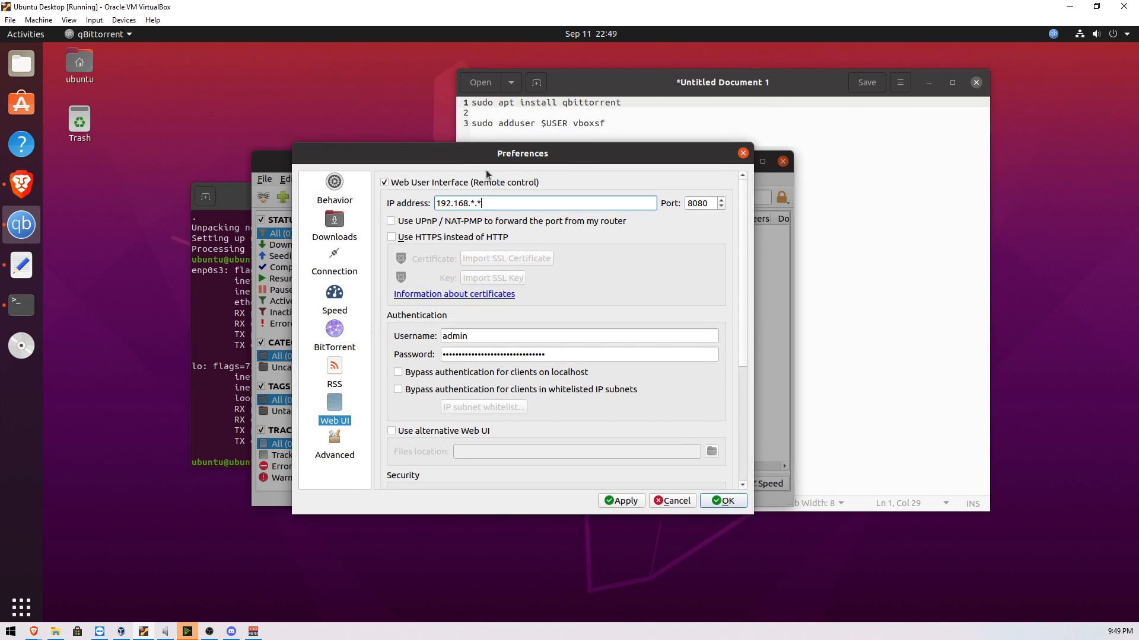
drag(522, 153, 585, 131)
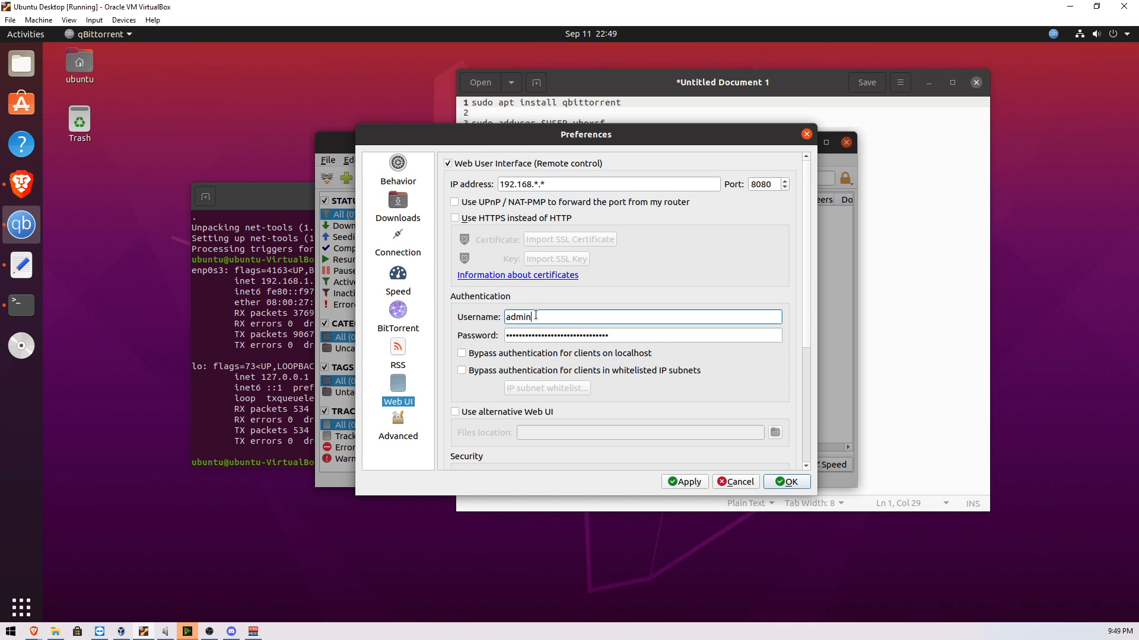
scroll(down, 3)
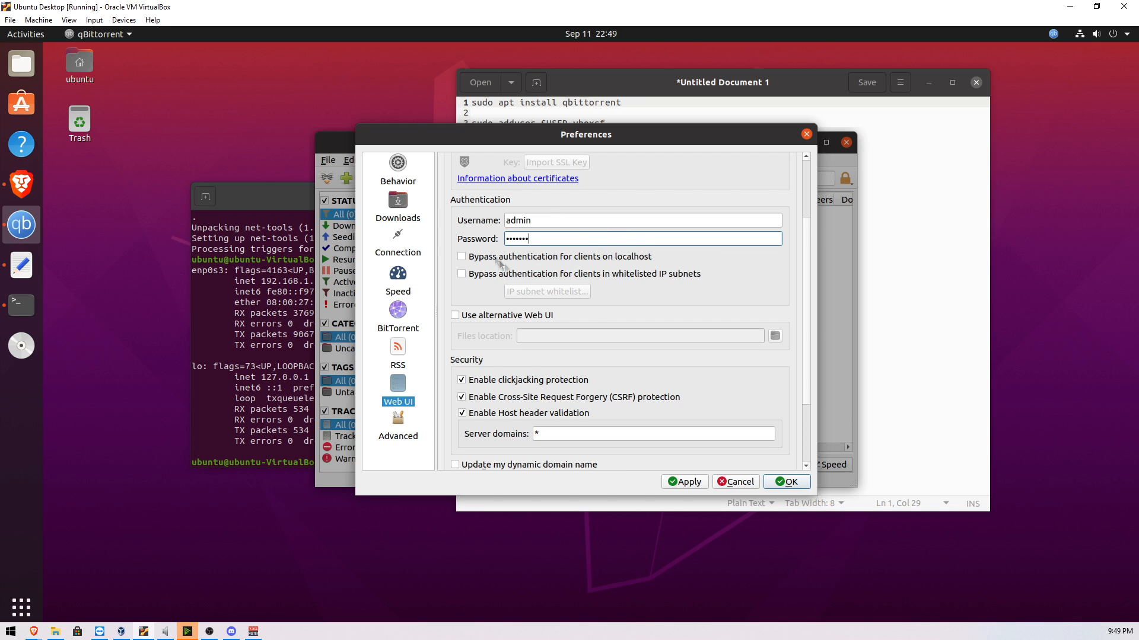
mouse_move(633, 313)
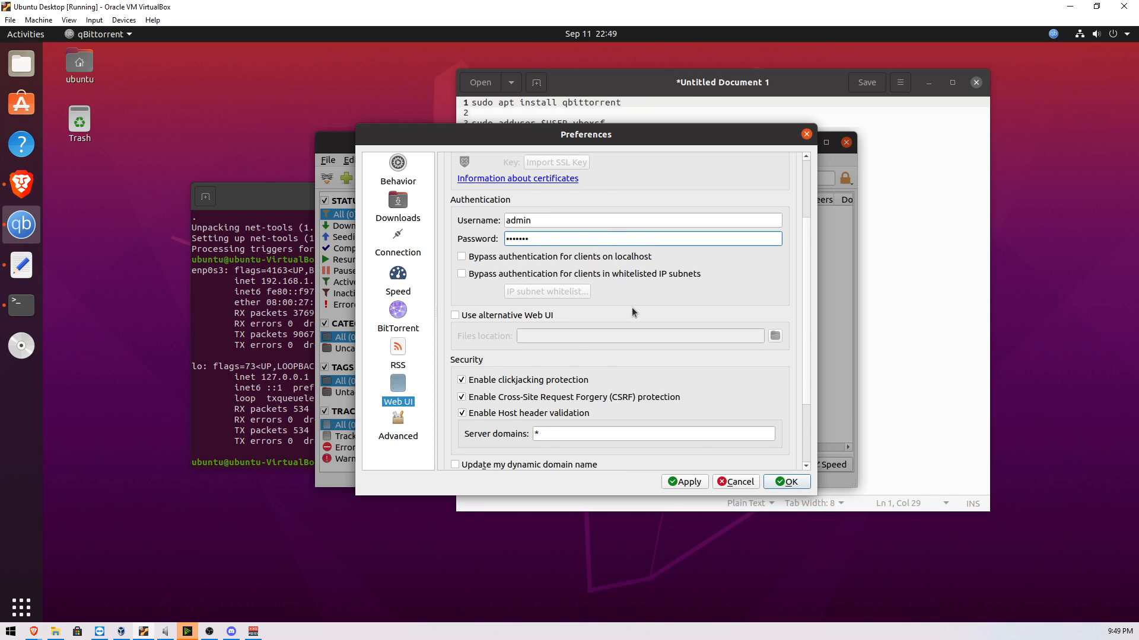
scroll(down, 3)
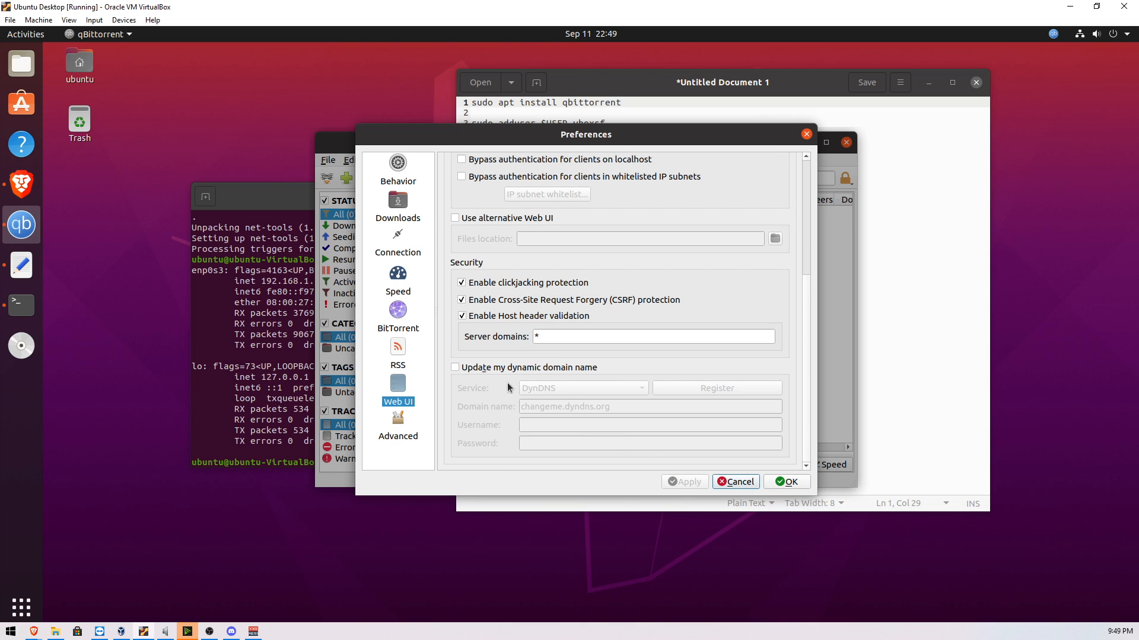
Turn on 'Update my dynamic domain name' with DynDNS as the service.
click(456, 368)
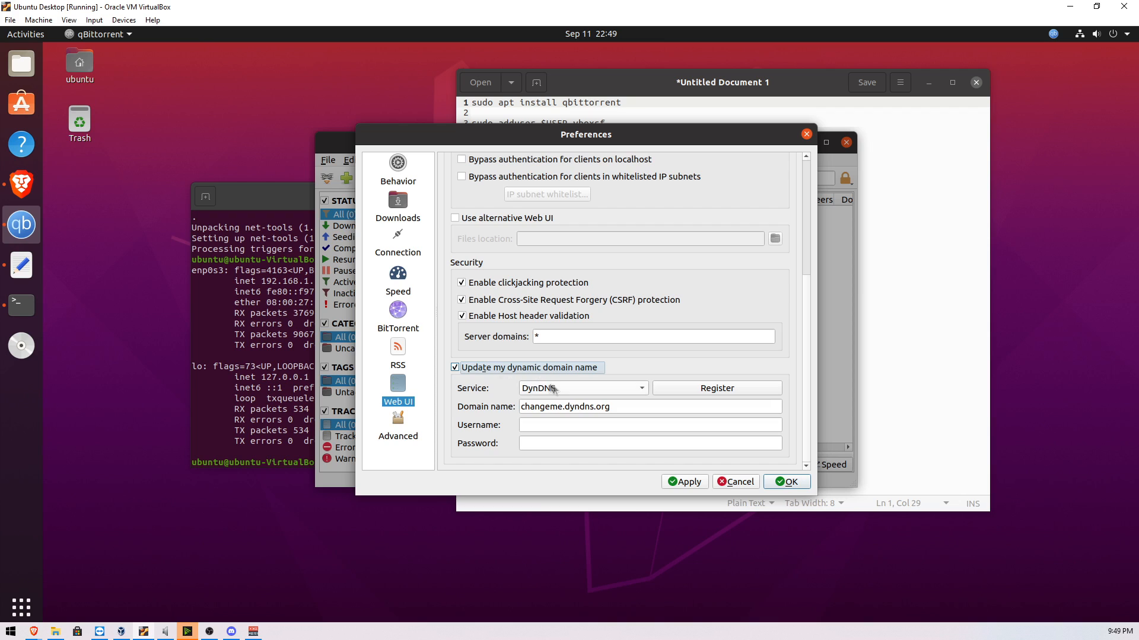
click(582, 387)
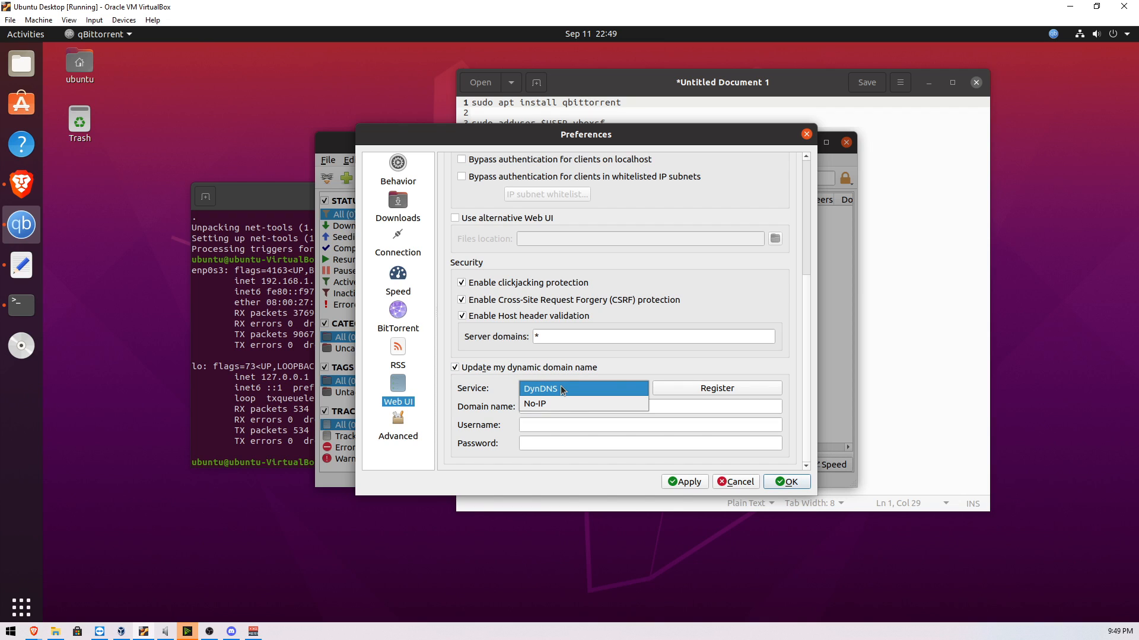
click(540, 388)
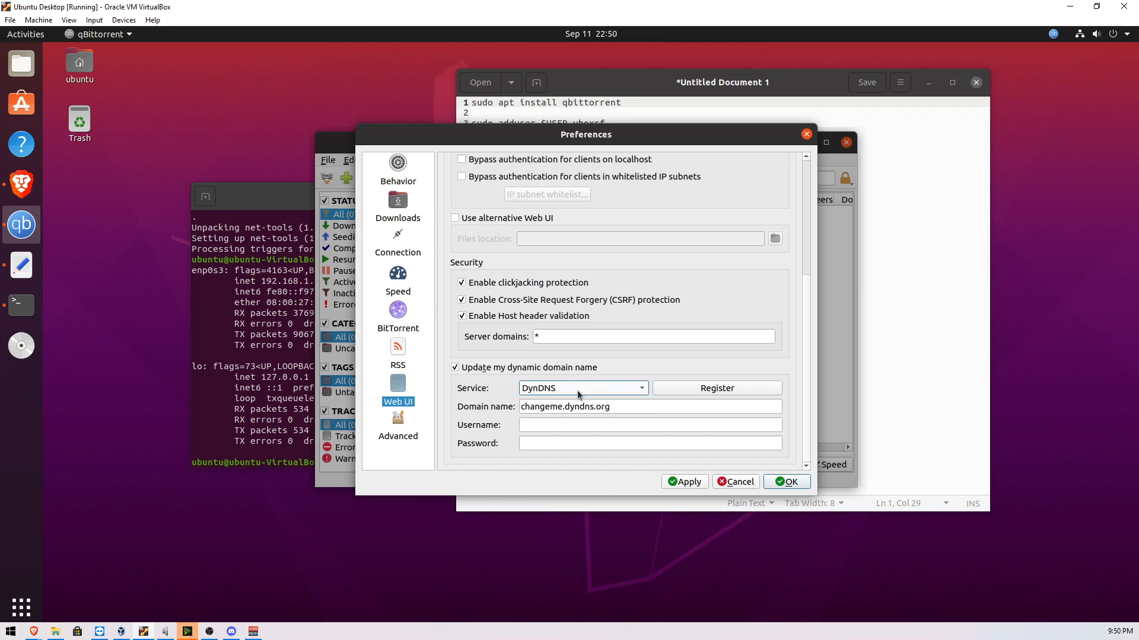
mouse_move(500, 167)
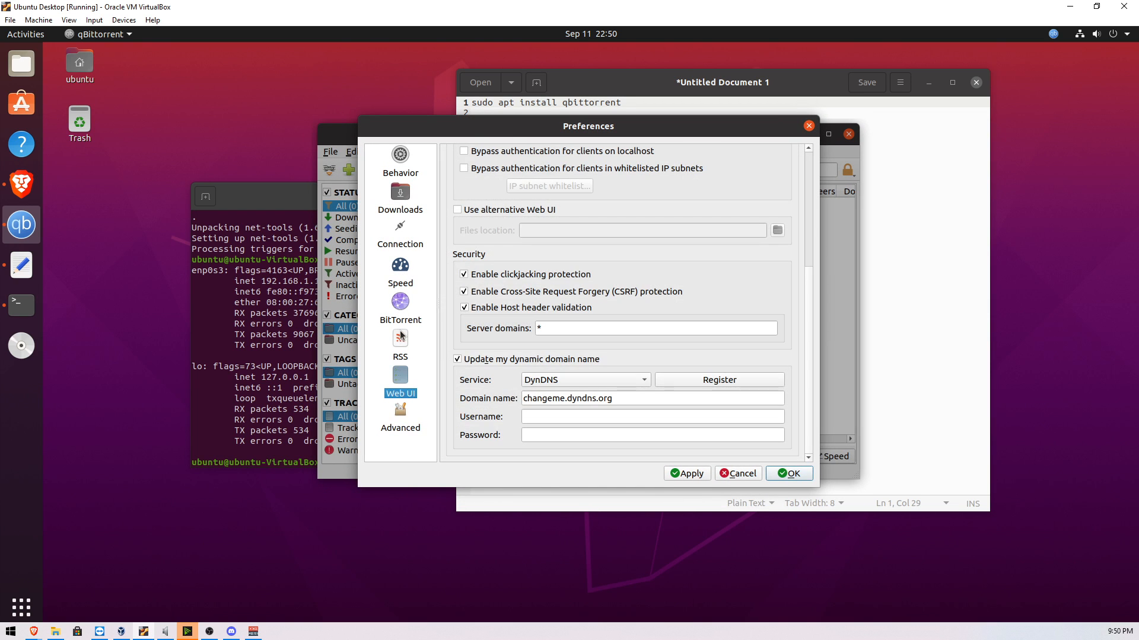
Return through the preference pages to Downloads showing /home/ubuntu/Downloads/ as the save path.
click(400, 339)
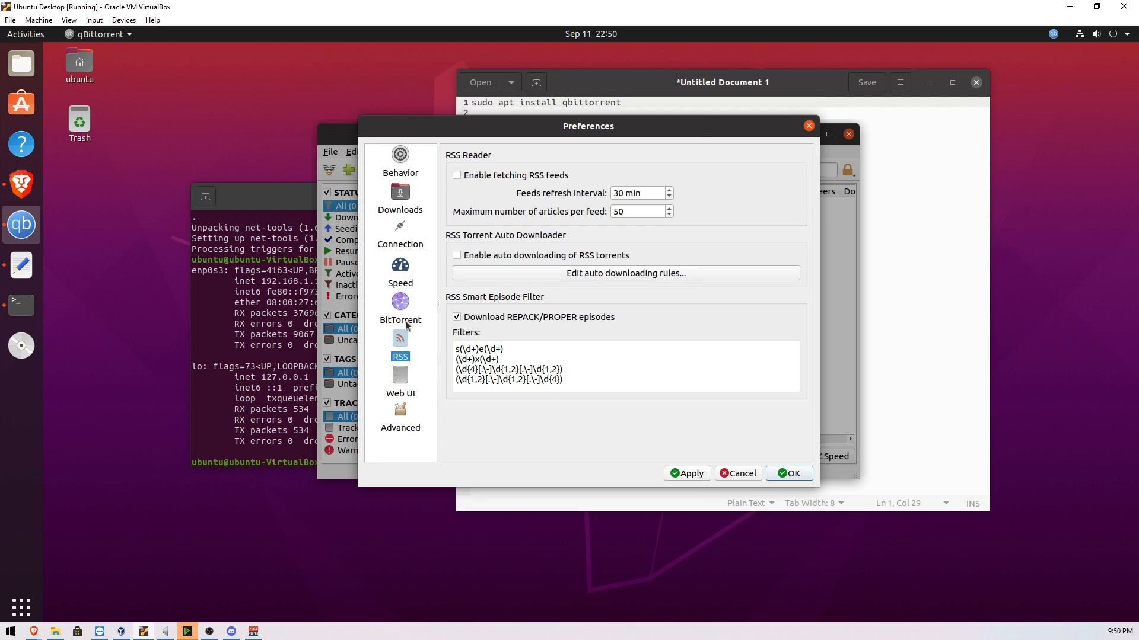
click(400, 306)
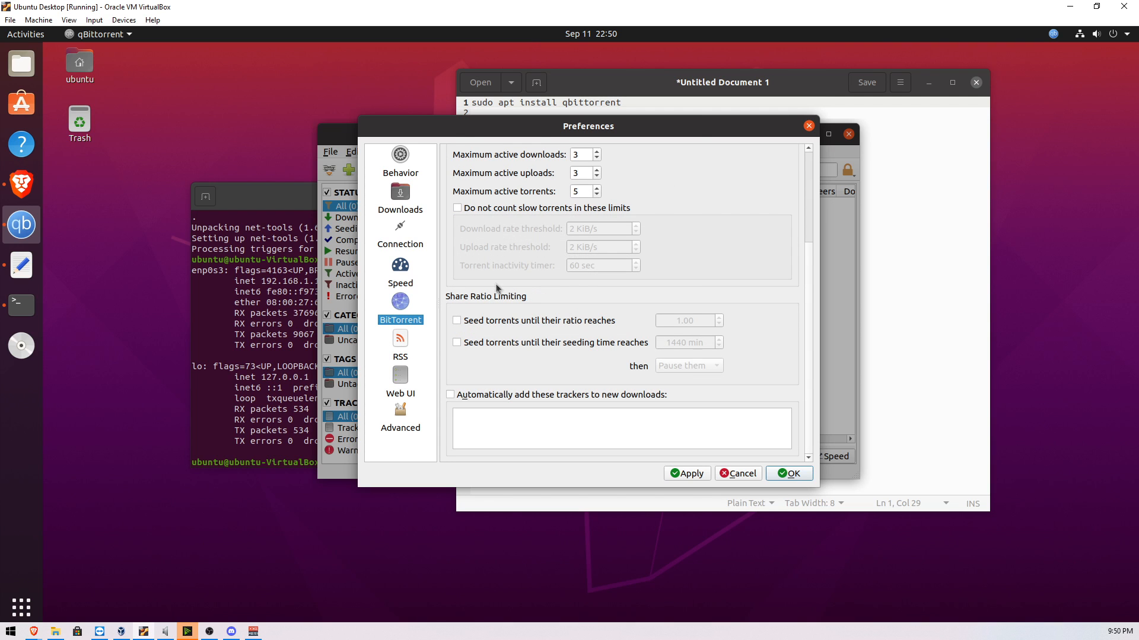
click(399, 266)
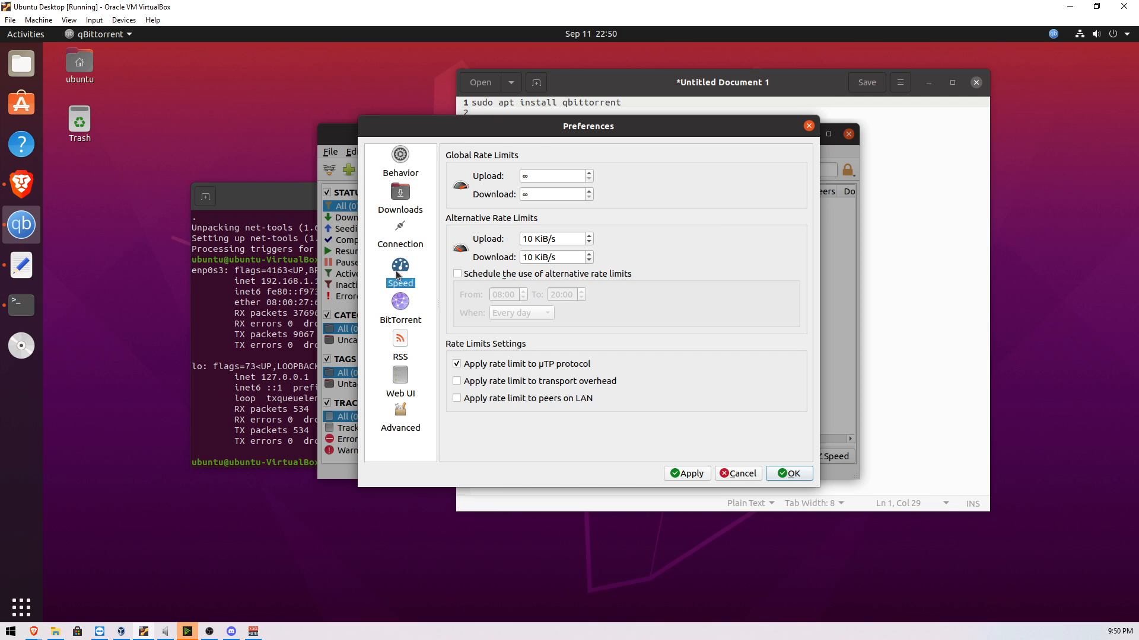
click(401, 230)
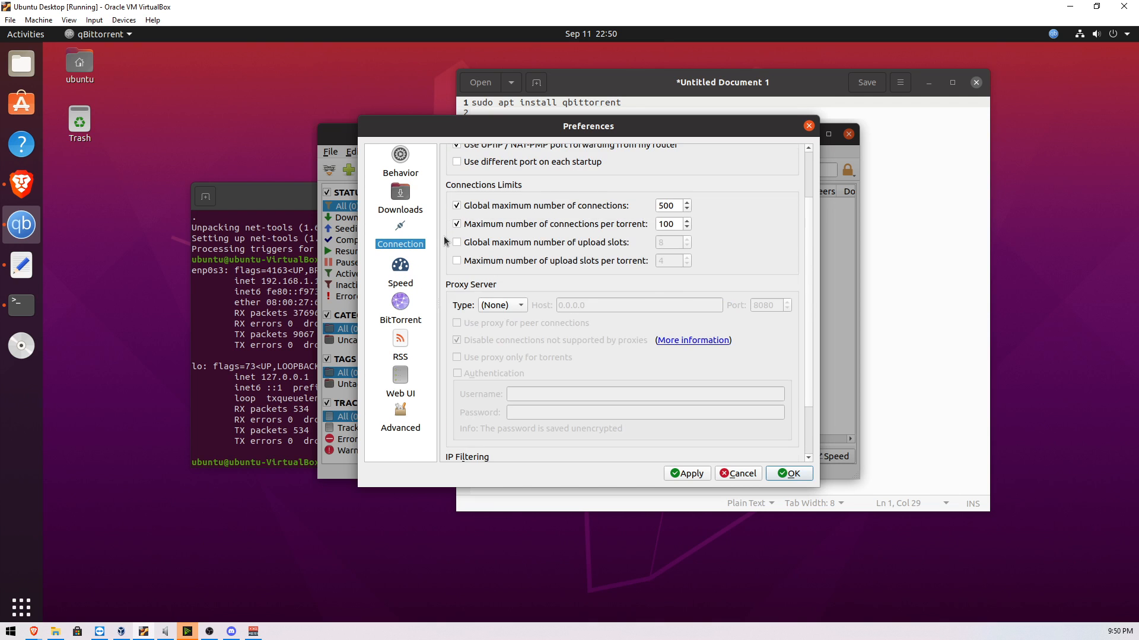
click(401, 194)
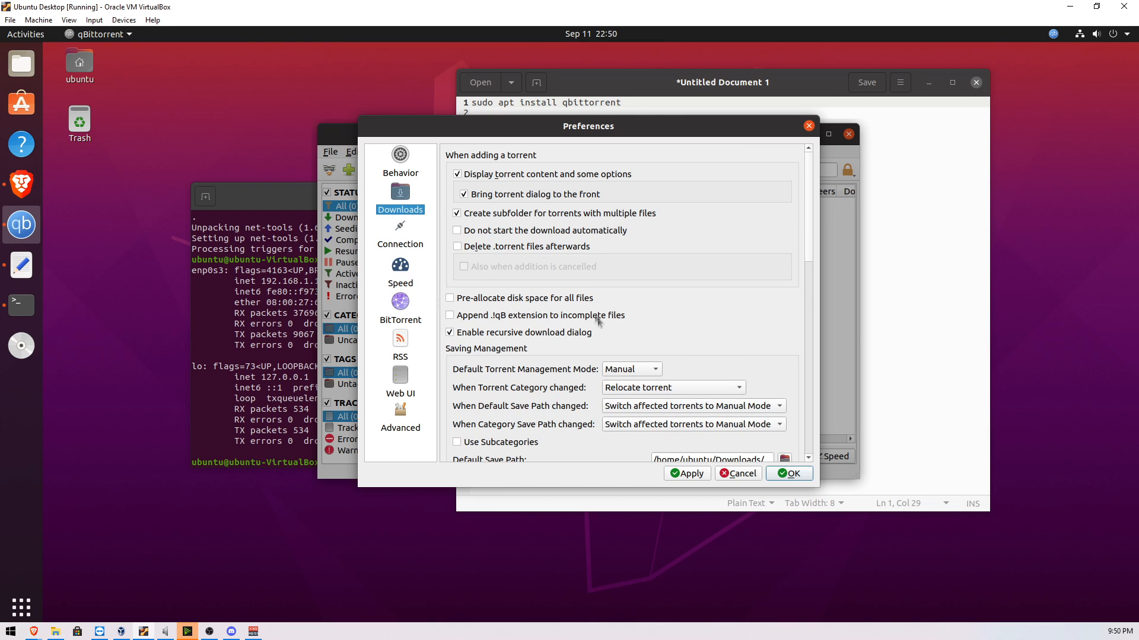
scroll(down, 3)
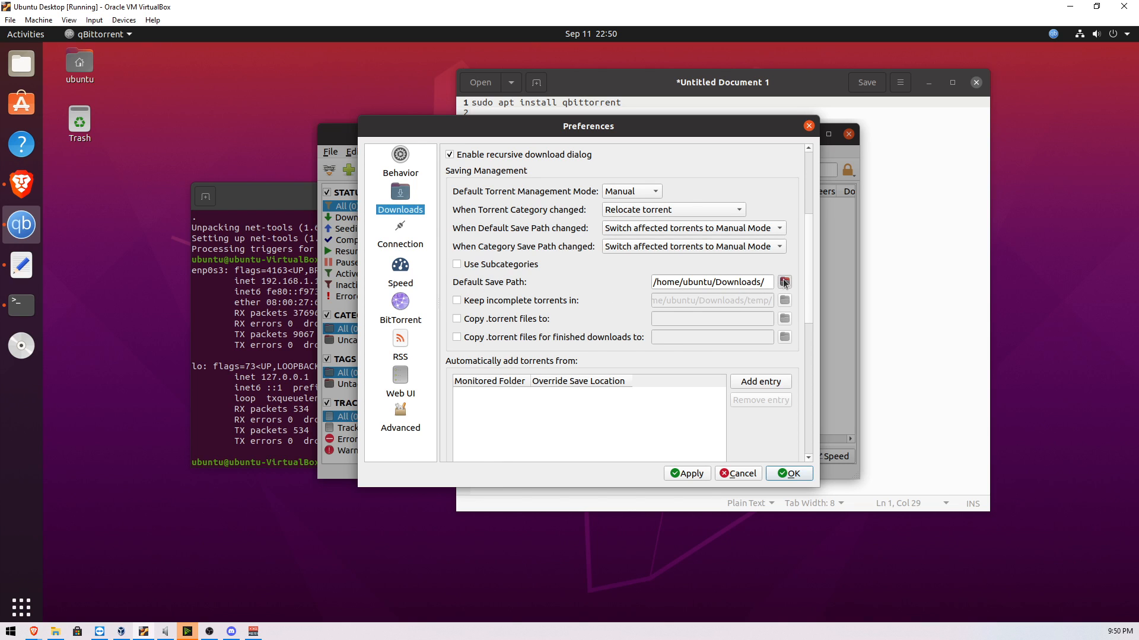
Change the default save path to /media/sf_LEGAL_TORRENT_FILES_HERE, dismissing the permission error.
click(784, 282)
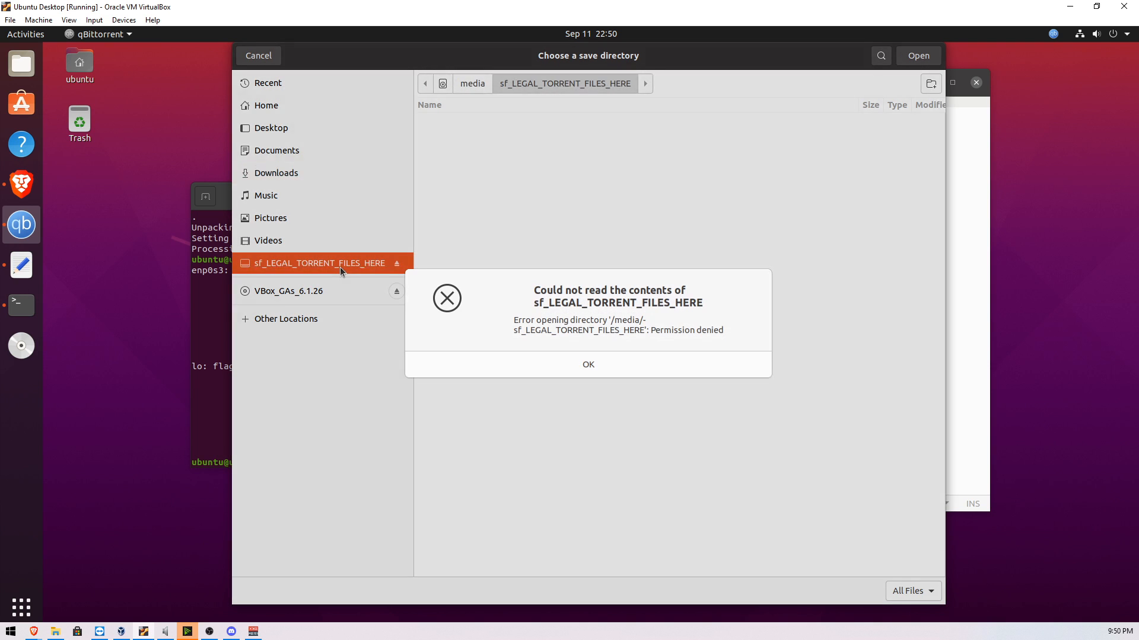
mouse_move(599, 361)
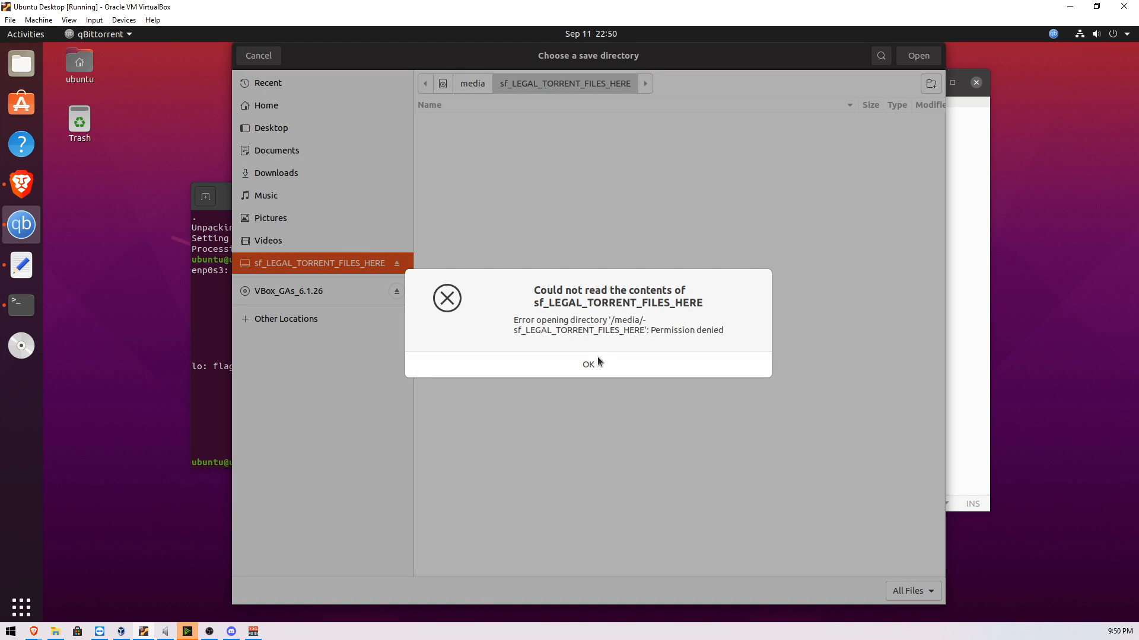
click(588, 364)
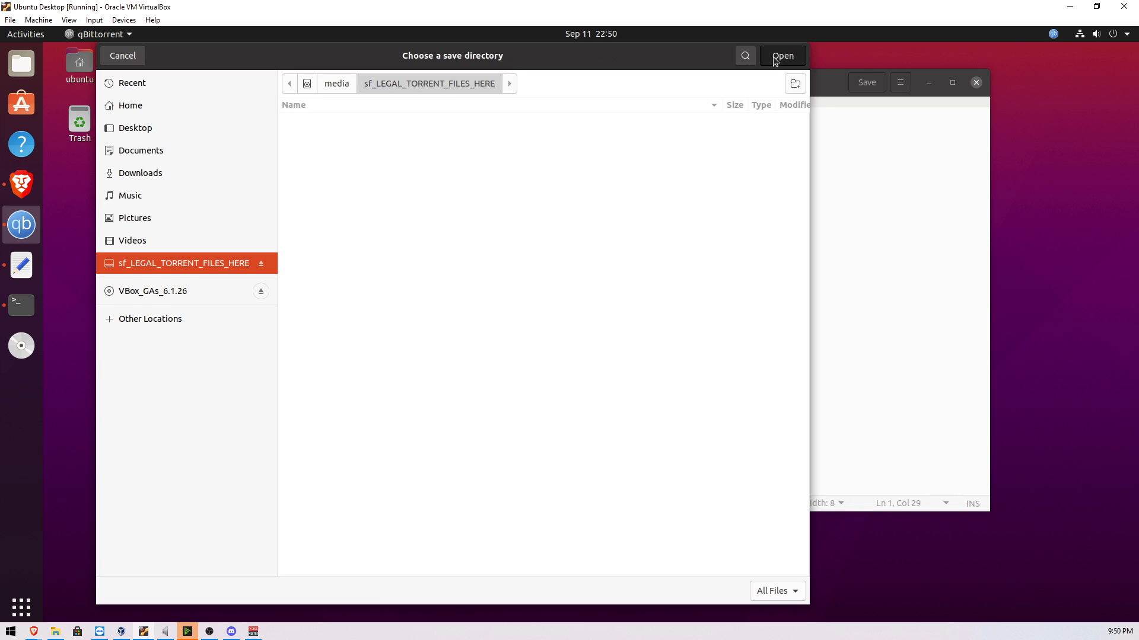
click(783, 55)
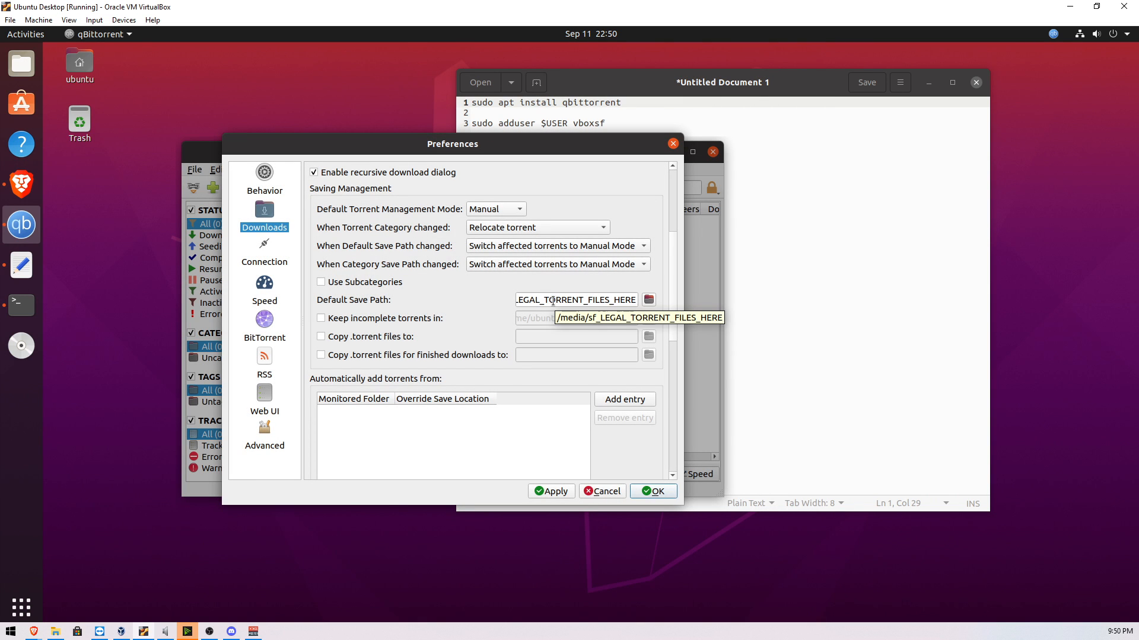
mouse_move(442, 330)
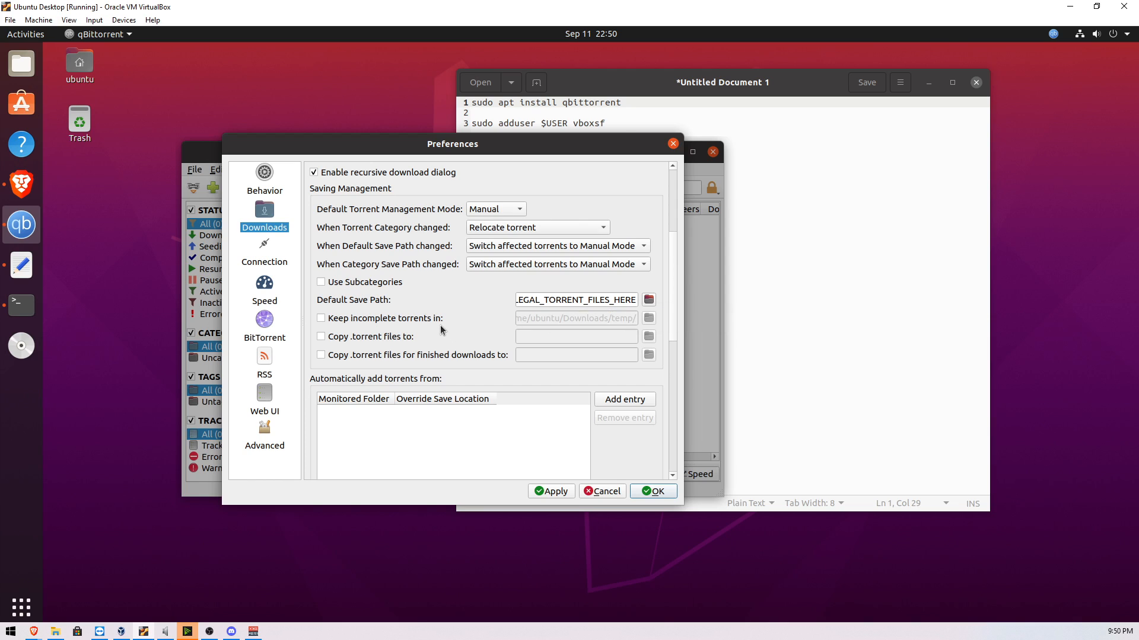
mouse_move(405, 215)
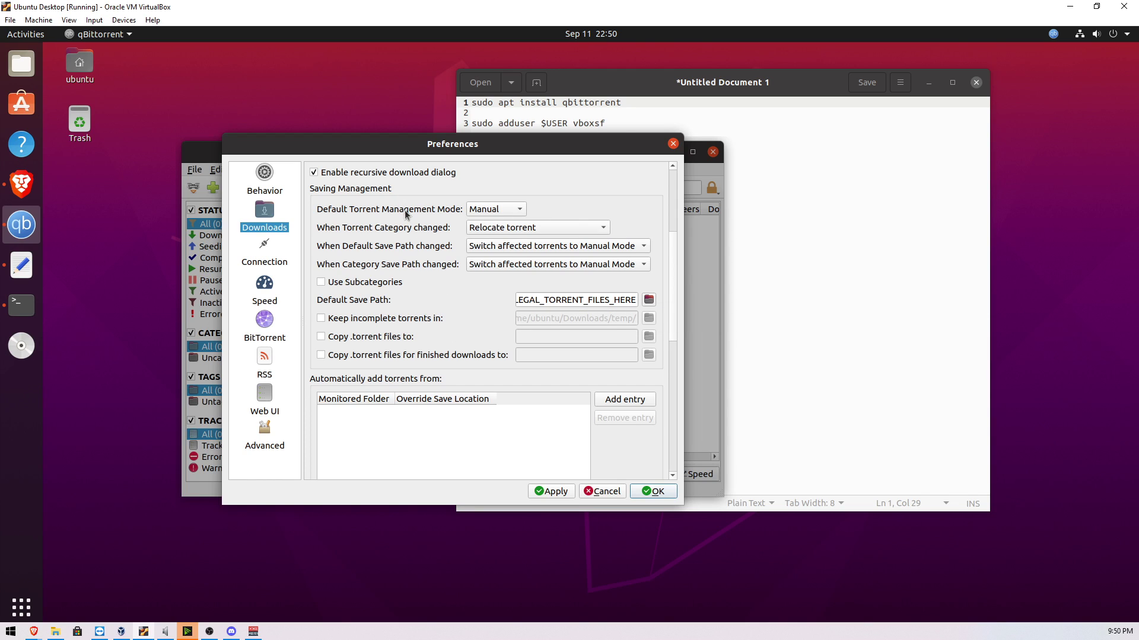
mouse_move(408, 226)
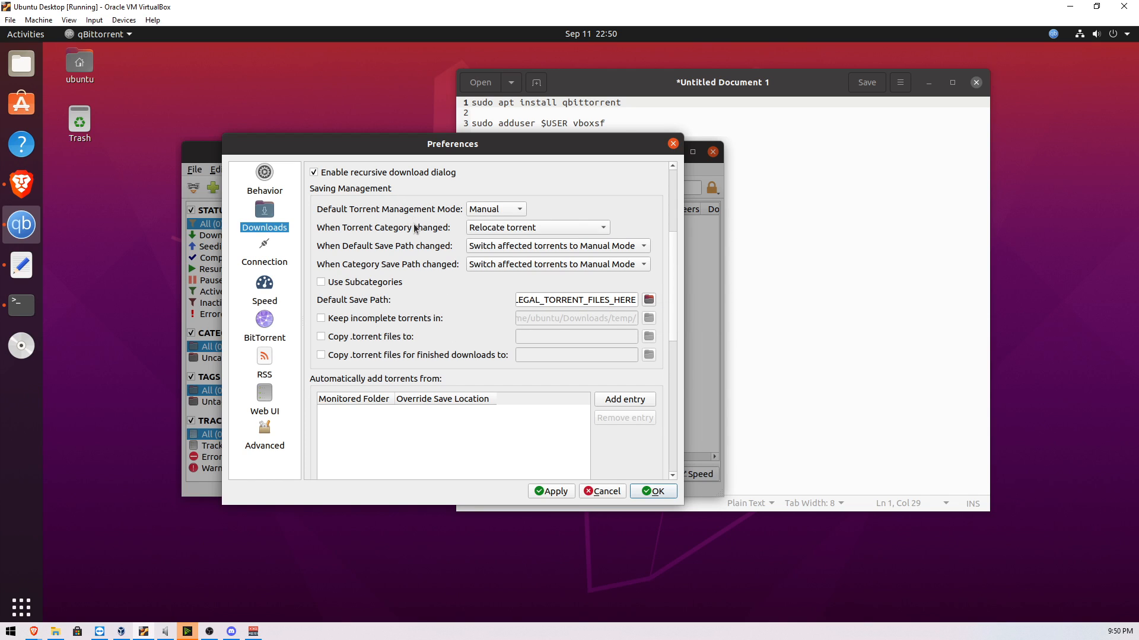
mouse_move(81, 574)
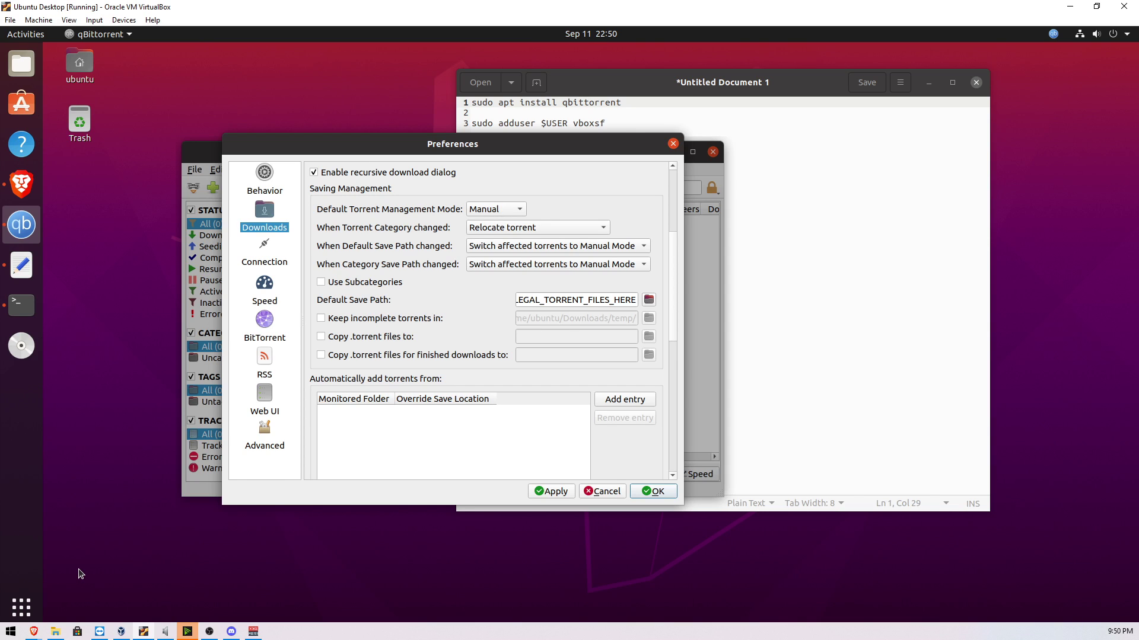
mouse_move(548, 534)
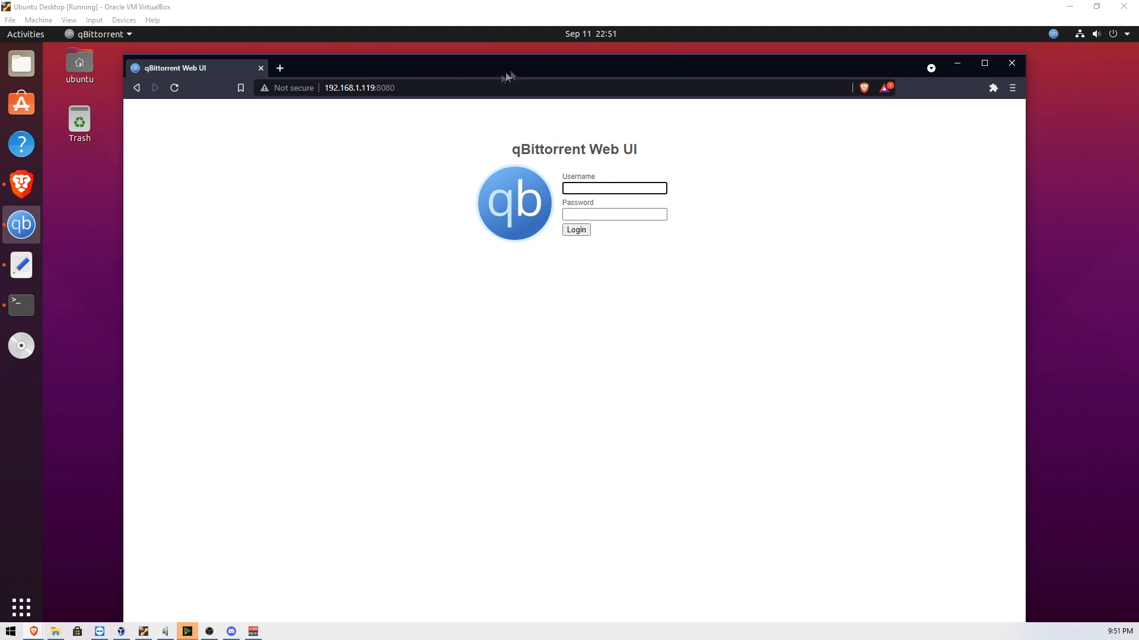
Log into the qBittorrent Web UI at 192.168.1.119:8080 as admin, declining to save the password.
click(360, 87)
text(admin)
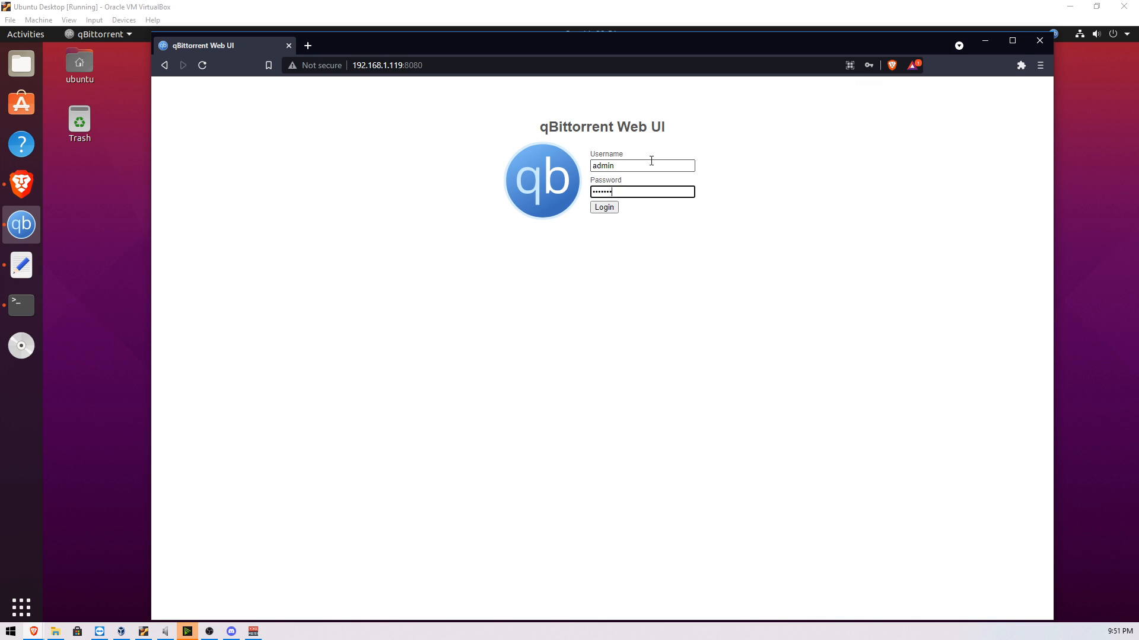
click(604, 207)
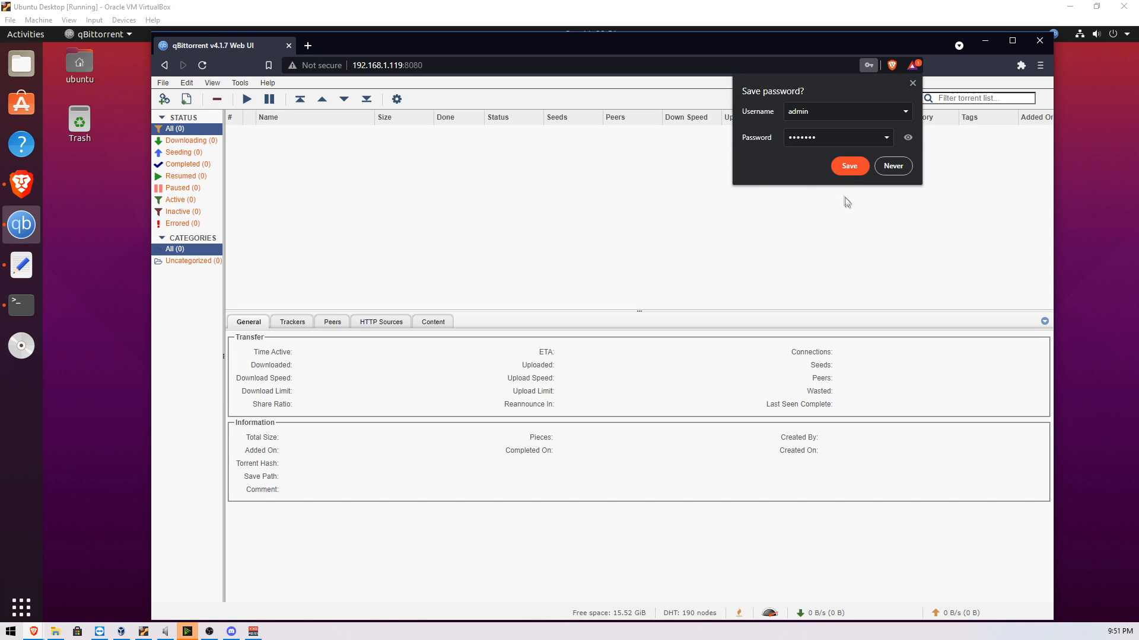
click(892, 165)
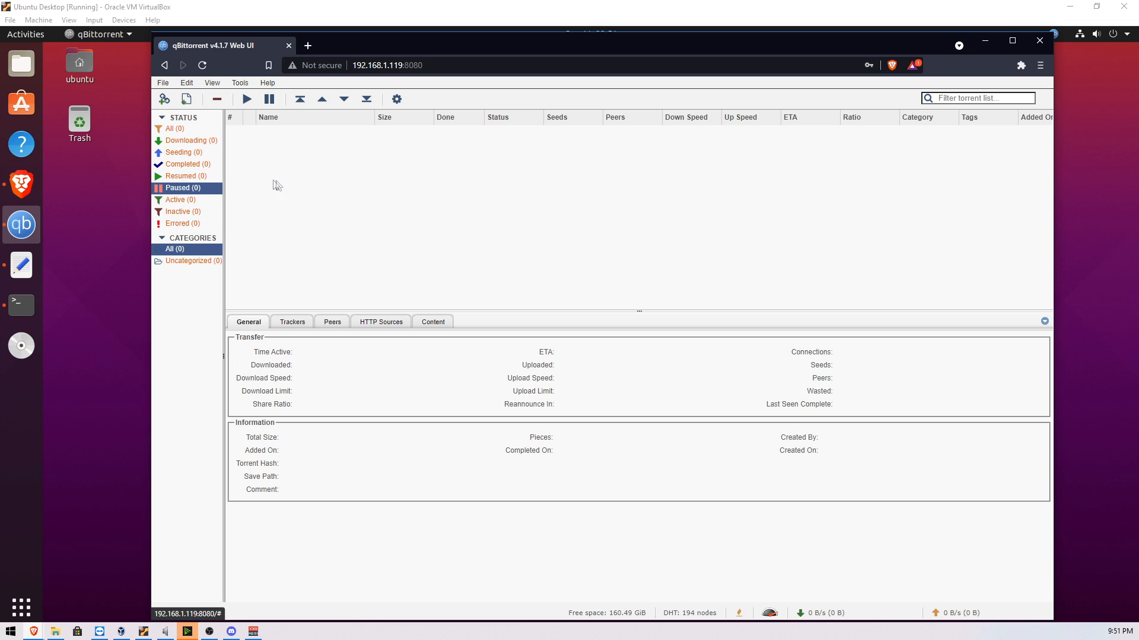
mouse_move(294, 181)
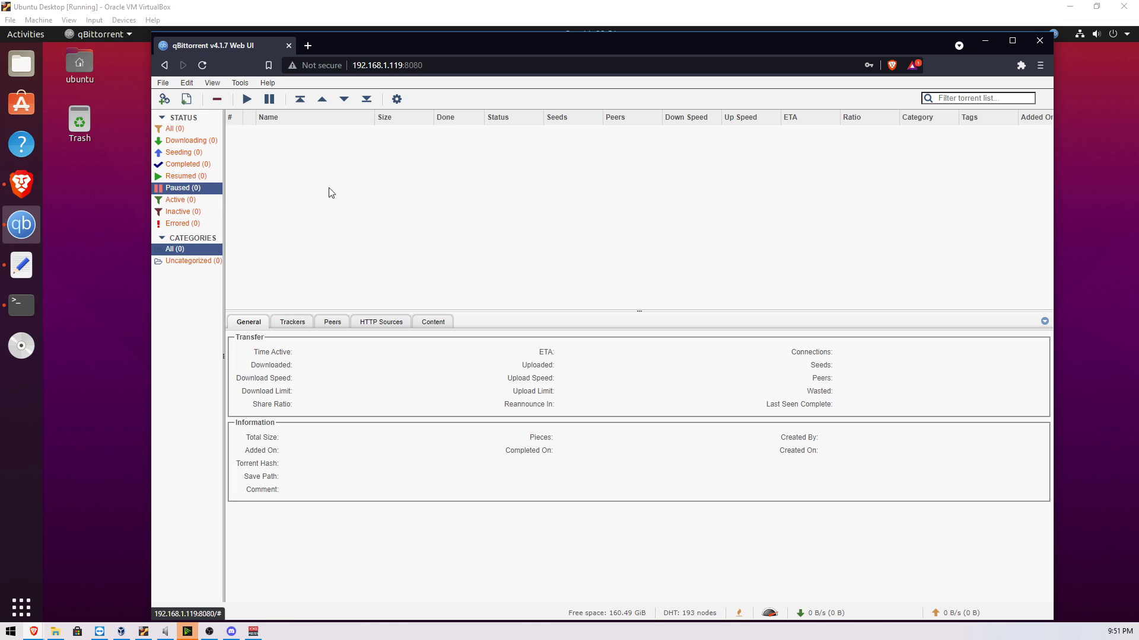
click(180, 223)
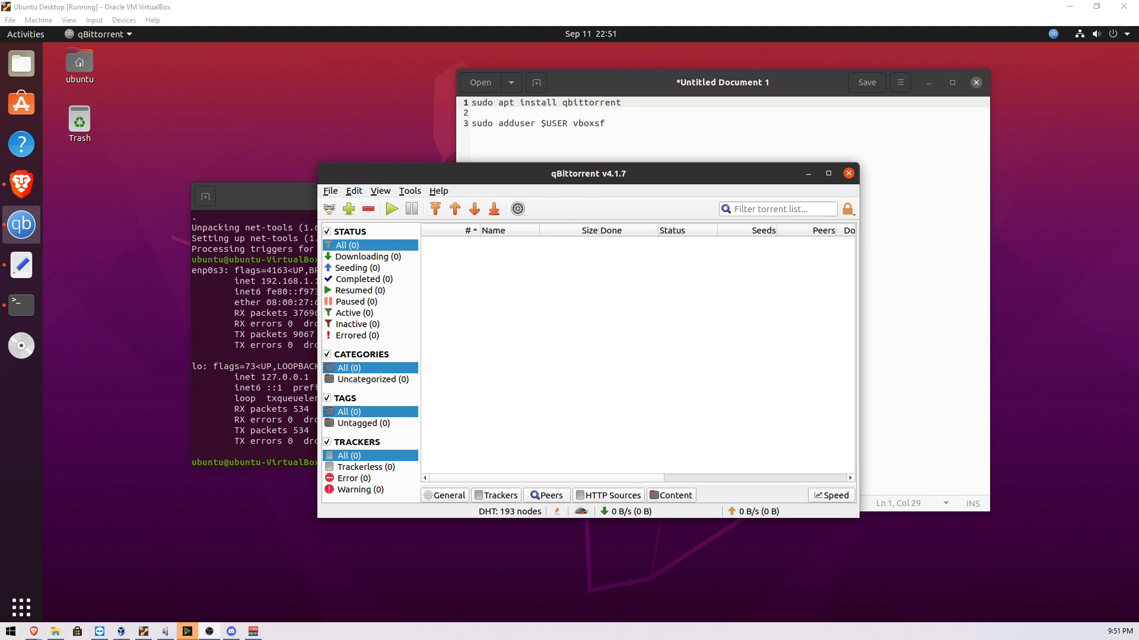
mouse_move(262, 404)
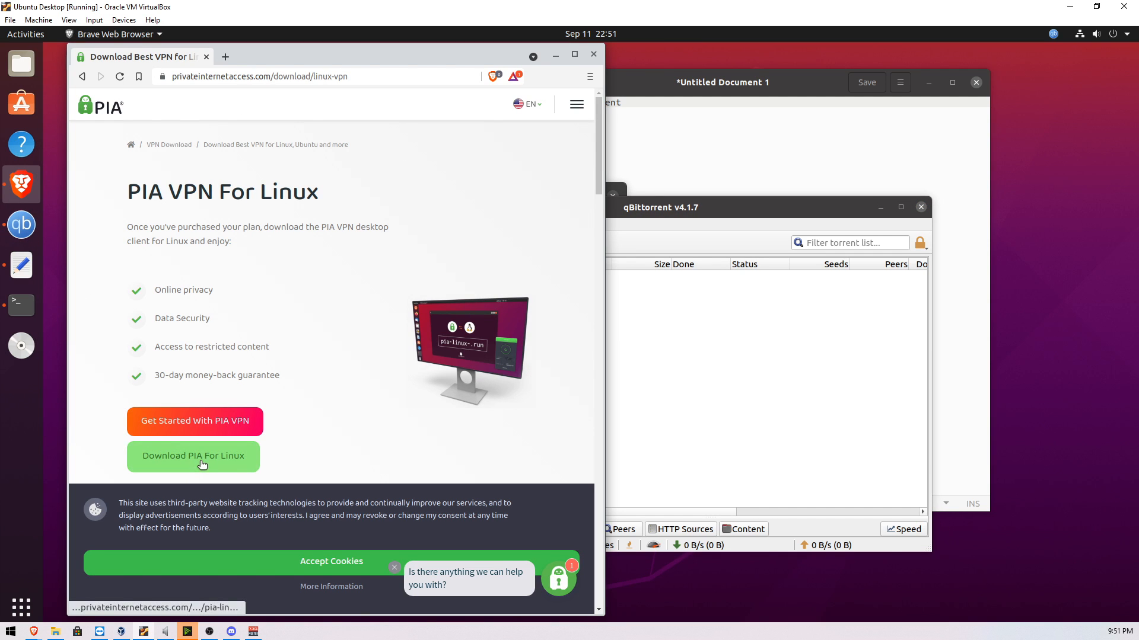
Download the PIA Linux installer pia-linux-3.0.1-06696.run from the PIA download page.
click(201, 465)
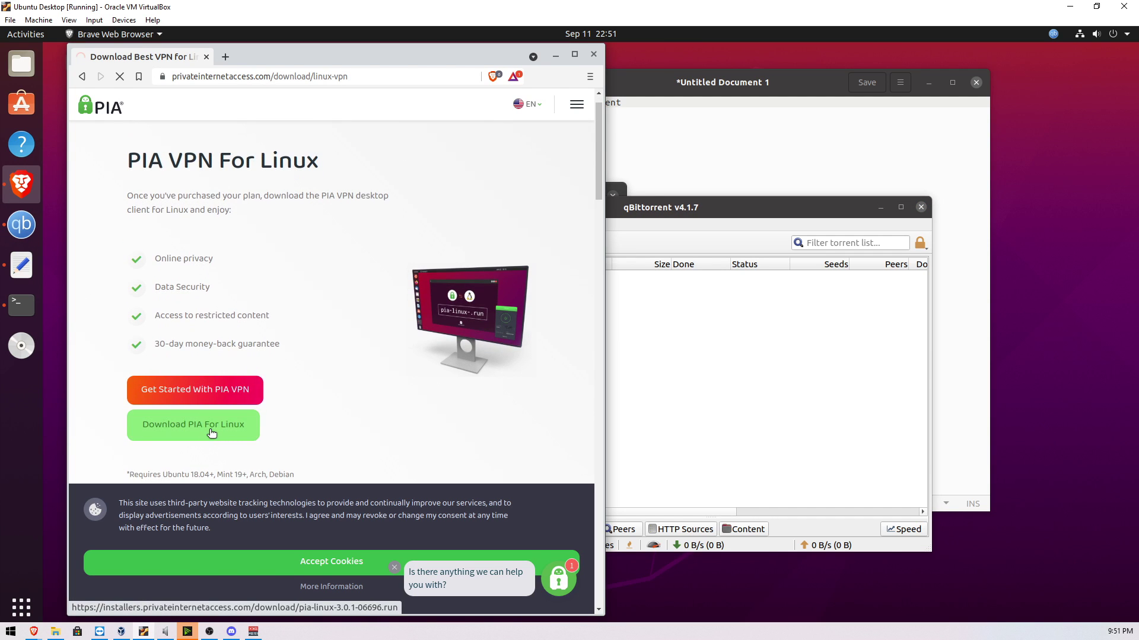
click(192, 425)
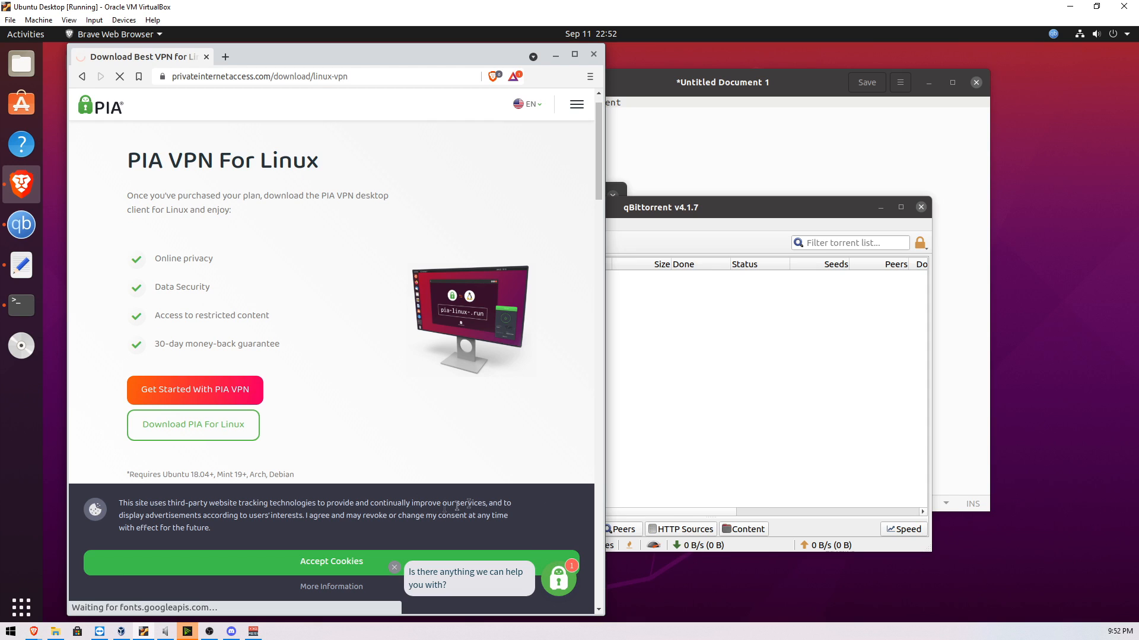
click(192, 424)
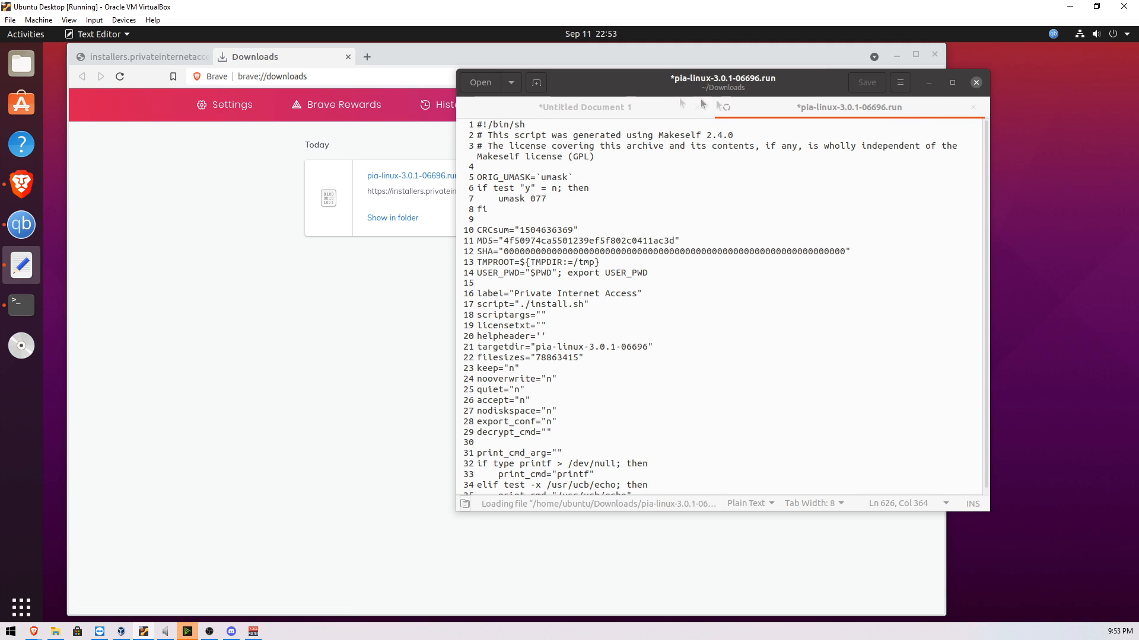
mouse_move(982, 117)
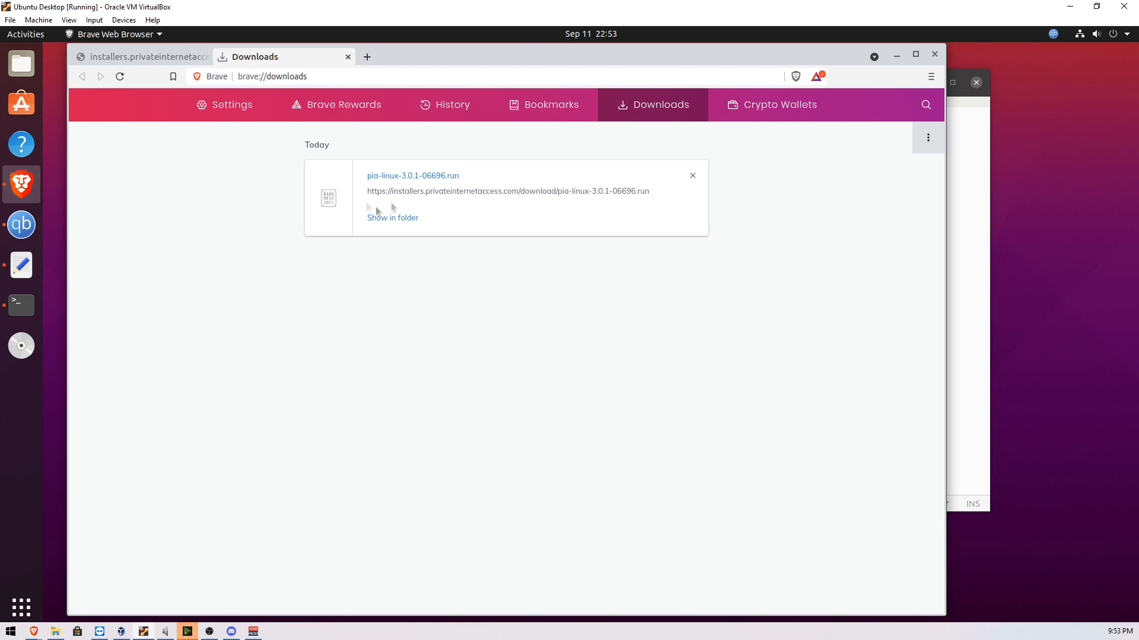
mouse_move(398, 221)
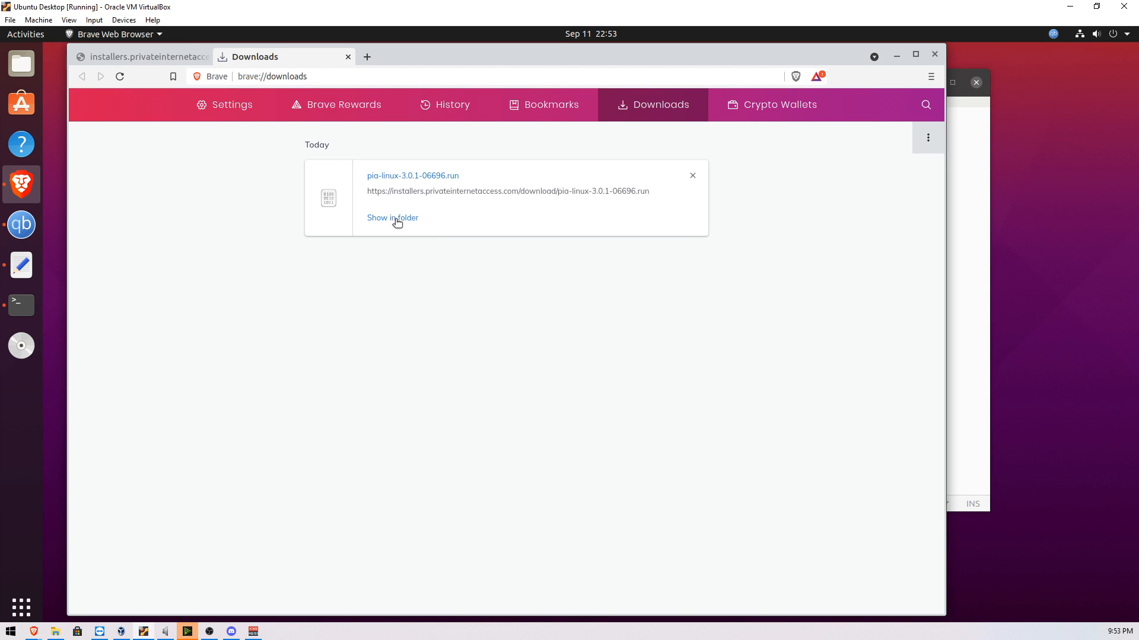
Show the downloaded pia-linux-3.0.1-06696.run installer in its Downloads folder.
click(393, 218)
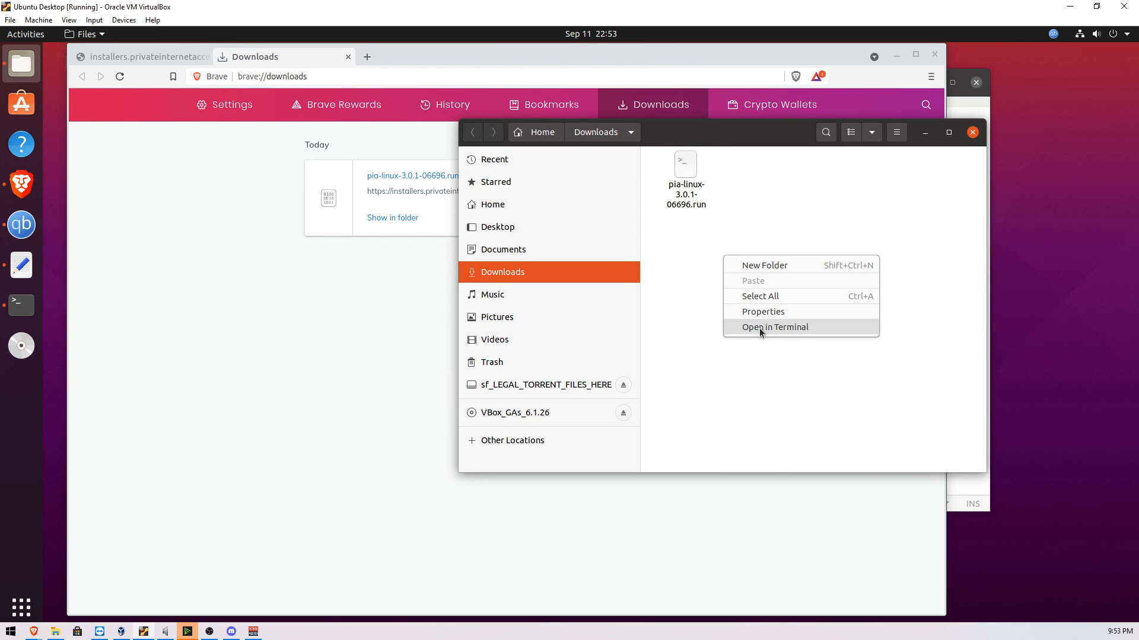
Run the PIA installer with bash from a terminal in Downloads after listing the folder.
click(773, 327)
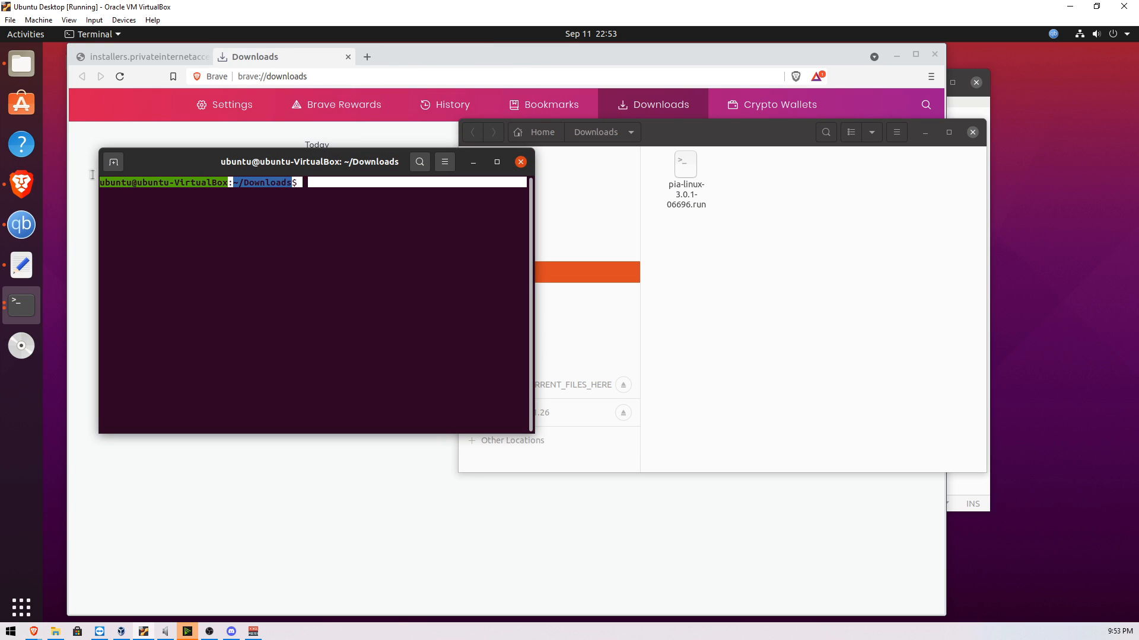
text(ls)
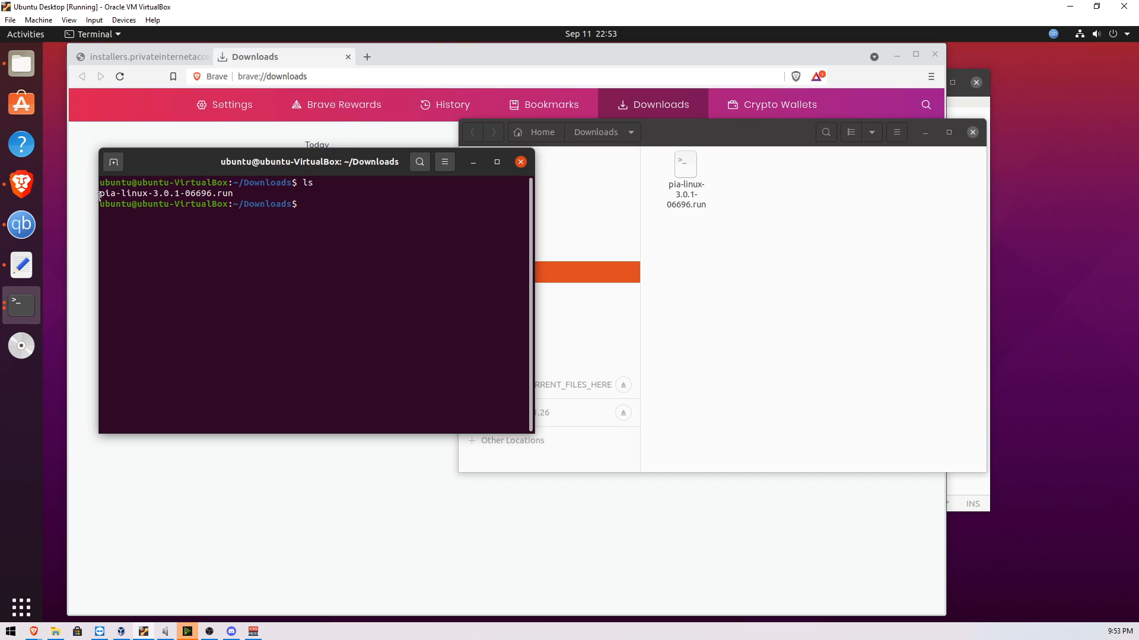
mouse_move(365, 213)
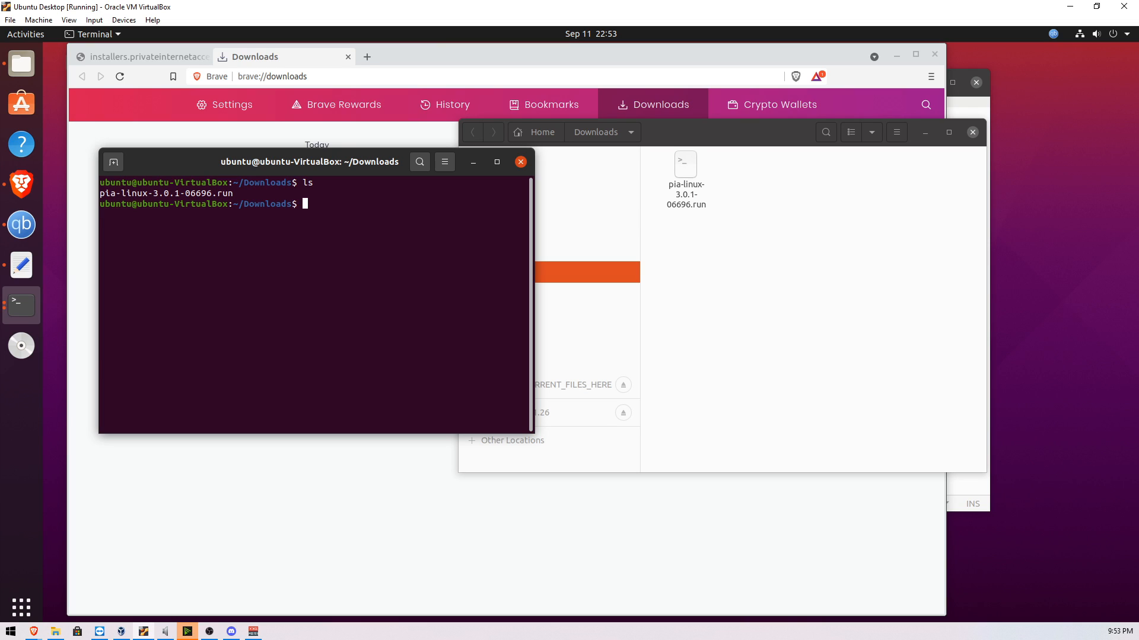
text(bash pia-linux-3.0.1-06696.run)
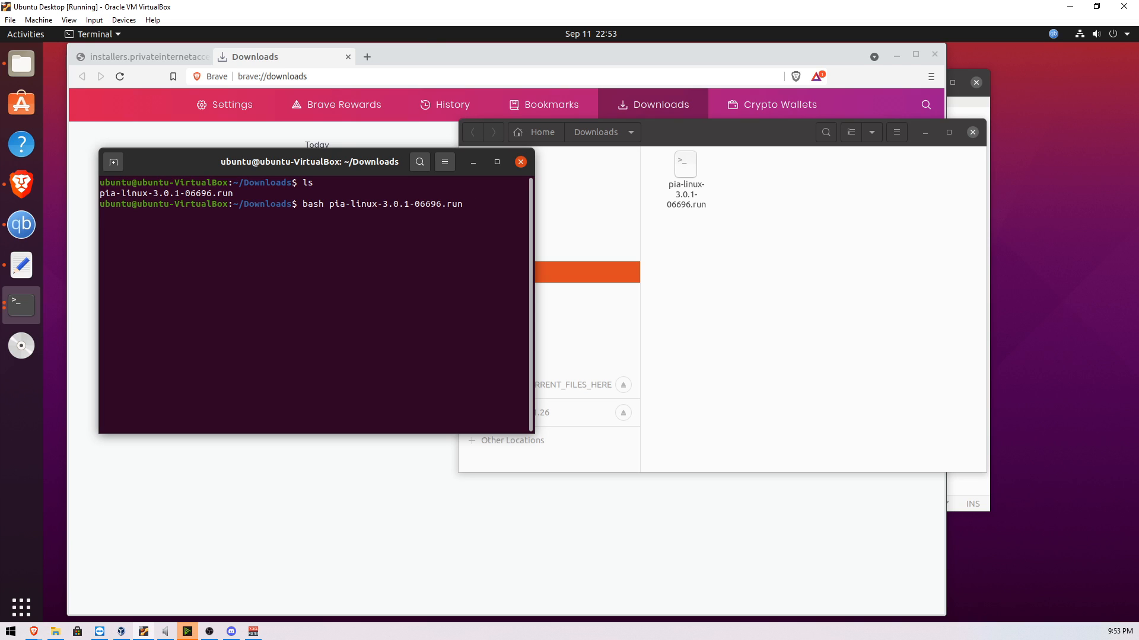
key(Return)
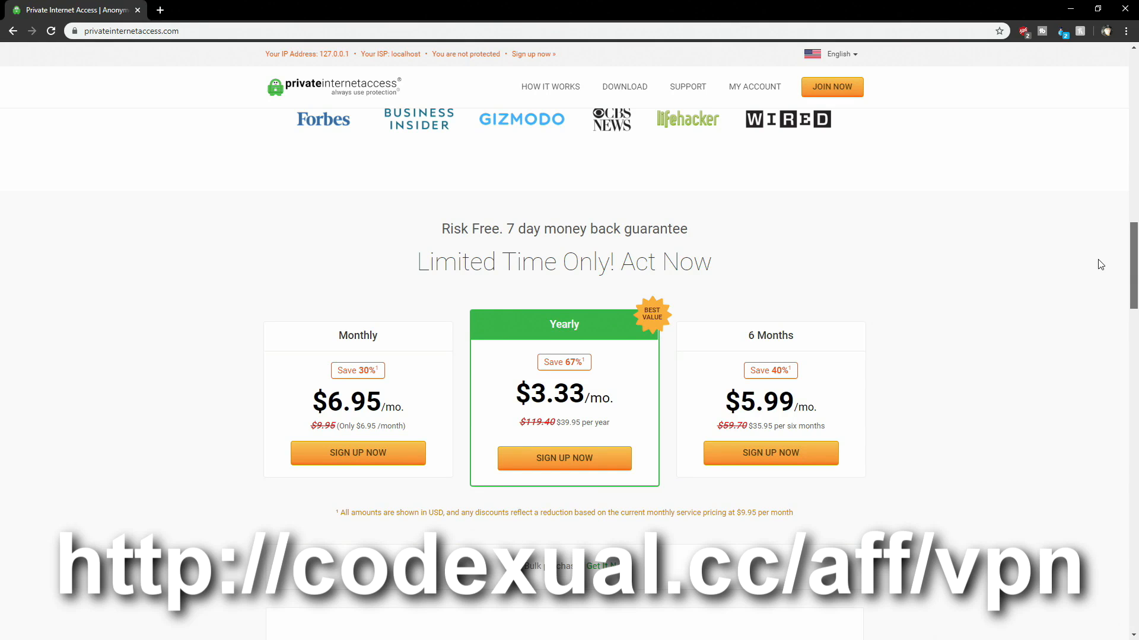
scroll(down, 3)
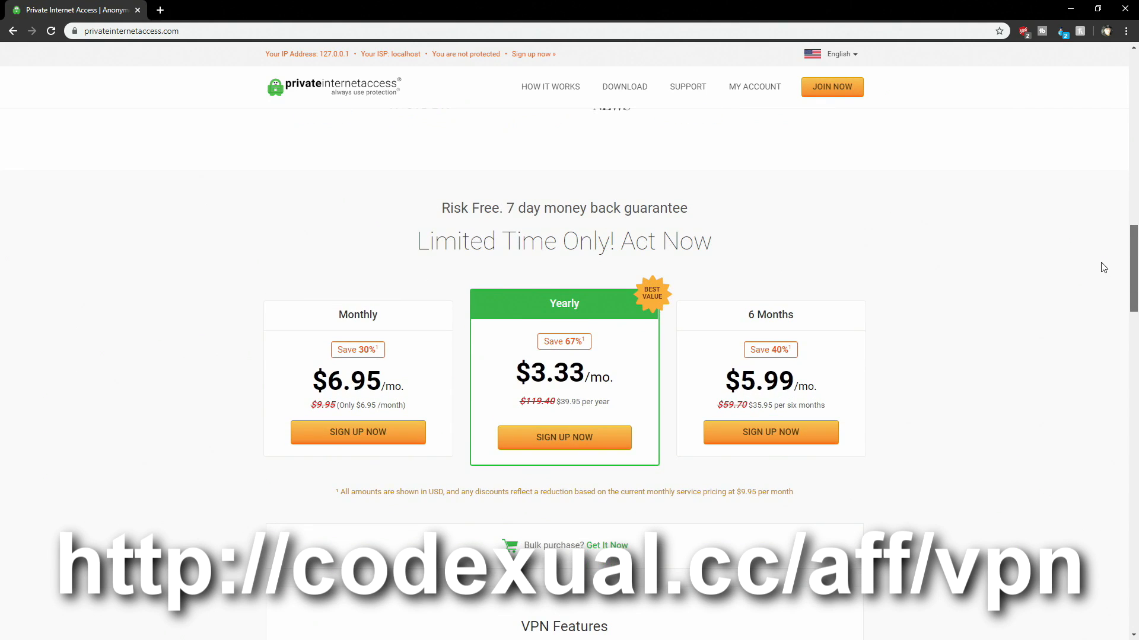
mouse_move(351, 403)
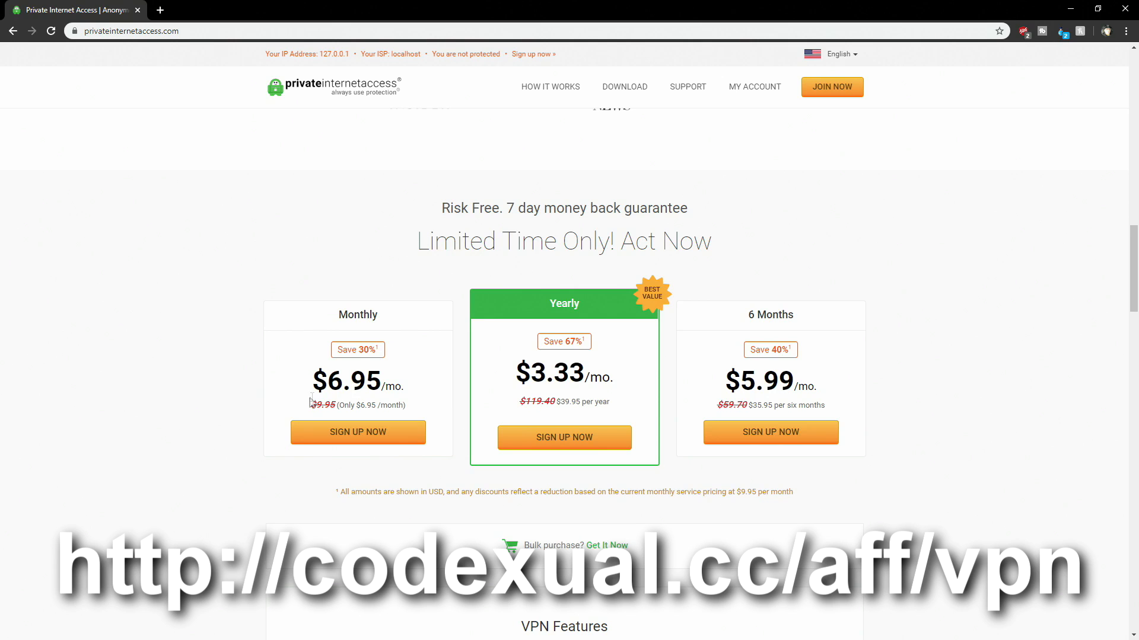
mouse_move(1128, 251)
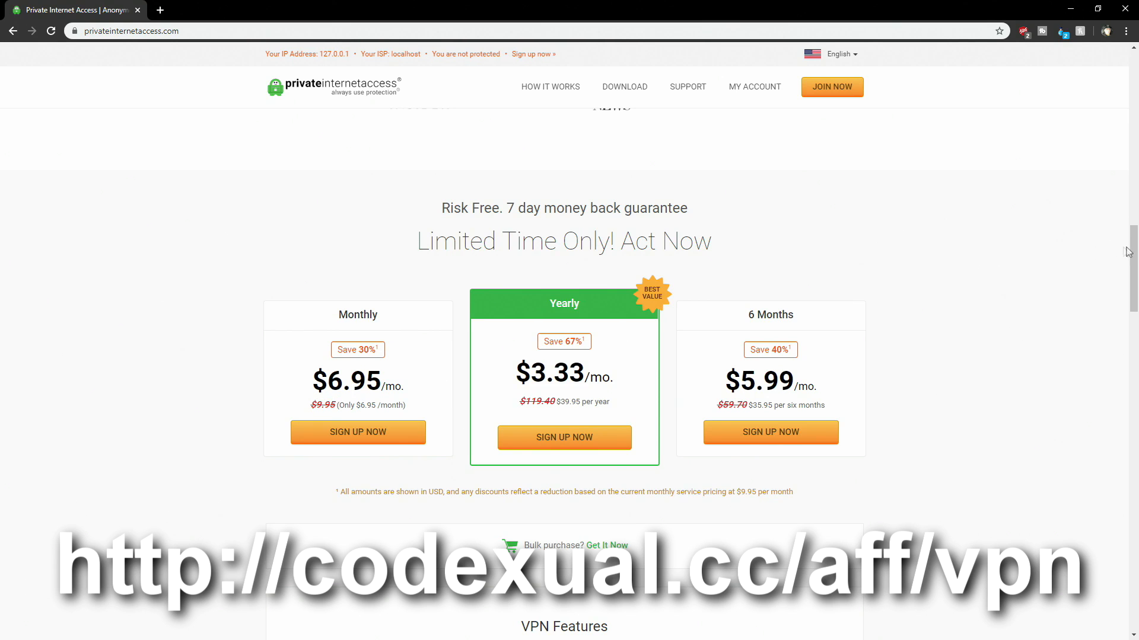
scroll(down, 3)
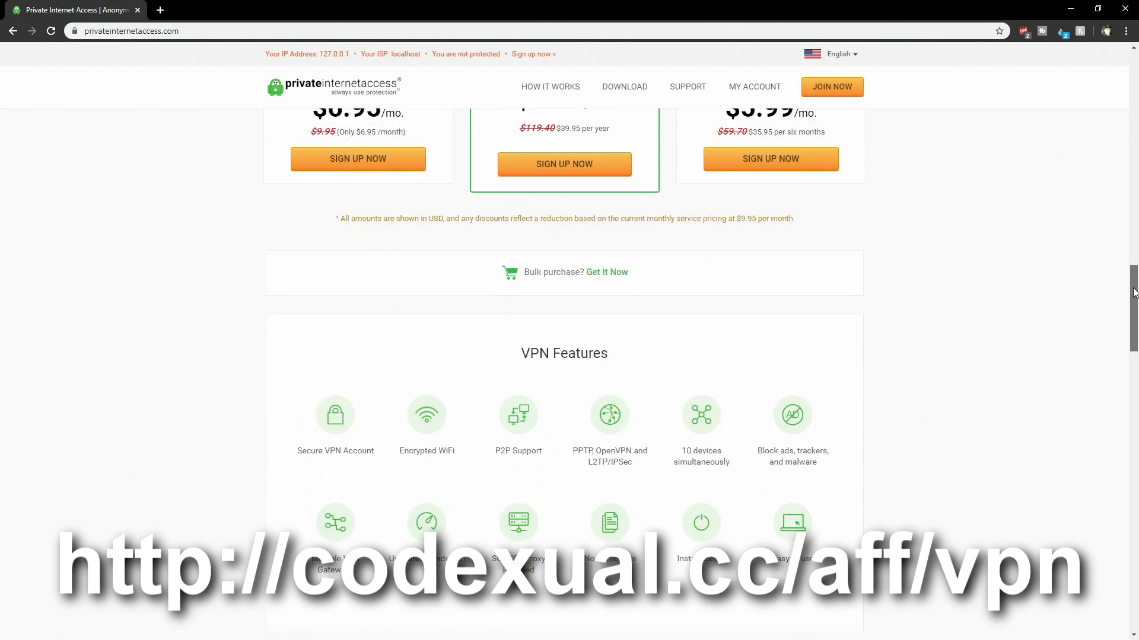
scroll(down, 3)
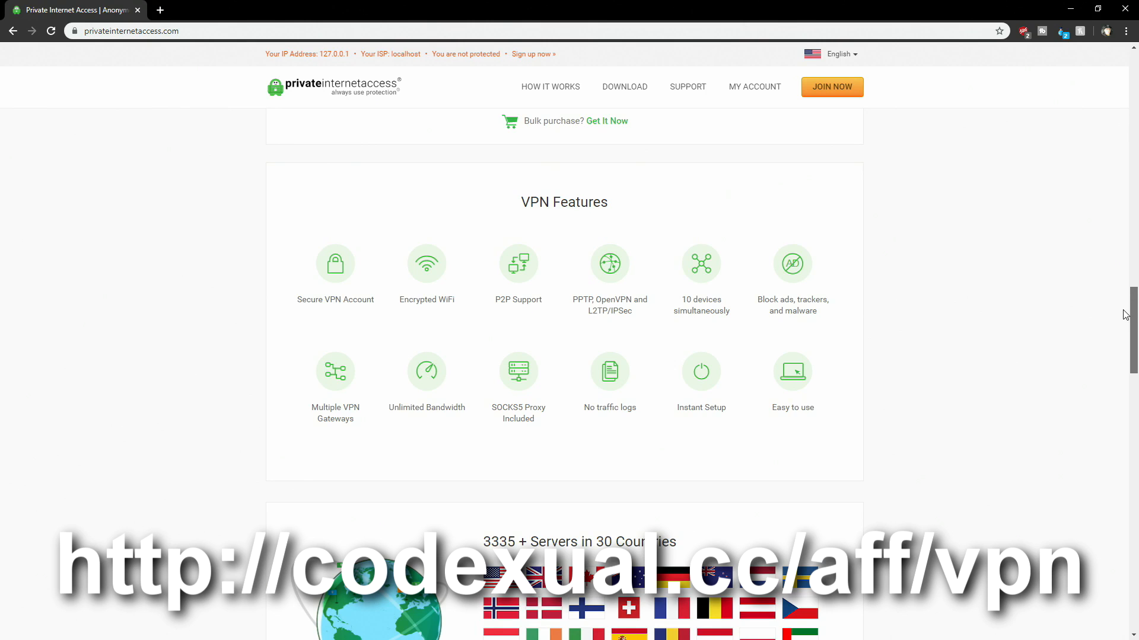
scroll(down, 3)
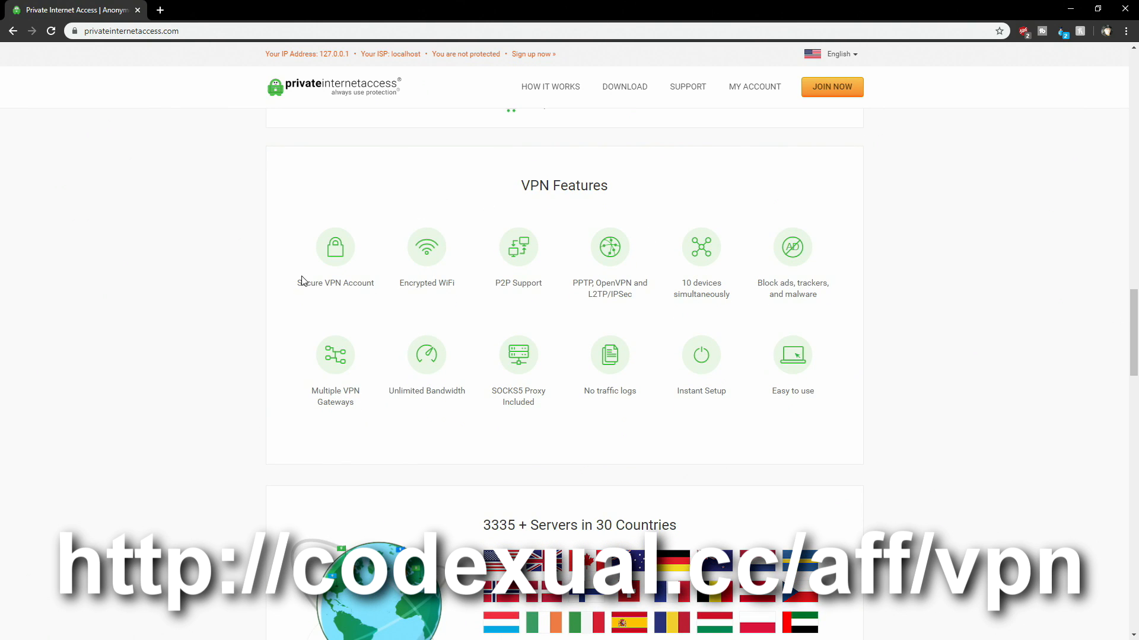
mouse_move(533, 284)
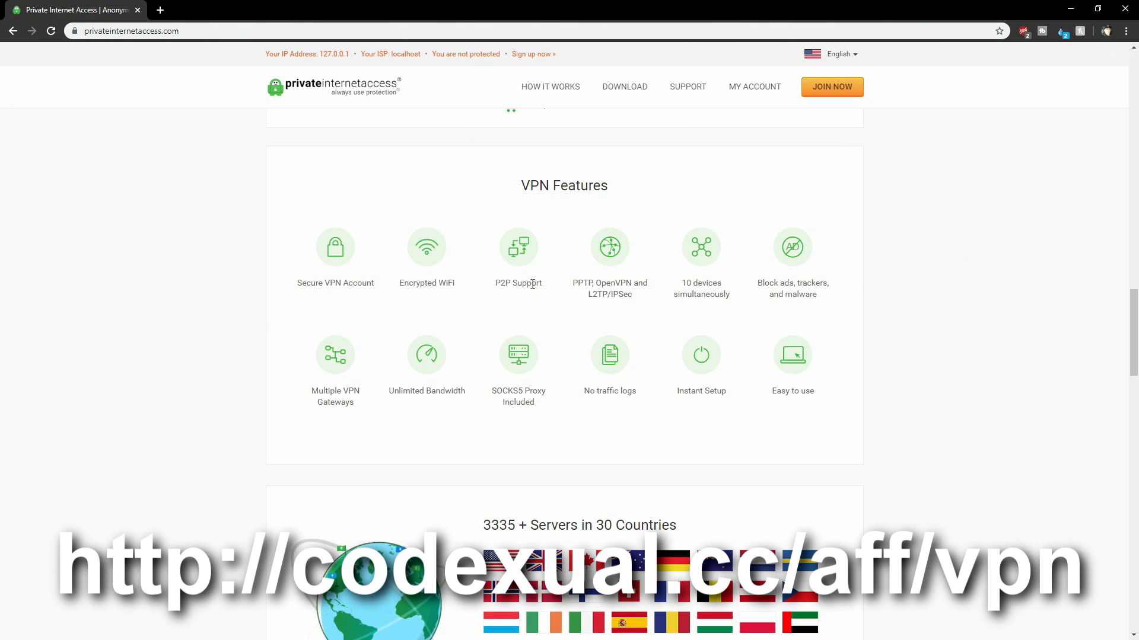
mouse_move(602, 284)
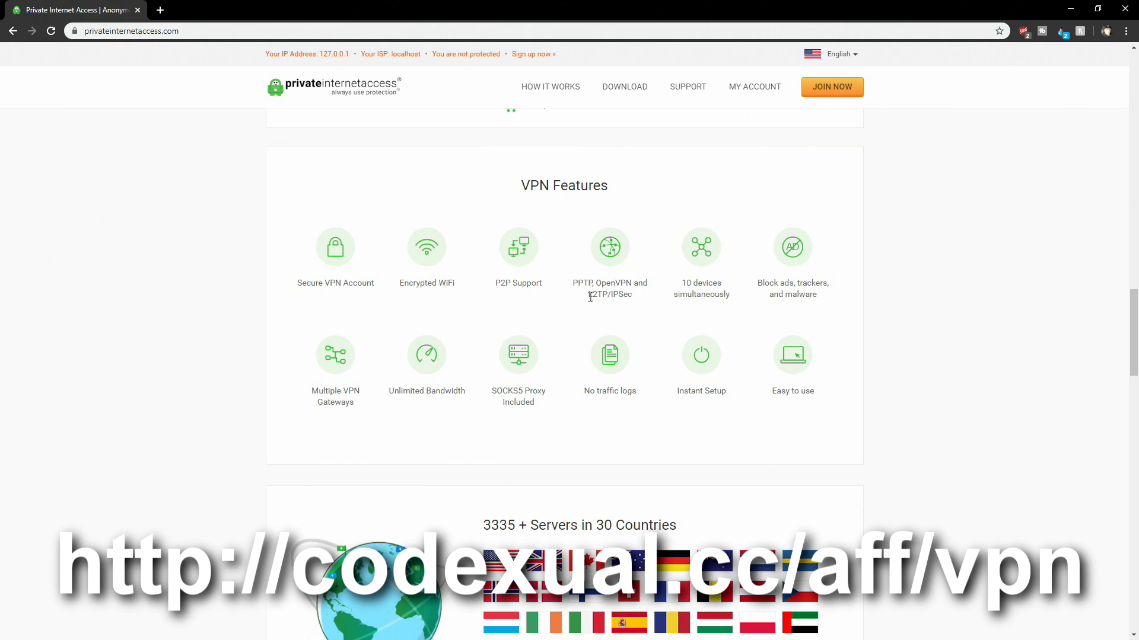
mouse_move(628, 294)
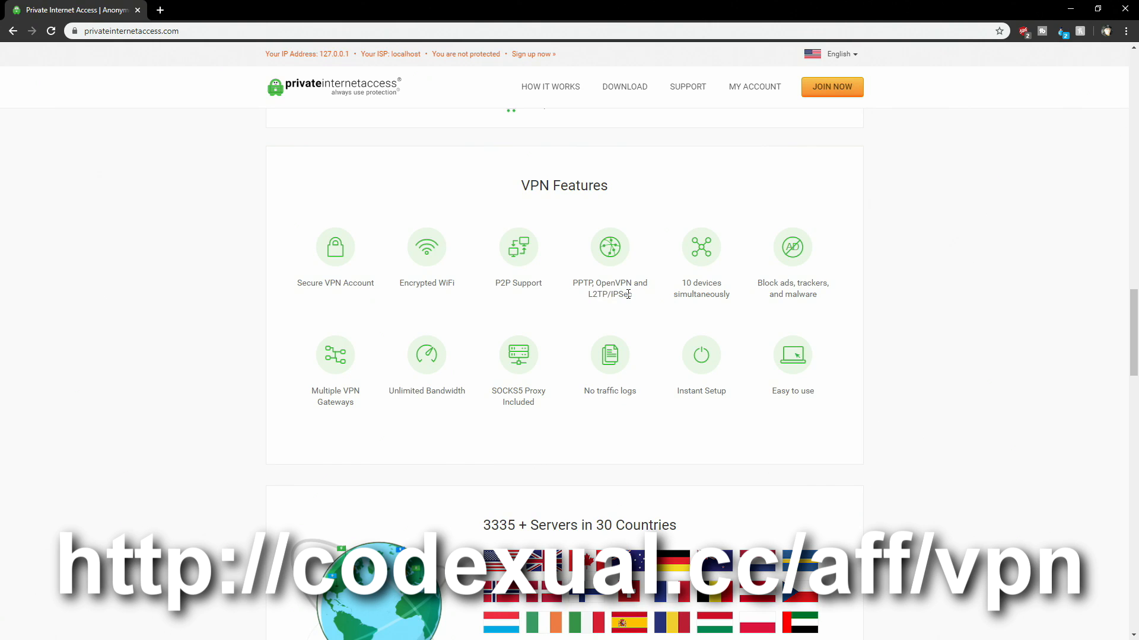
double_click(701, 282)
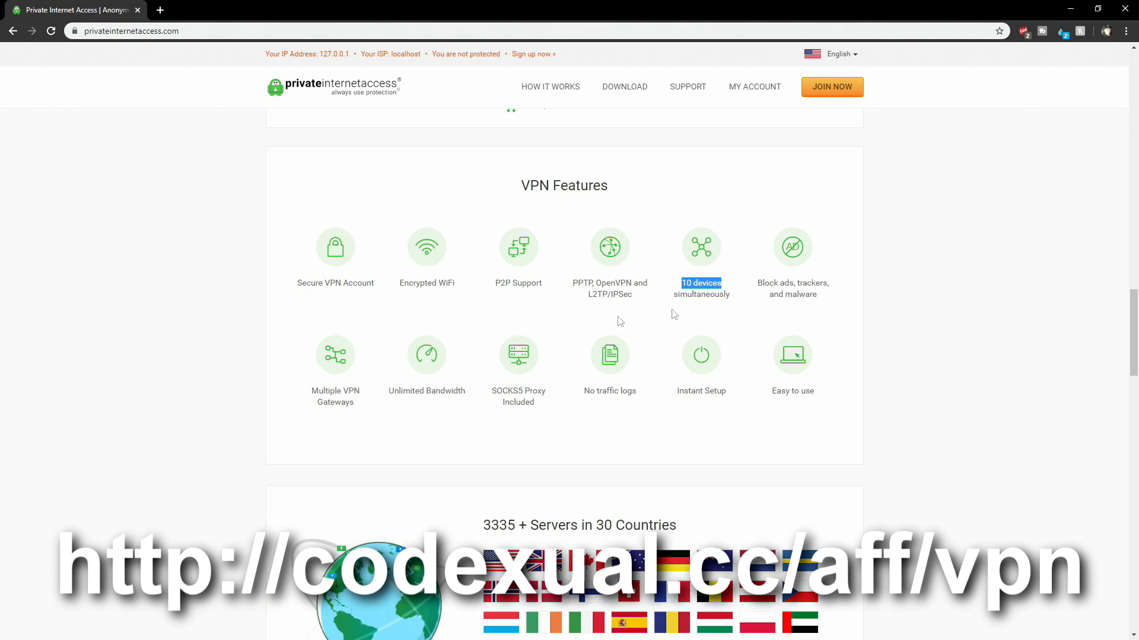
scroll(down, 3)
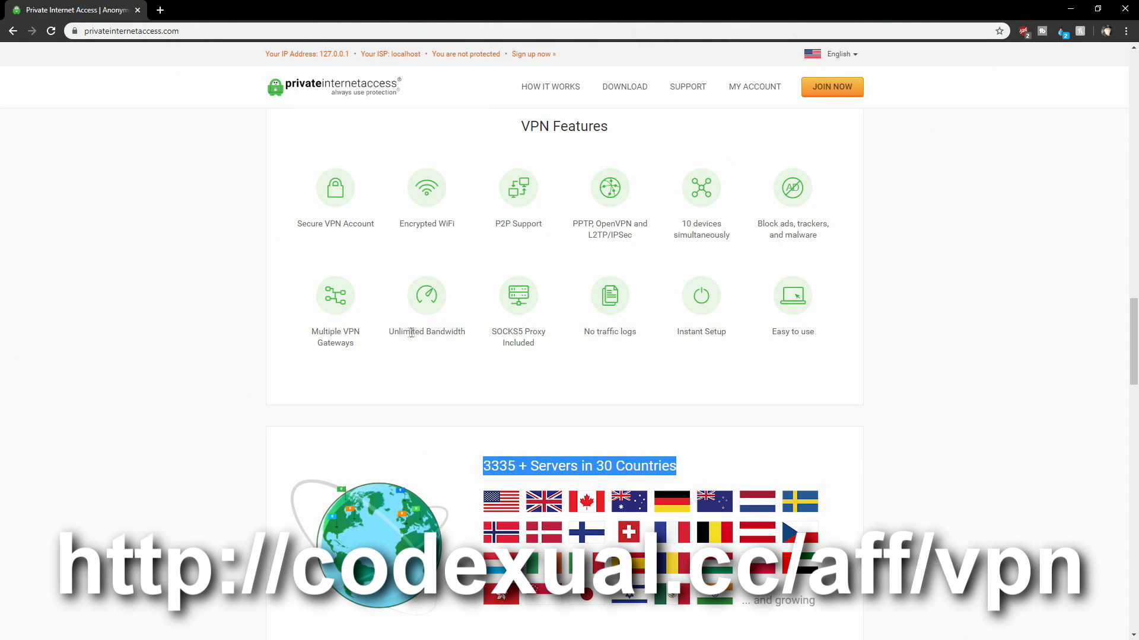
mouse_move(590, 332)
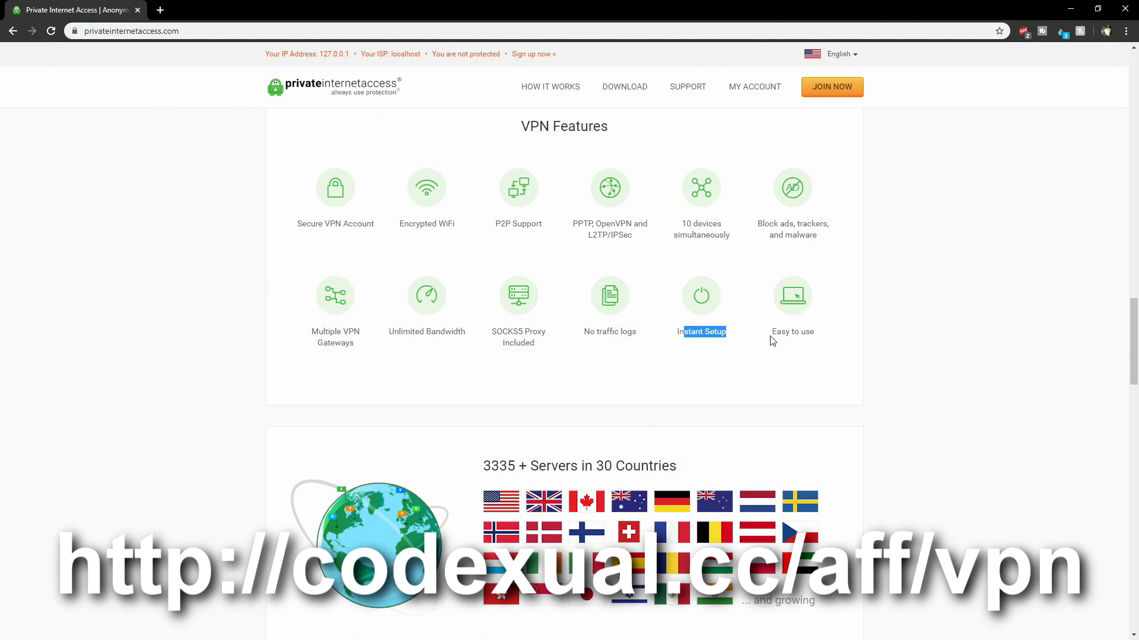
scroll(down, 3)
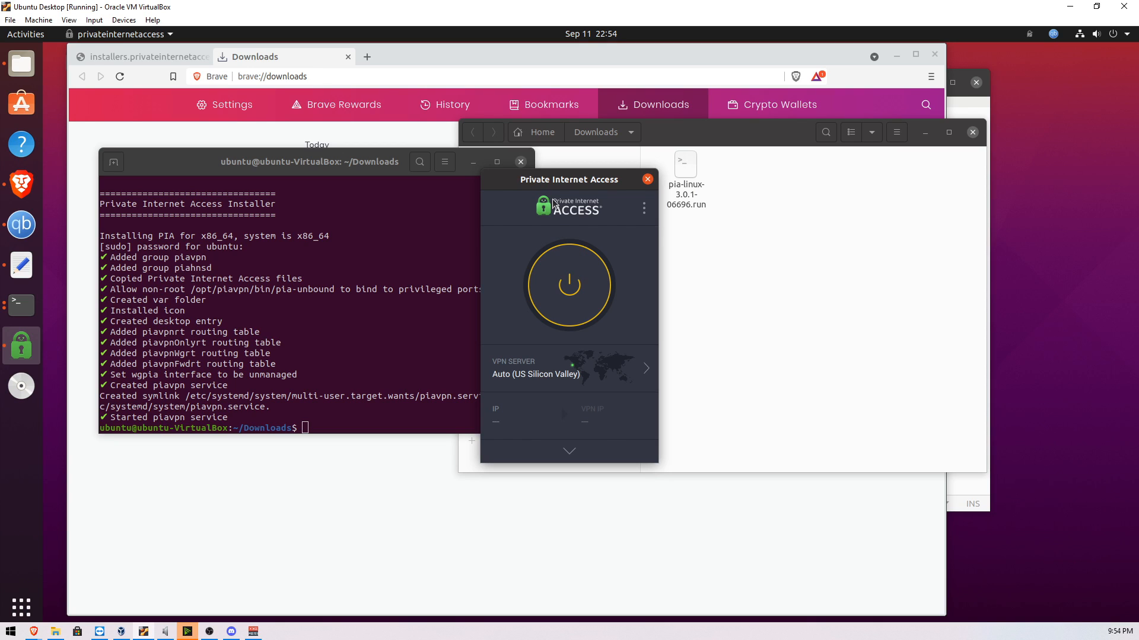
mouse_move(607, 185)
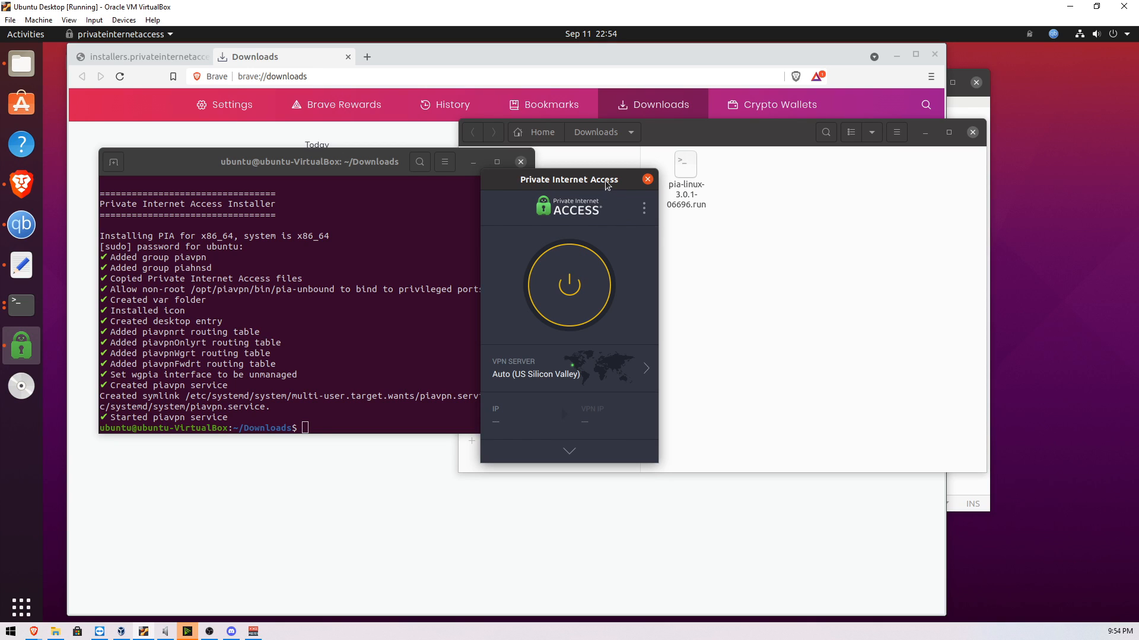
Open PIA's Settings window on its General page from the three-dot menu.
click(643, 208)
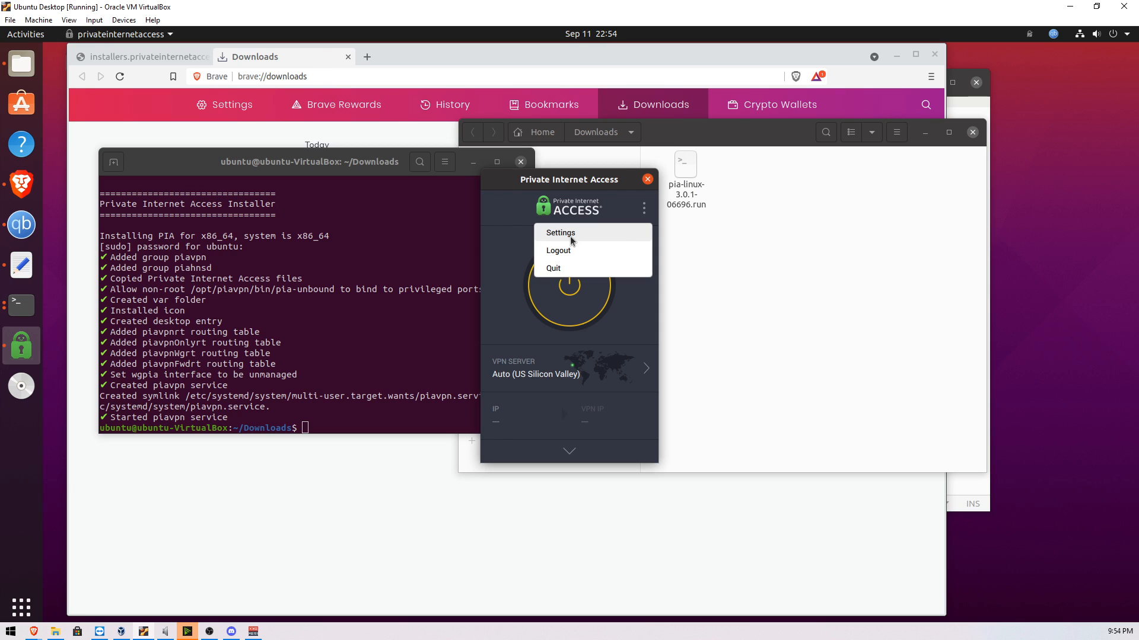
click(644, 207)
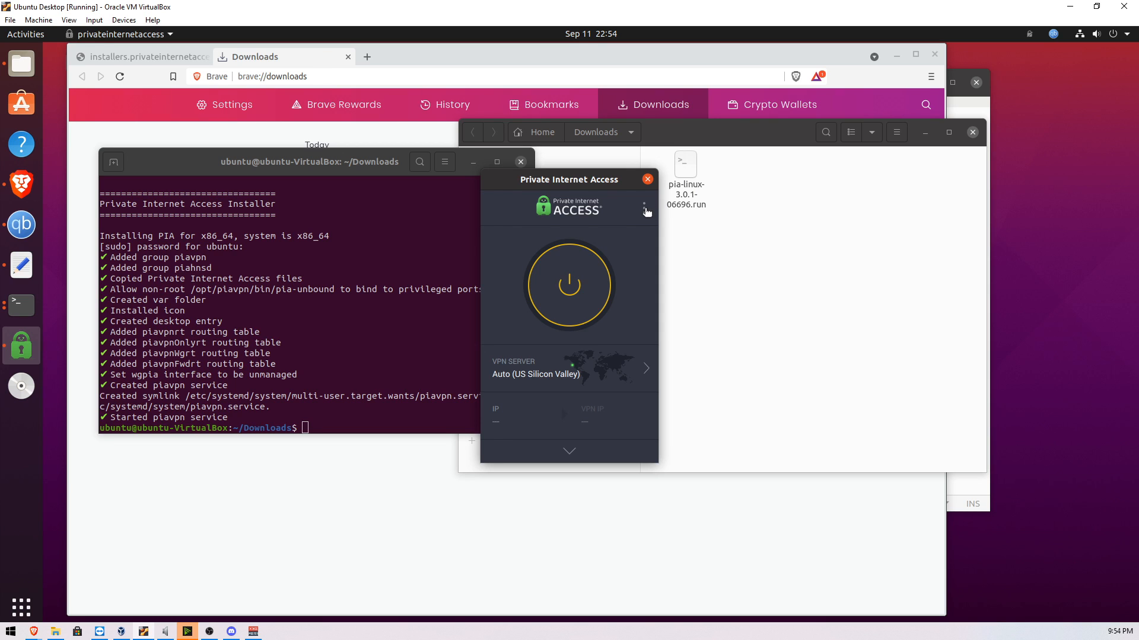
click(645, 206)
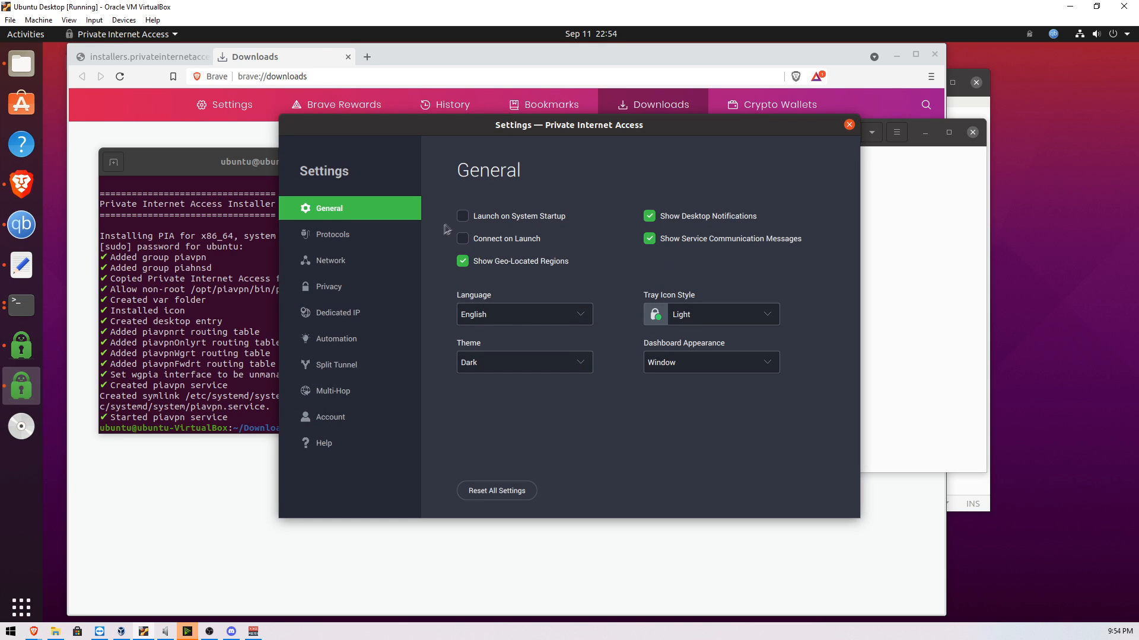
Enable Launch on System Startup, Connect on Launch and the Advanced Kill Switch.
click(463, 216)
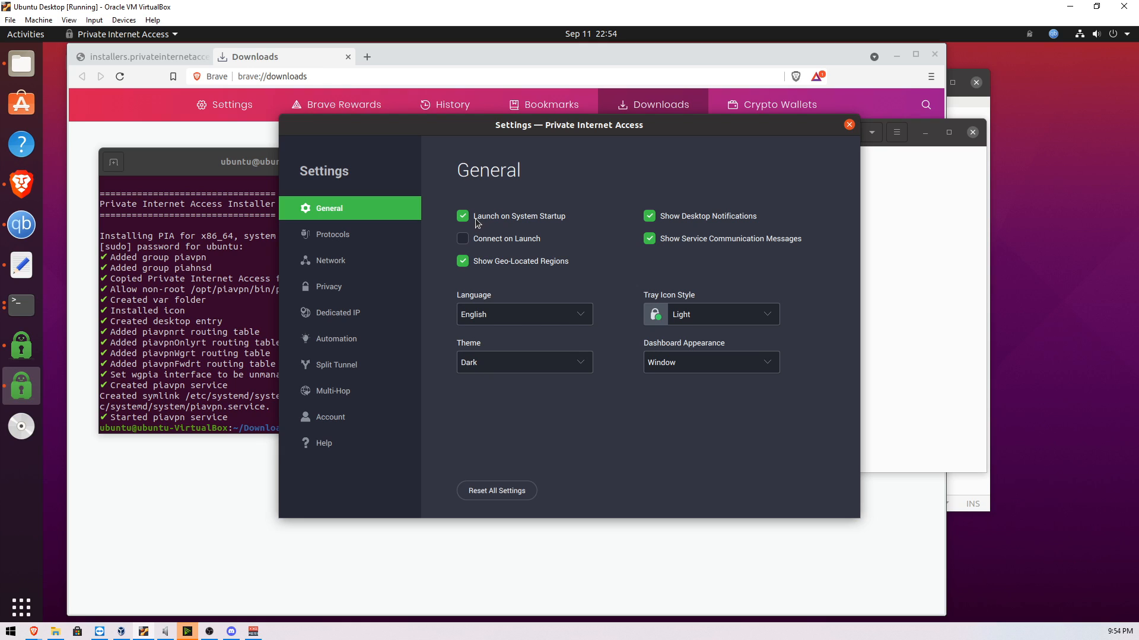
click(462, 238)
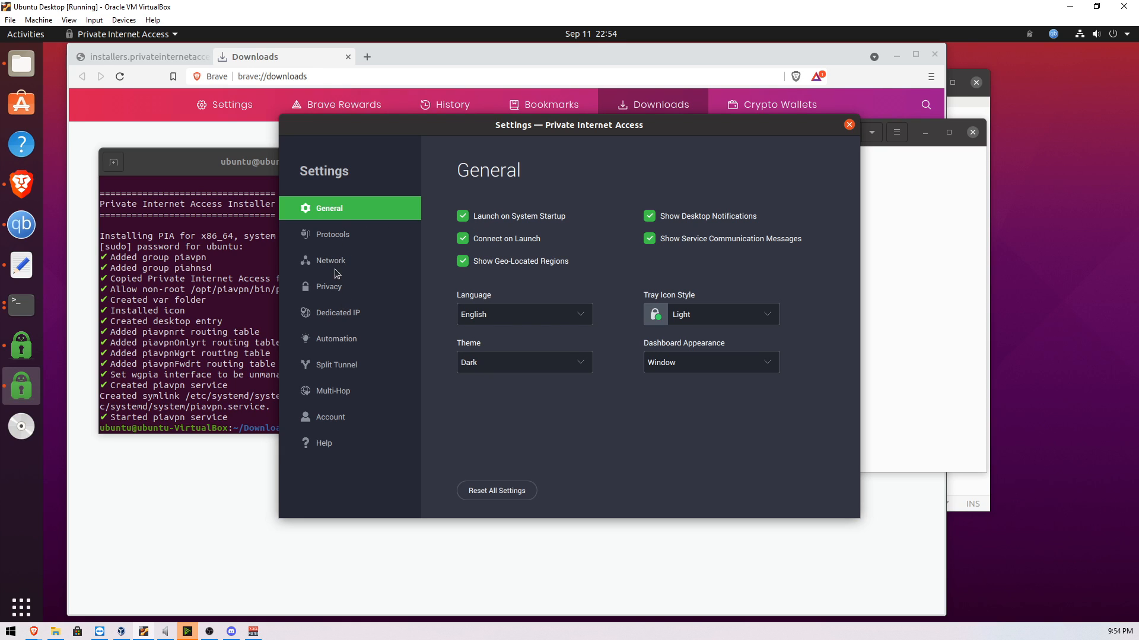
click(332, 234)
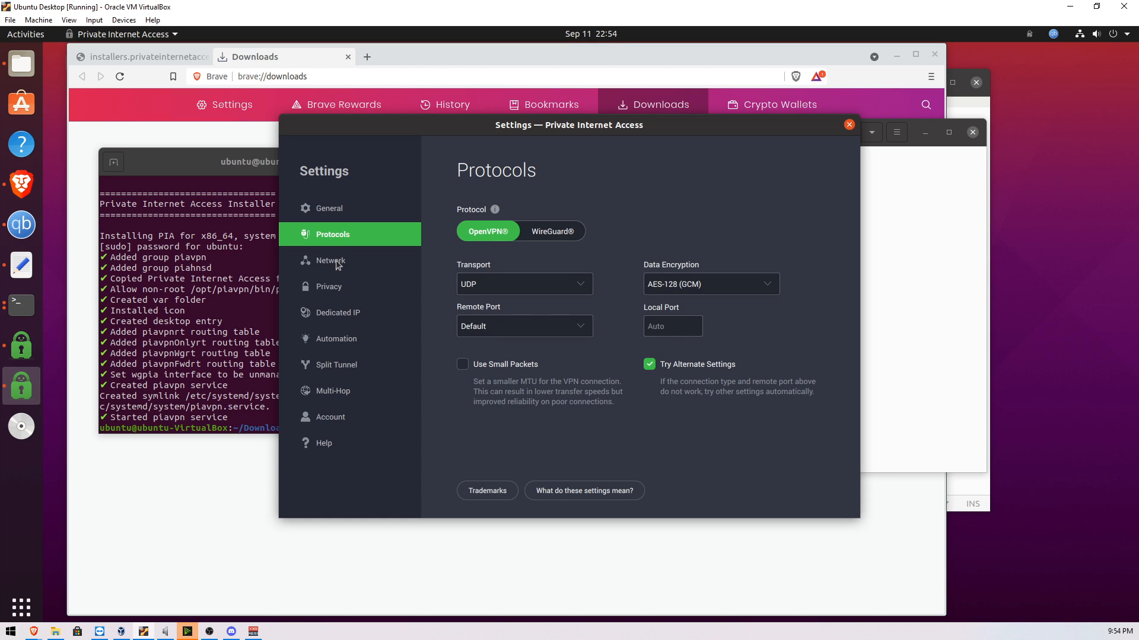
mouse_move(321, 276)
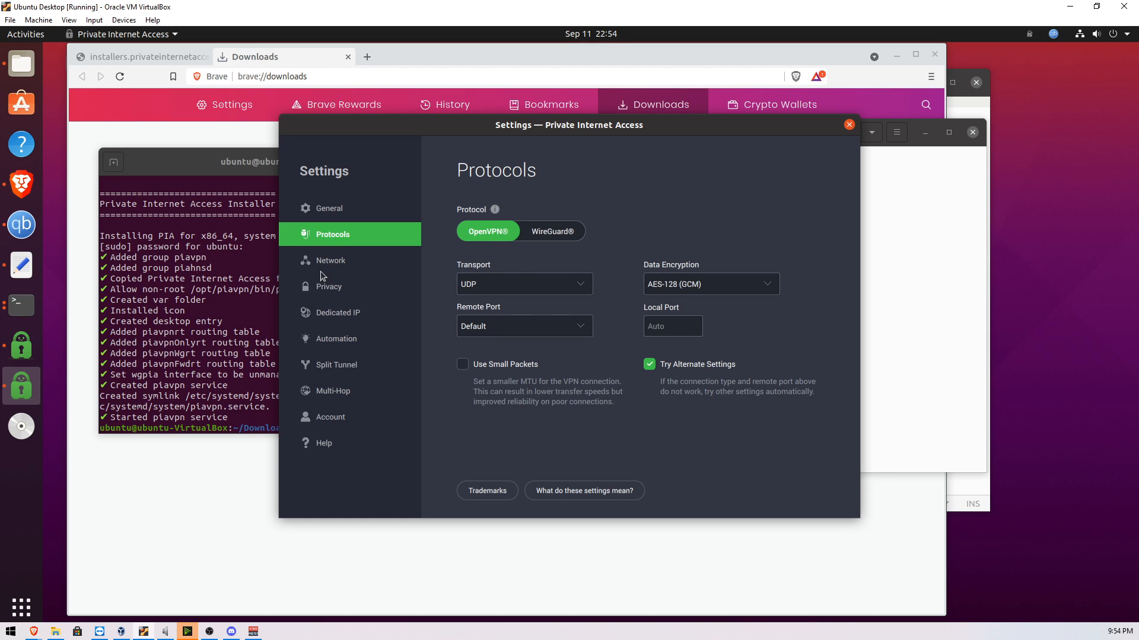
click(328, 286)
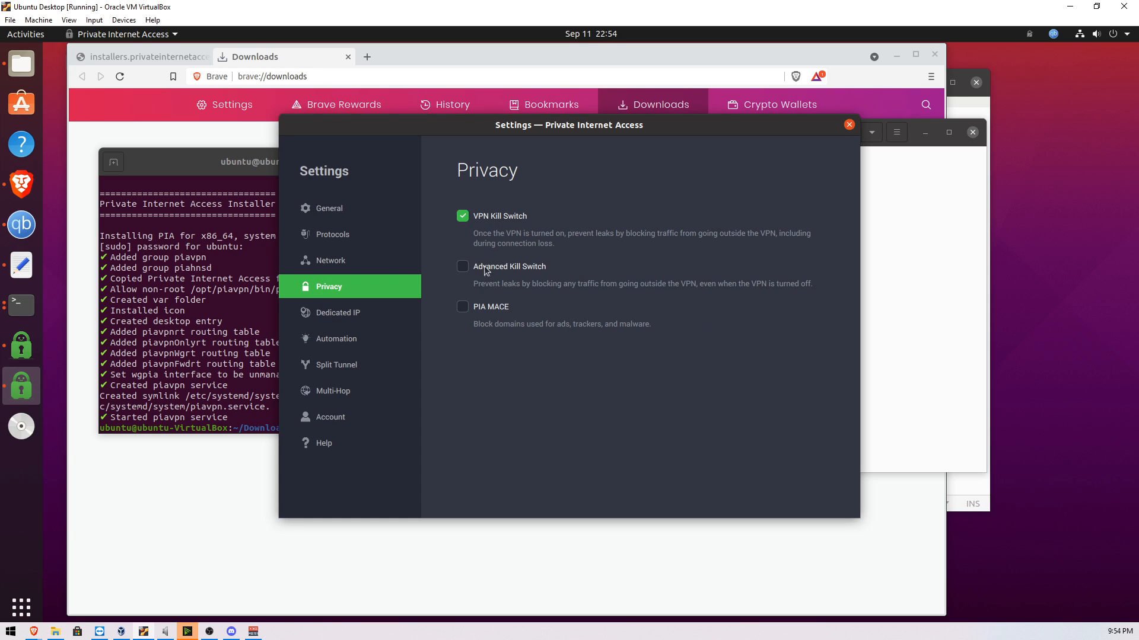
click(463, 265)
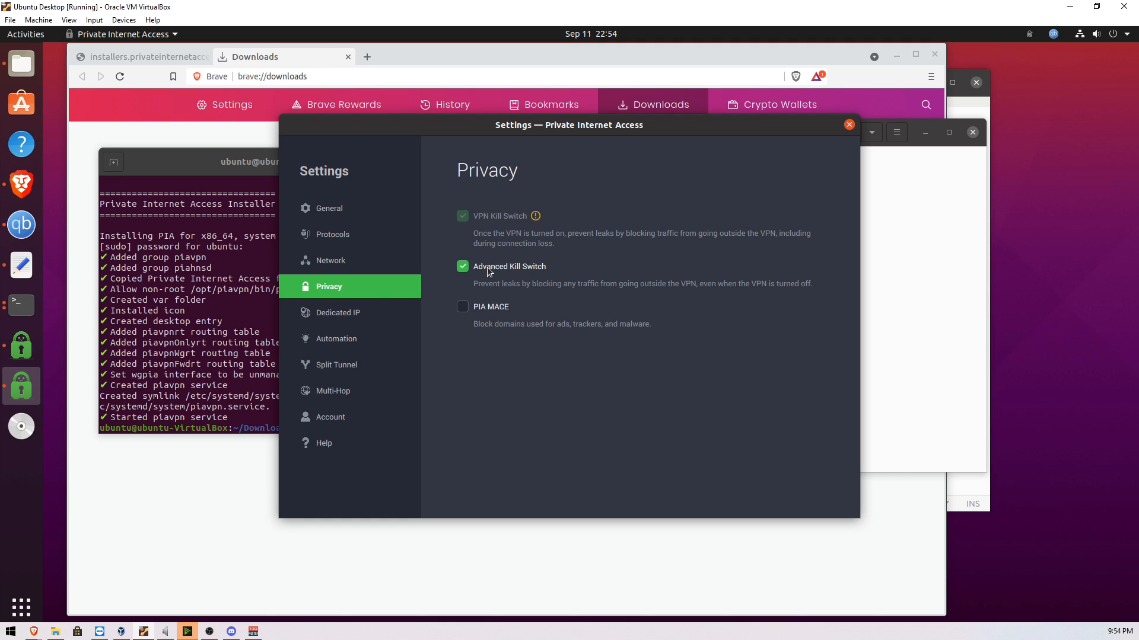
Browse the Dedicated IP and Automation pages, bringing qBittorrent up beside the settings.
click(338, 313)
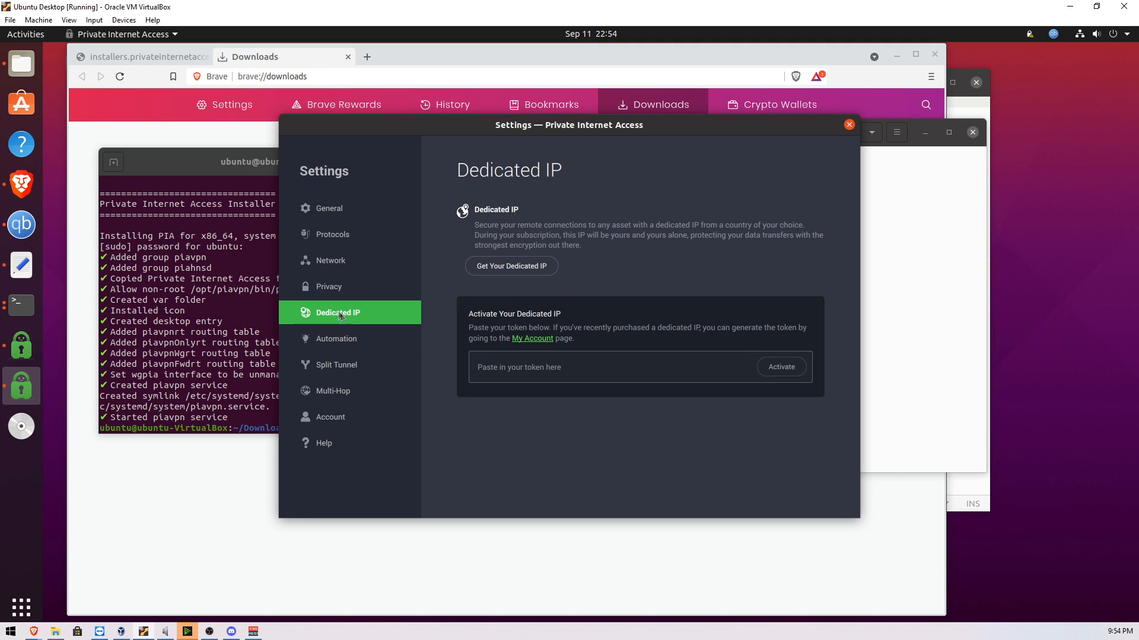
click(337, 365)
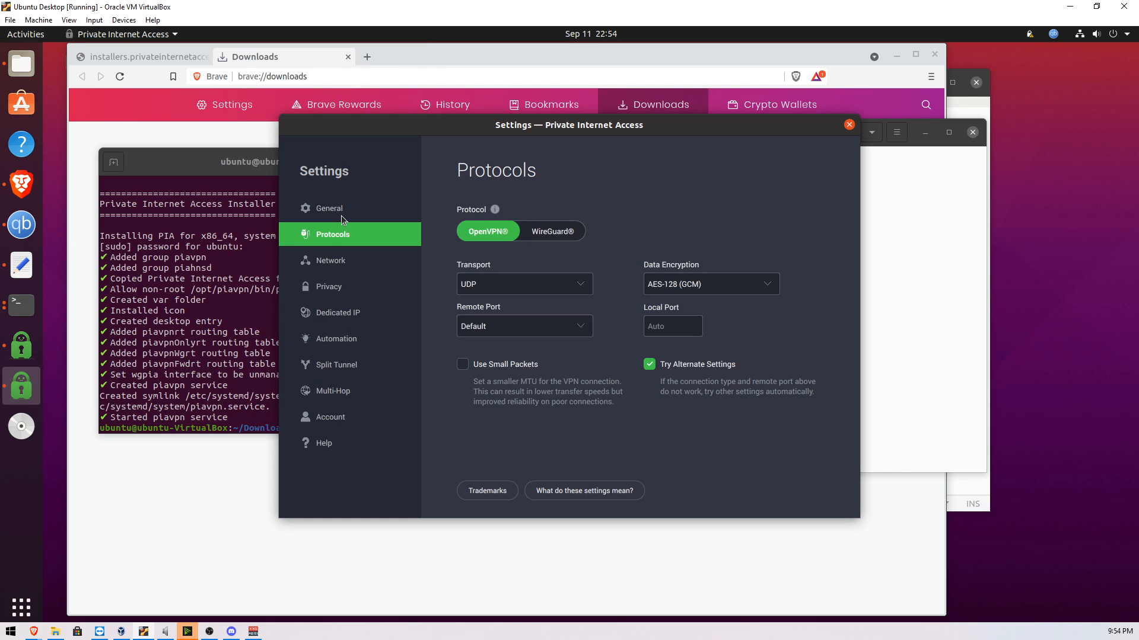
click(337, 339)
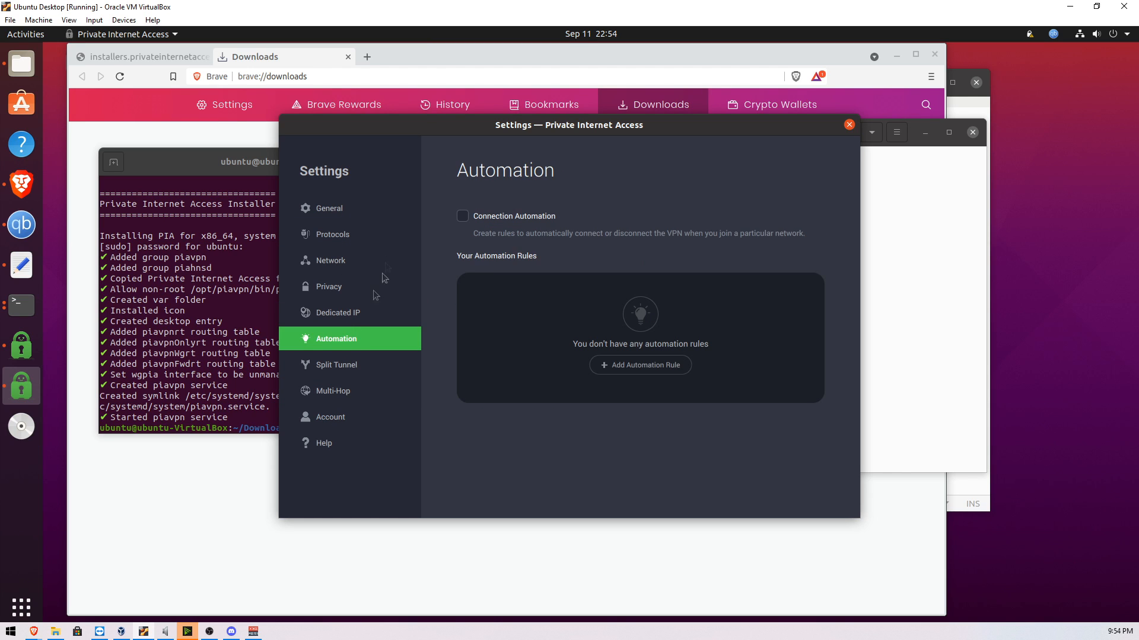
mouse_move(339, 302)
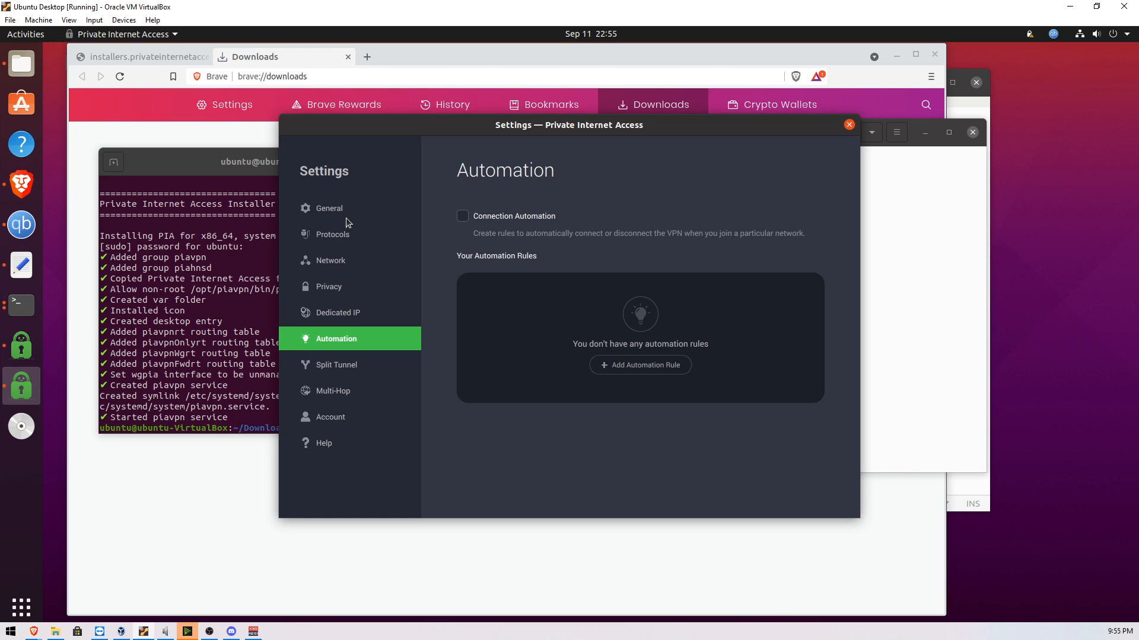
mouse_move(362, 194)
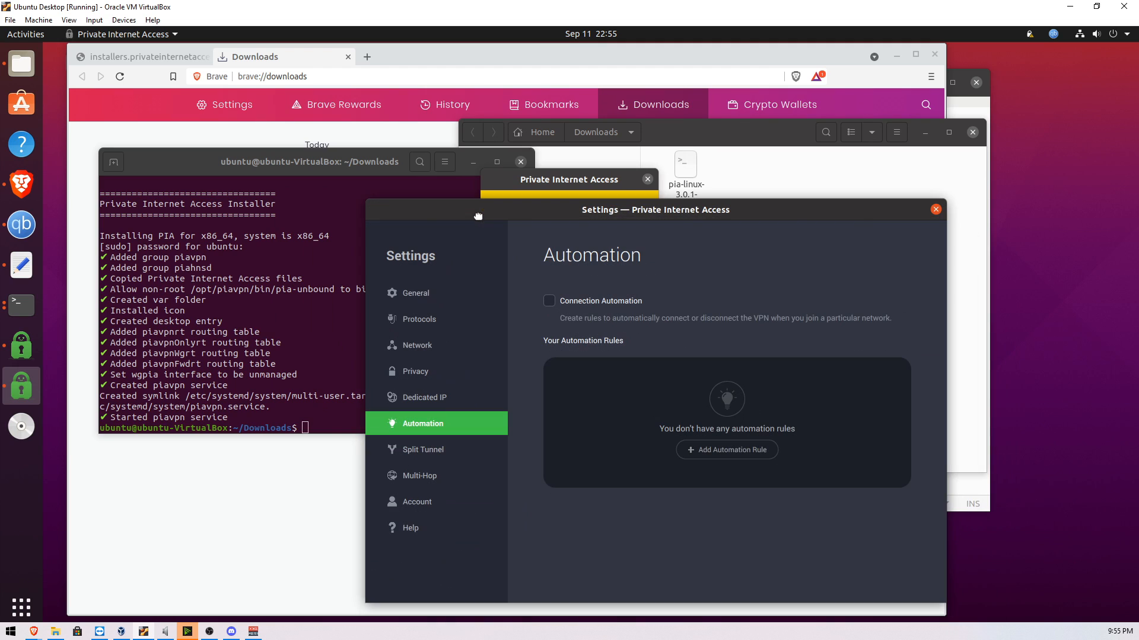
mouse_move(847, 223)
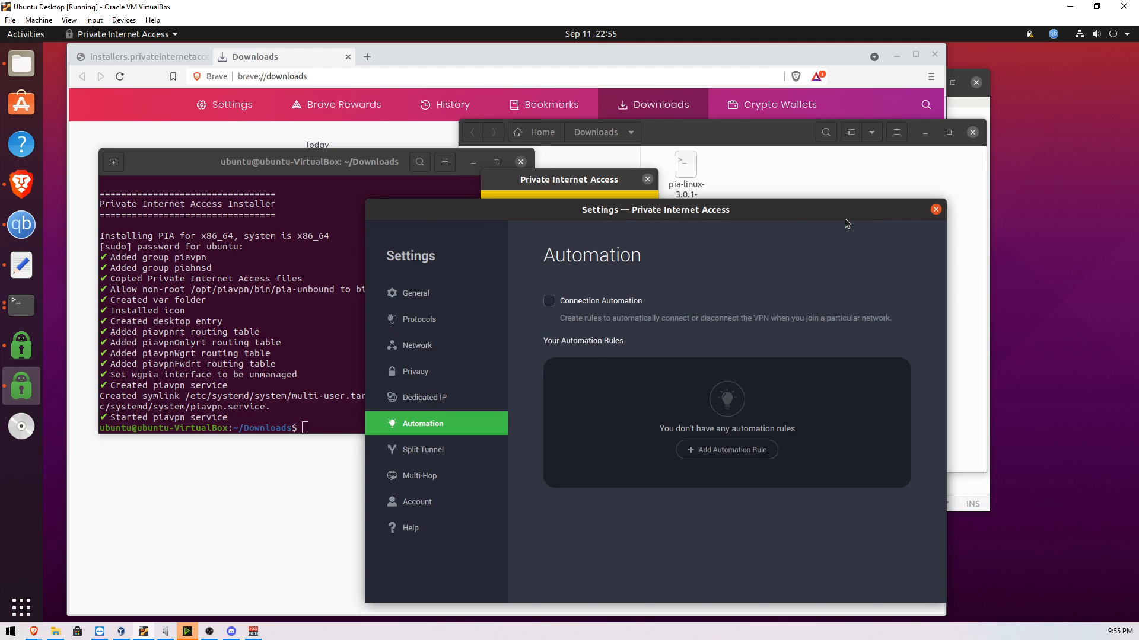
mouse_move(58, 272)
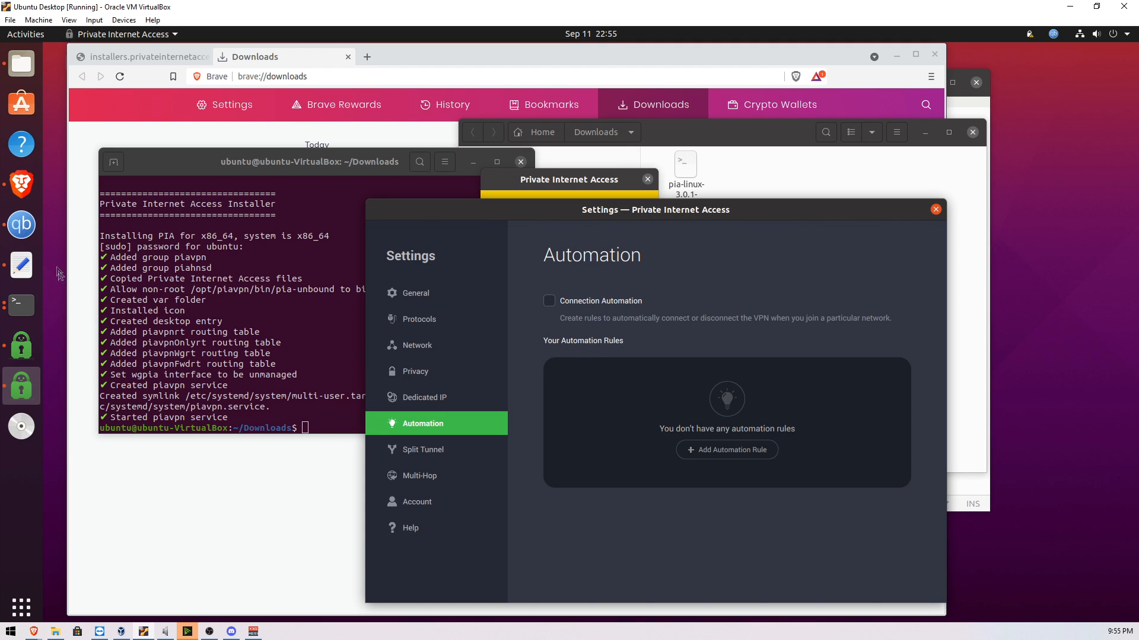
click(22, 226)
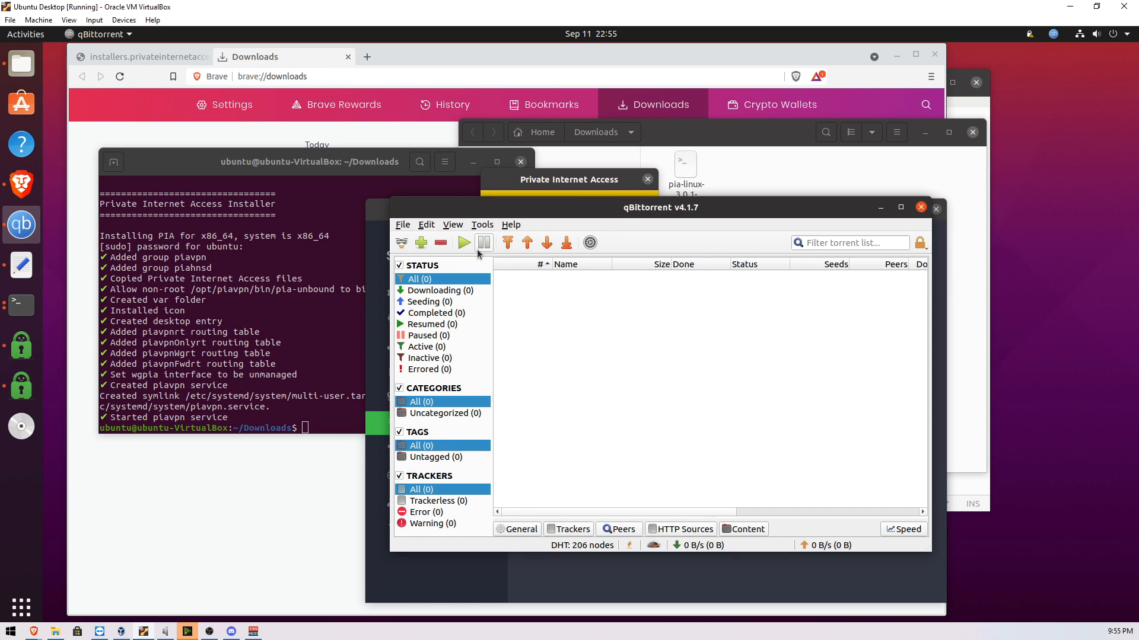
mouse_move(484, 242)
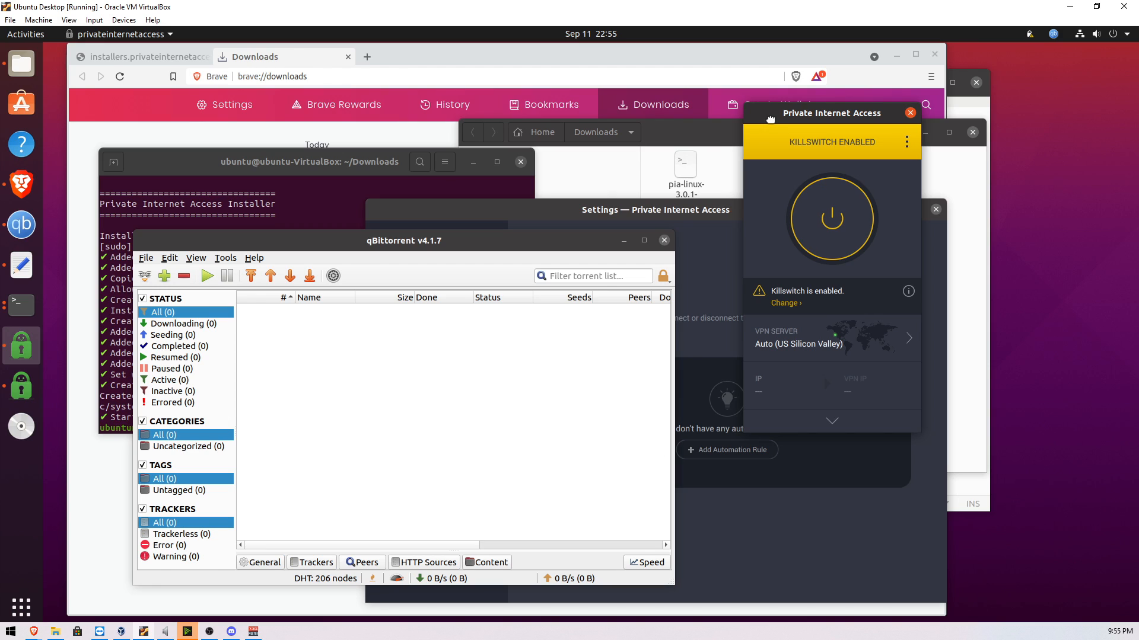
mouse_move(772, 123)
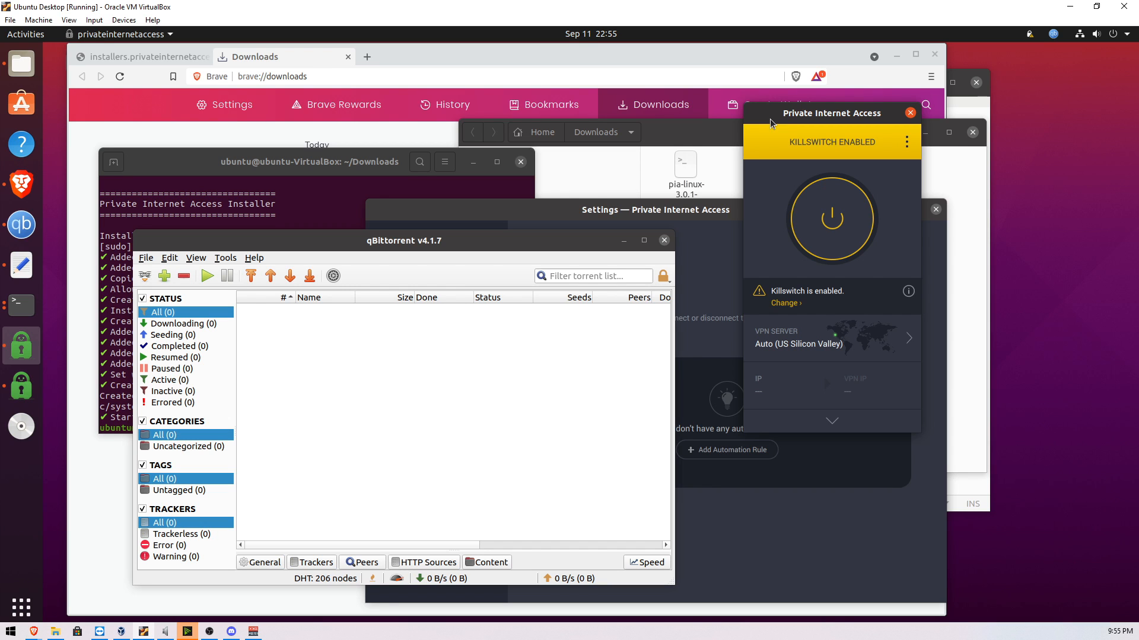
drag(831, 113, 478, 89)
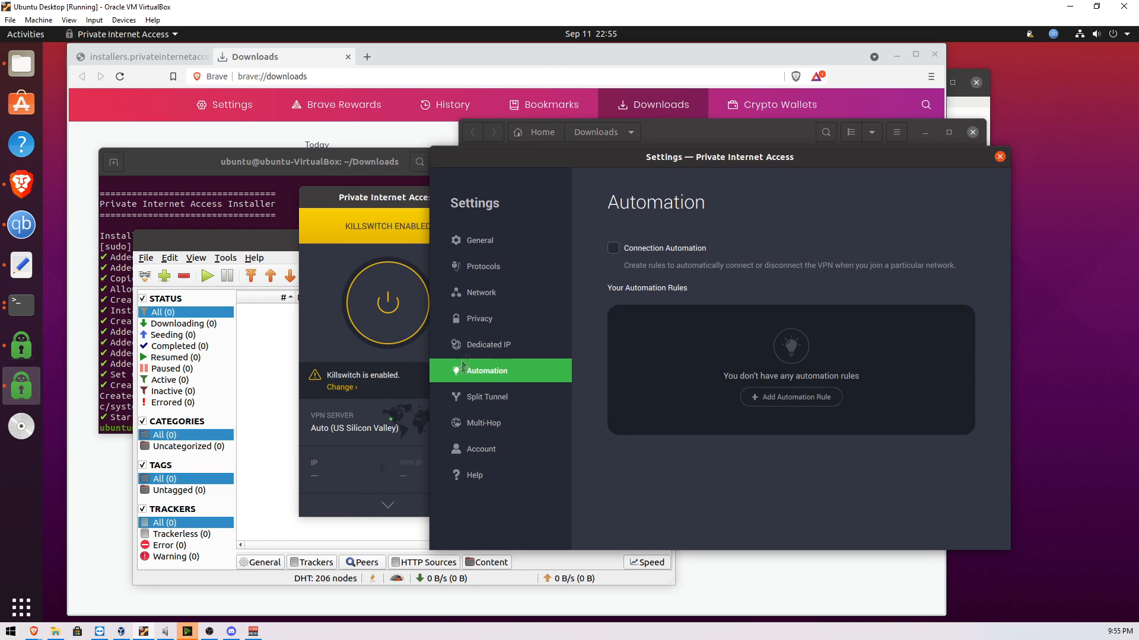
Review the privacy and network pages and set the tray icon style to Dark.
click(488, 344)
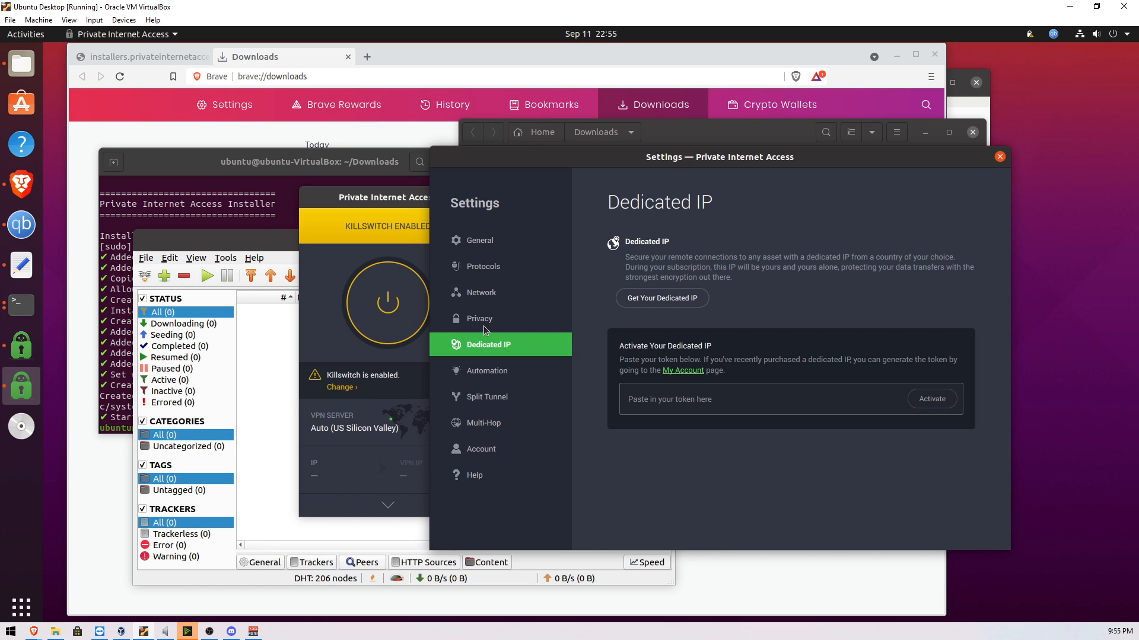
click(479, 318)
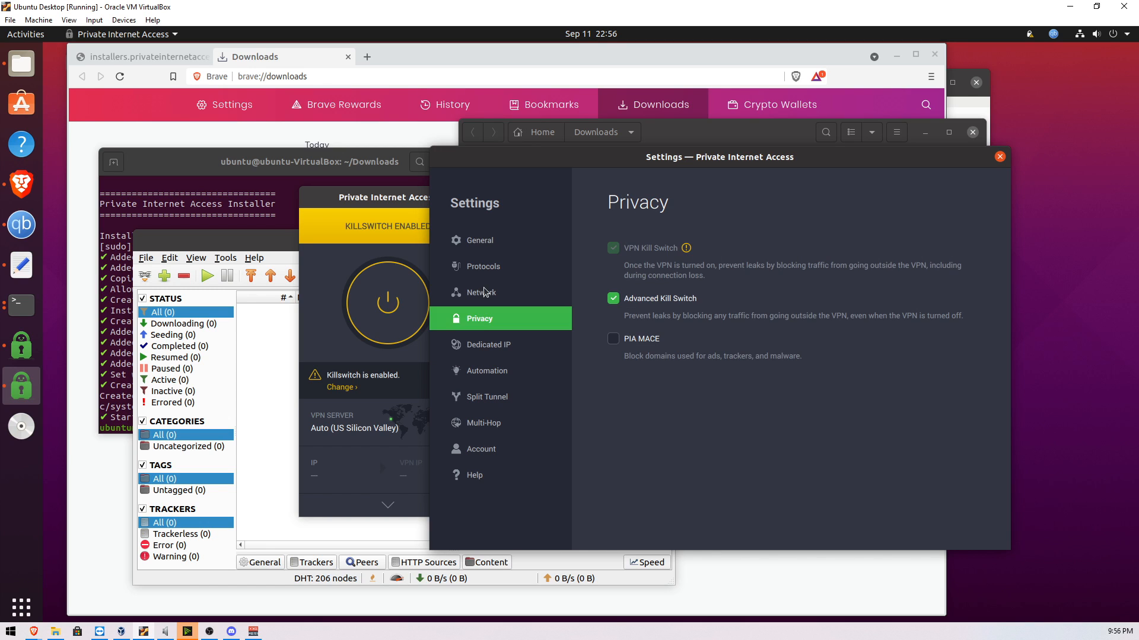
click(481, 292)
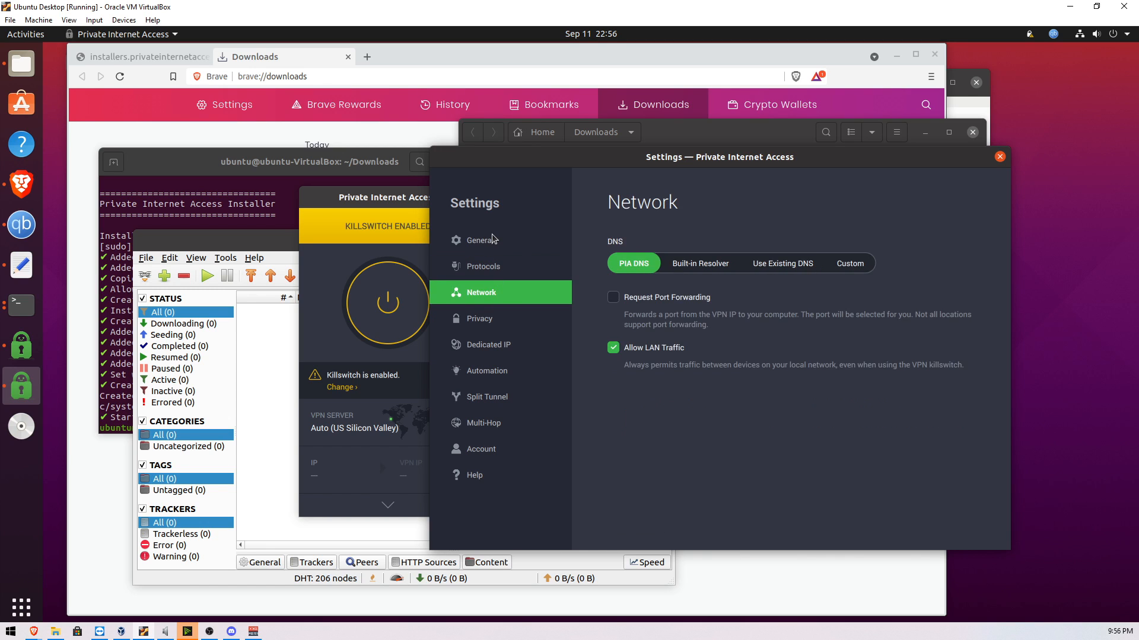
click(480, 240)
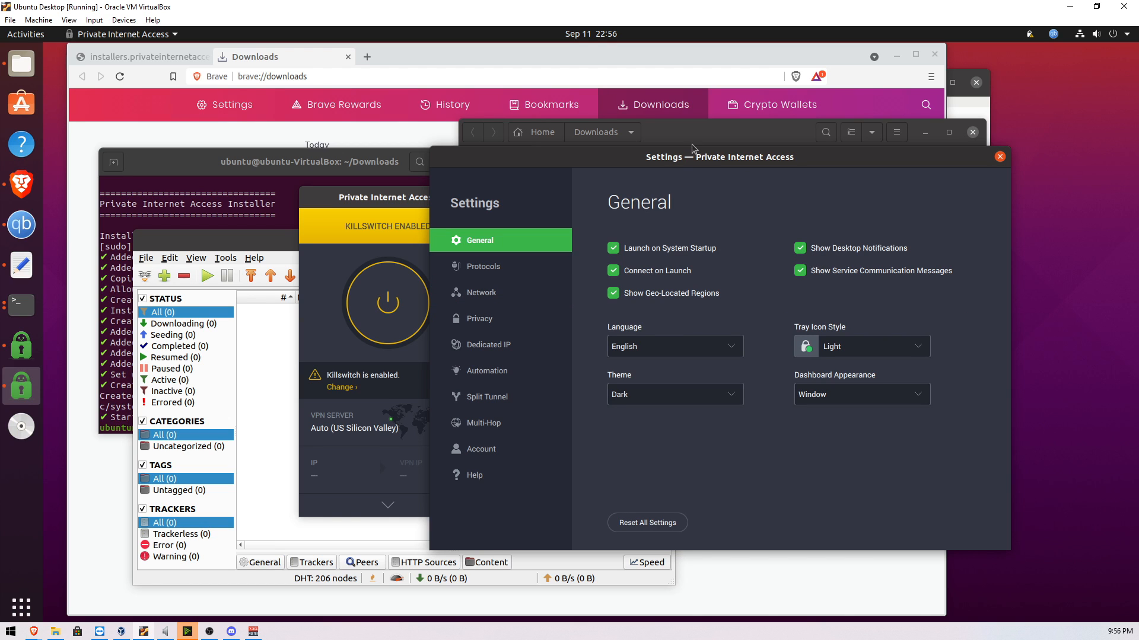
click(861, 346)
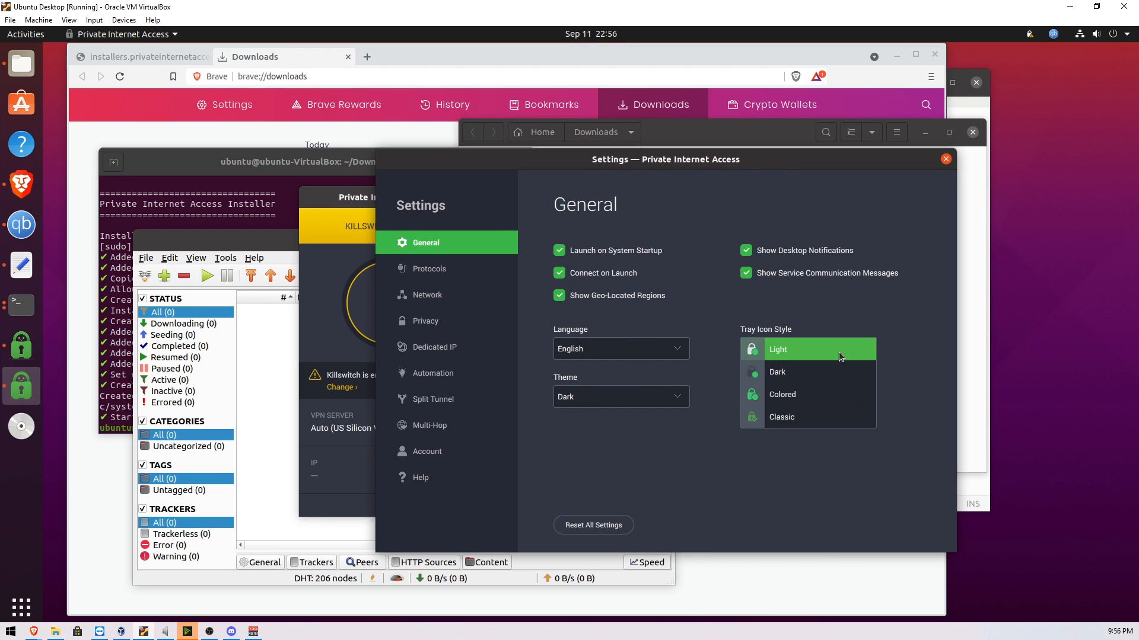
click(777, 372)
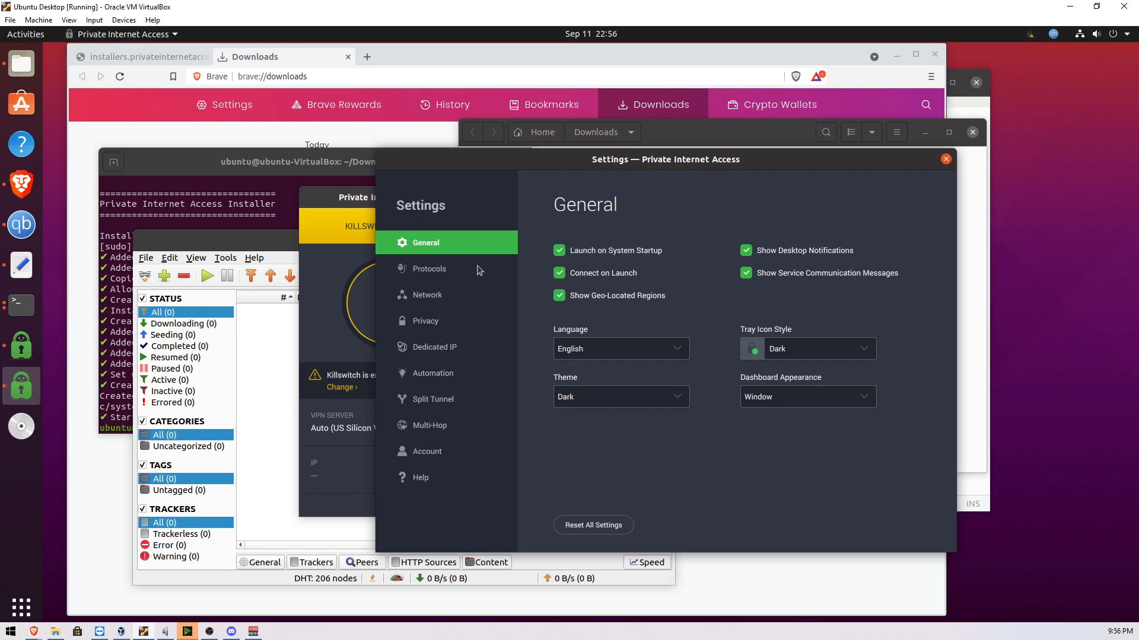
mouse_move(472, 275)
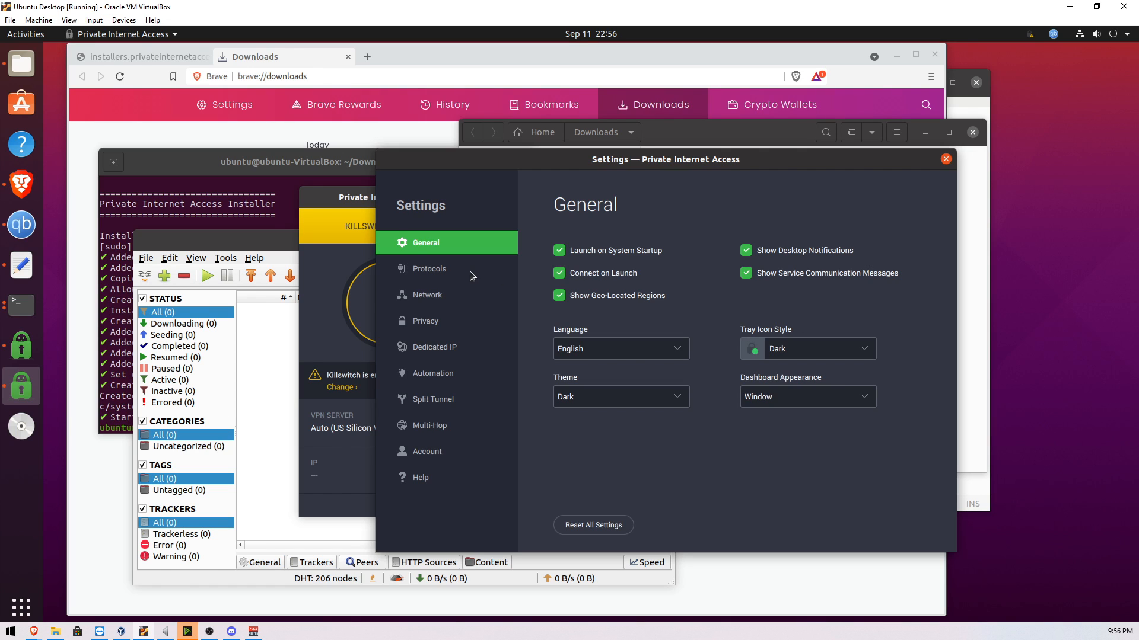
mouse_move(604, 275)
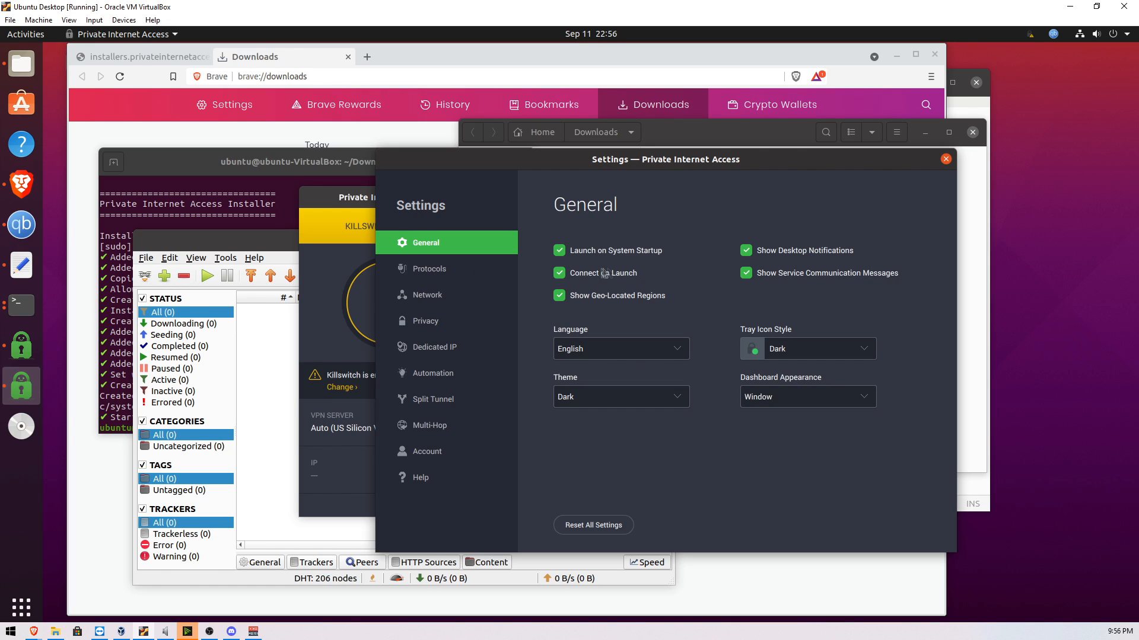
Glance at the Network, Automation and Multi-Hop pages and close PIA Settings.
click(427, 294)
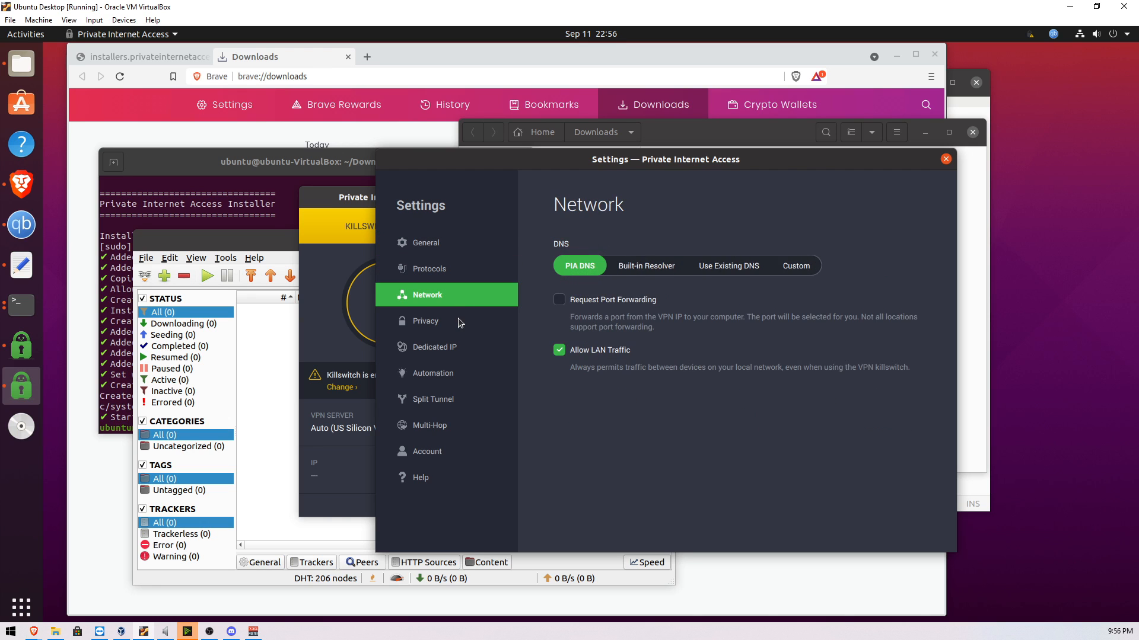
click(434, 373)
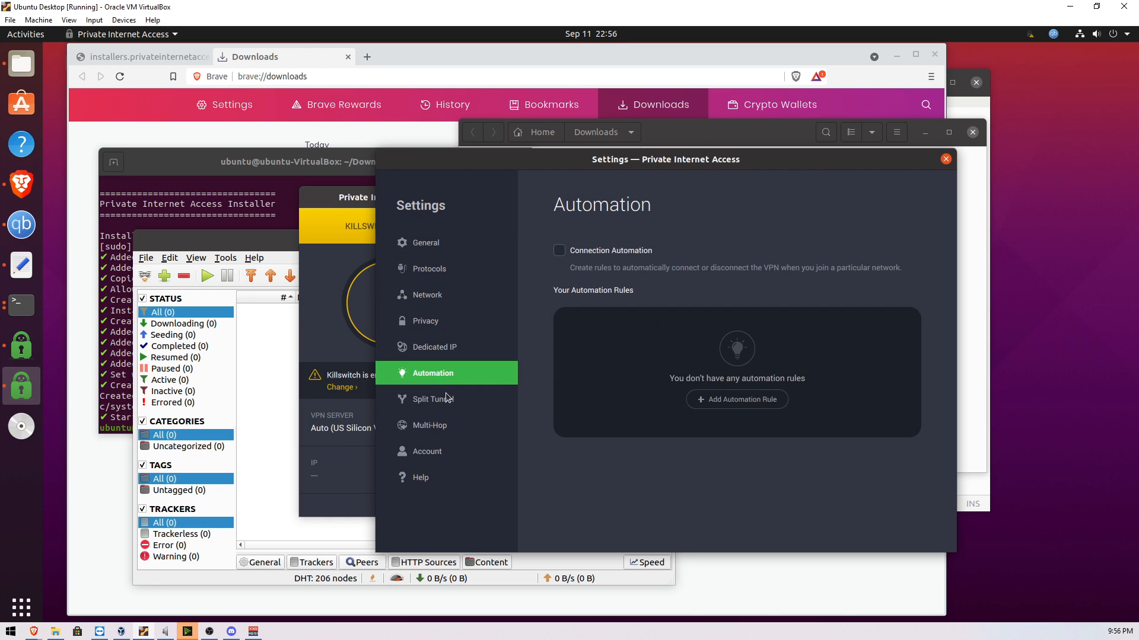
click(430, 425)
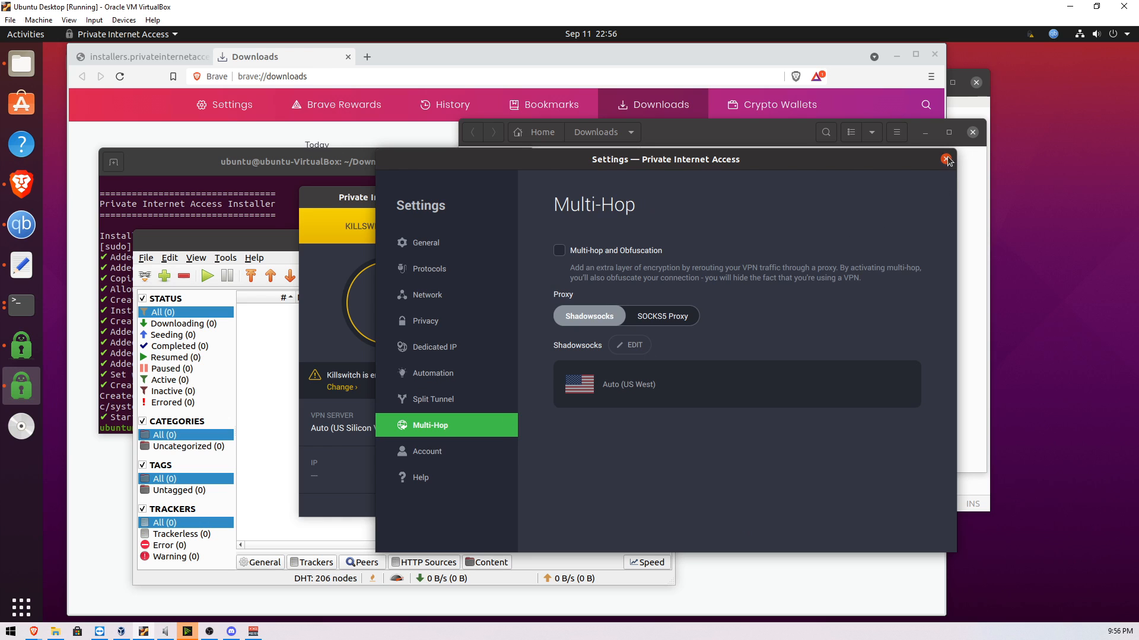
click(945, 159)
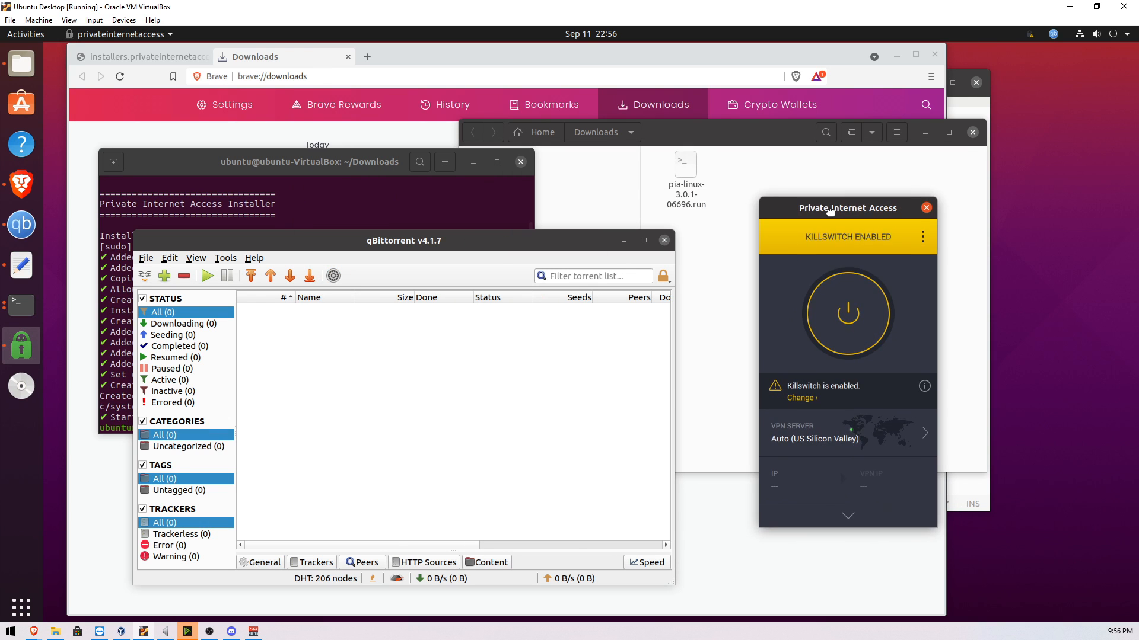
Try loading google.com while disconnected and briefly browse PIA's server region list.
drag(847, 207, 999, 234)
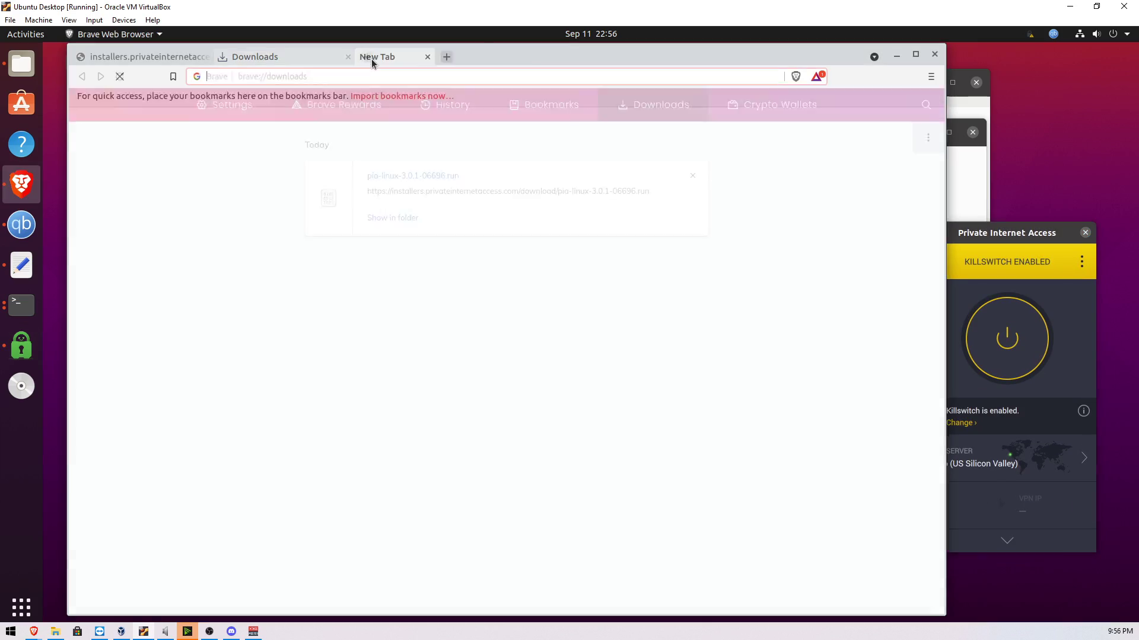
text(google.com)
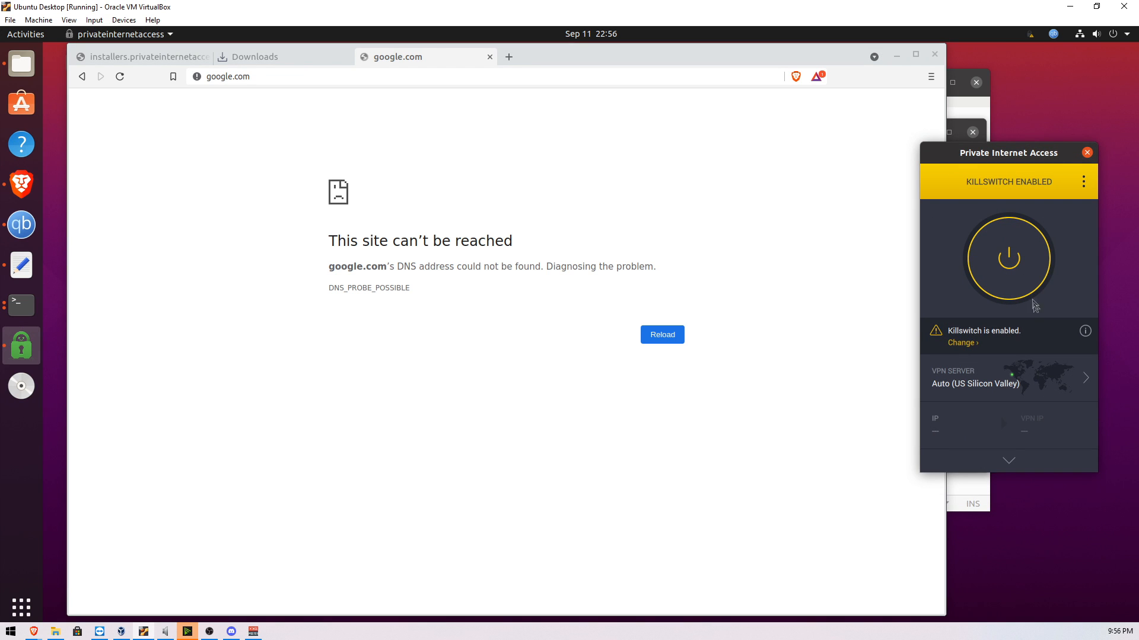
mouse_move(996, 372)
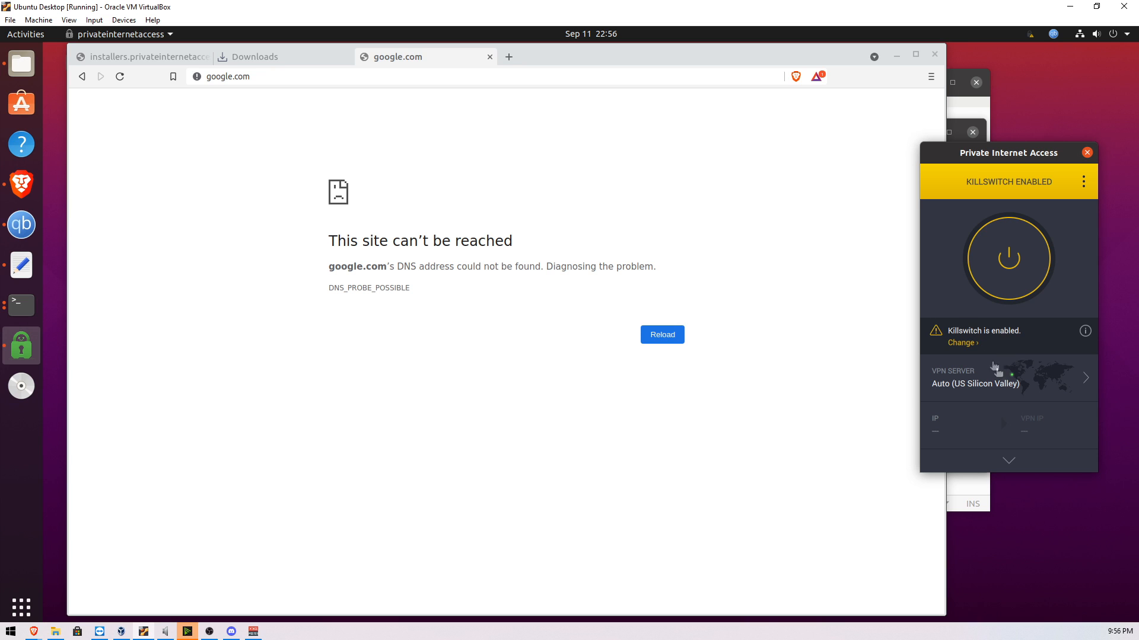
mouse_move(1018, 388)
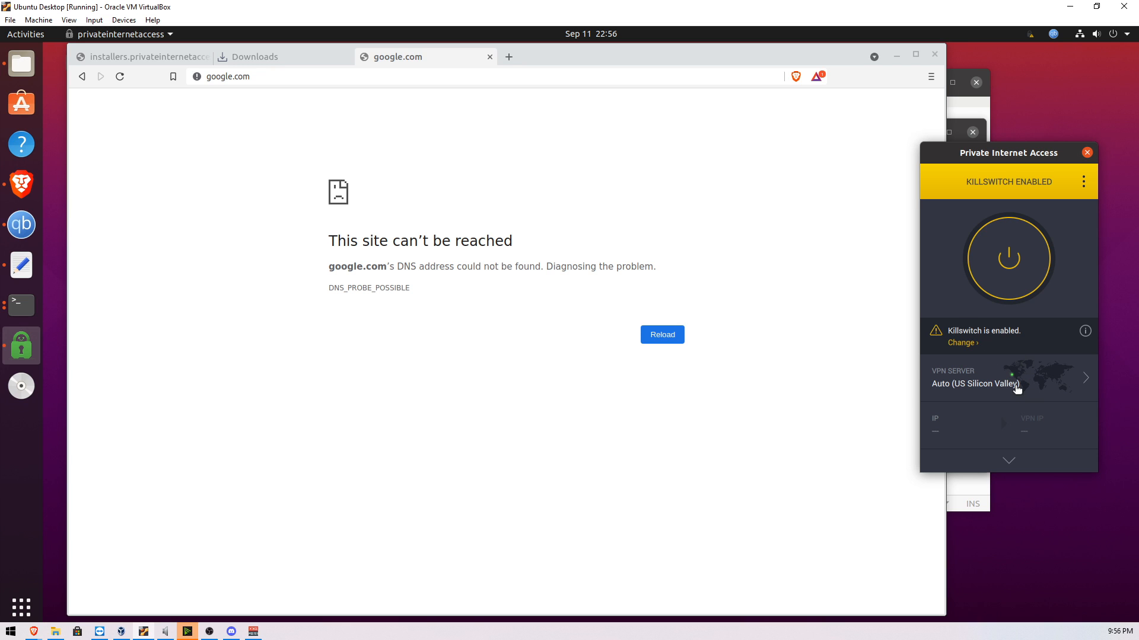
click(1008, 378)
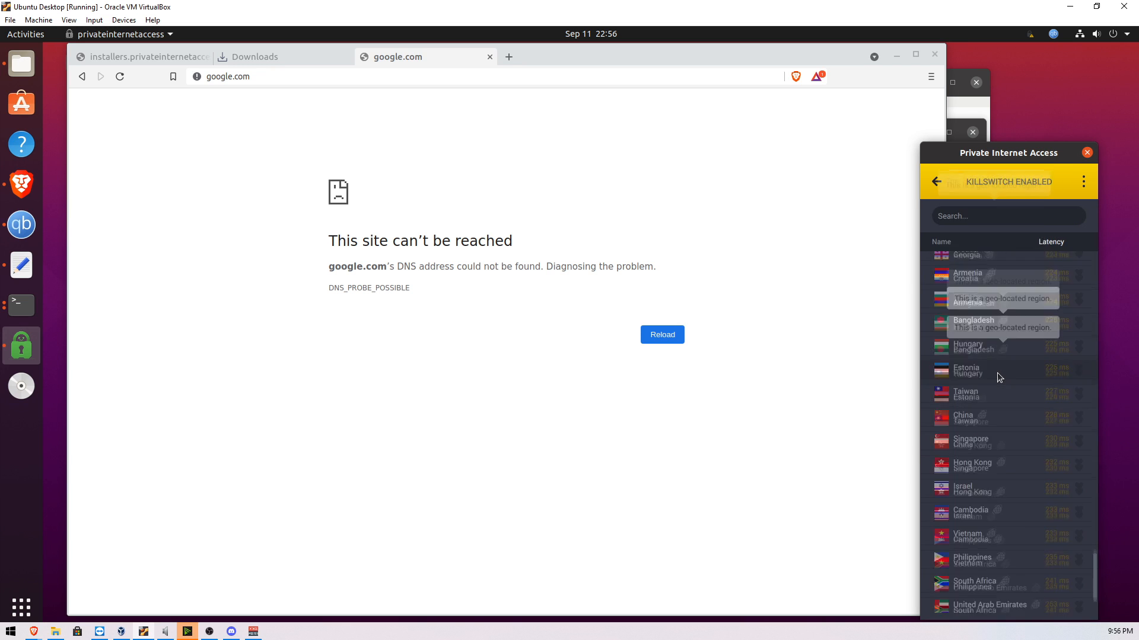
scroll(down, 3)
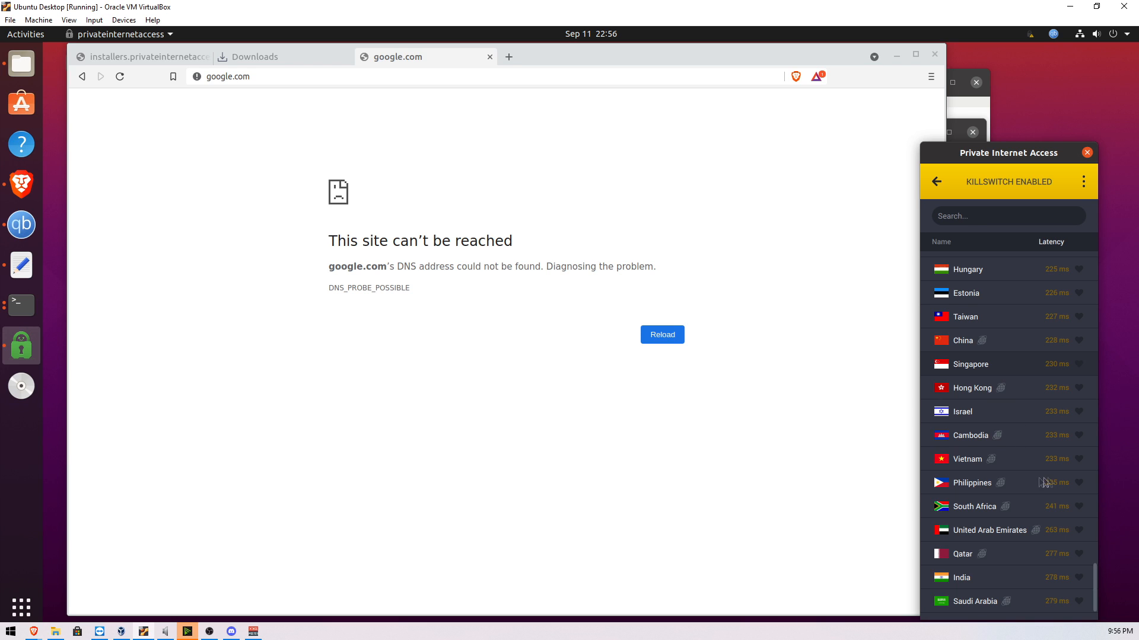
click(936, 181)
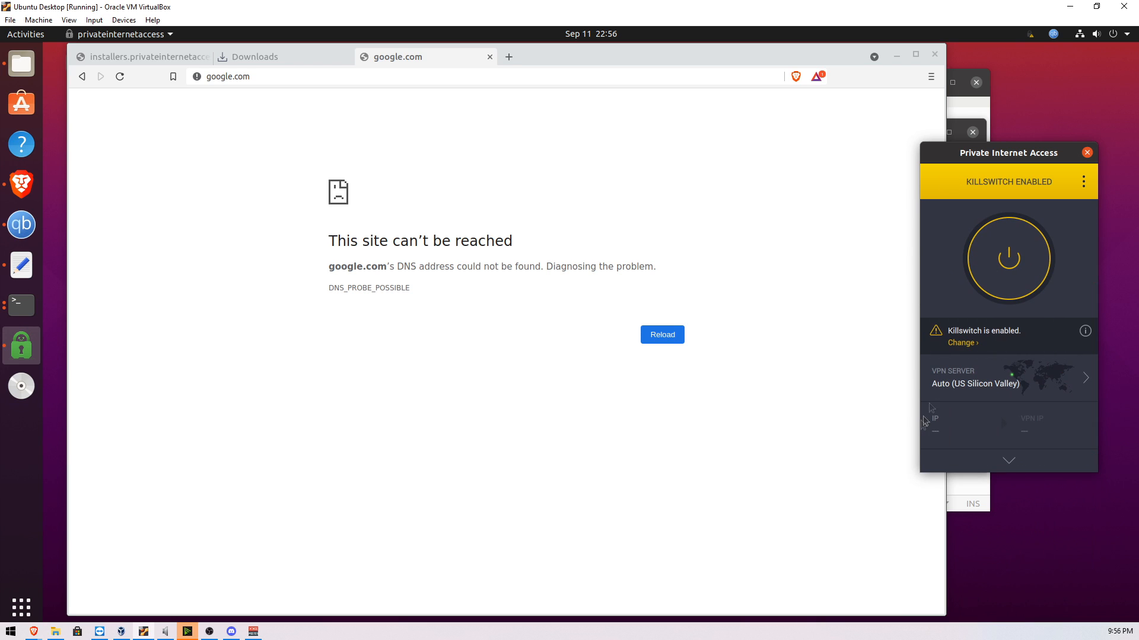
mouse_move(946, 432)
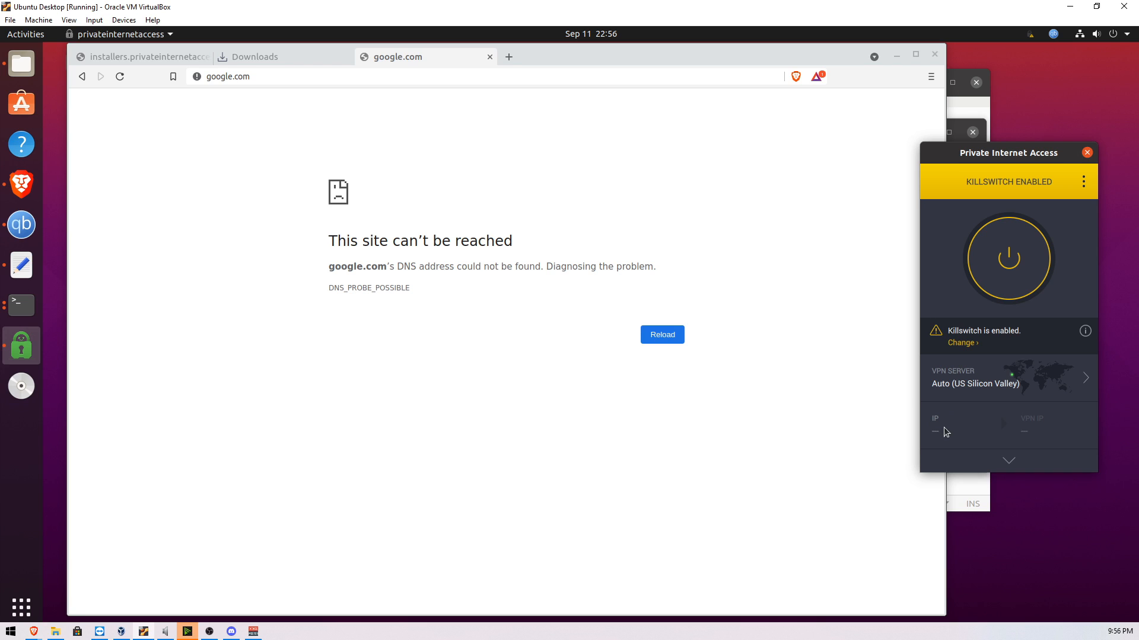
mouse_move(1041, 432)
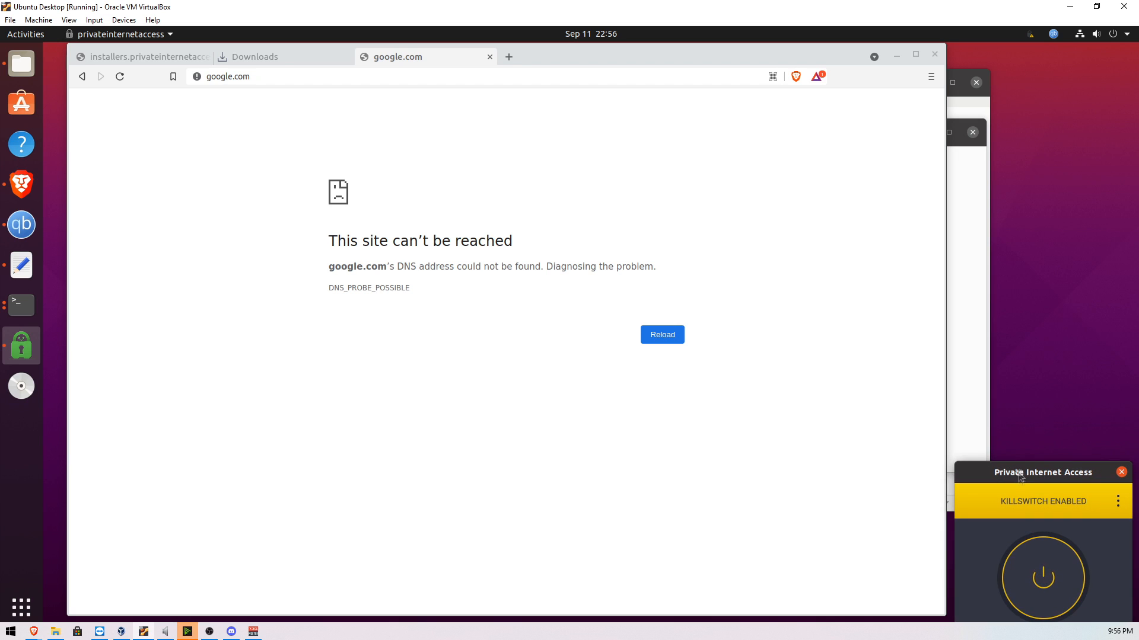
Connect the PIA VPN and bring the qBittorrent window back into position.
click(1043, 577)
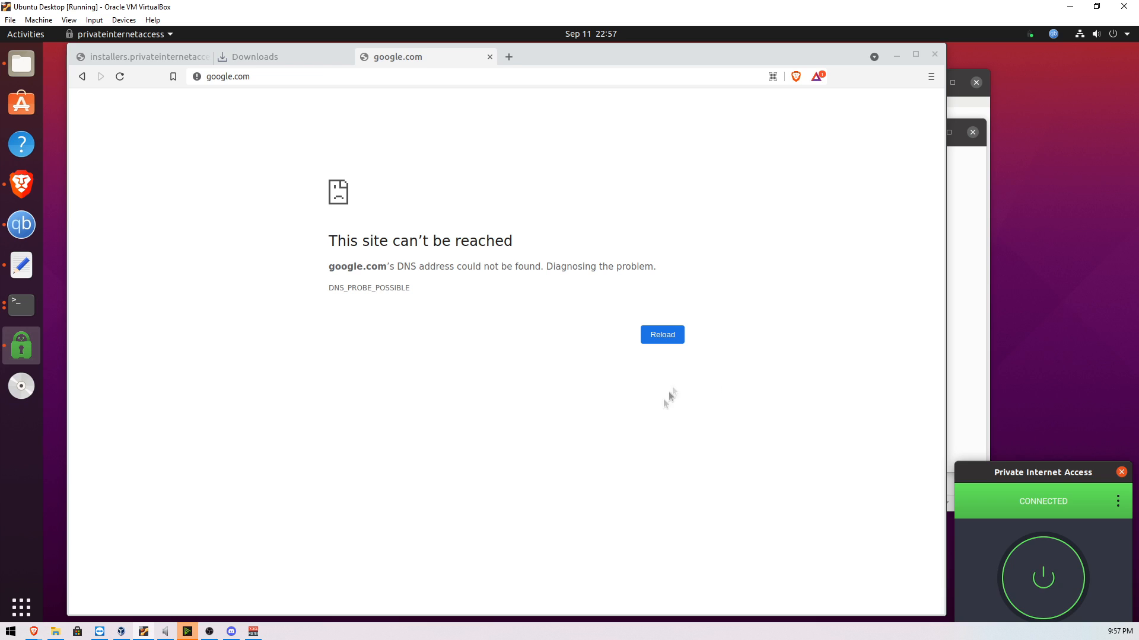
click(662, 334)
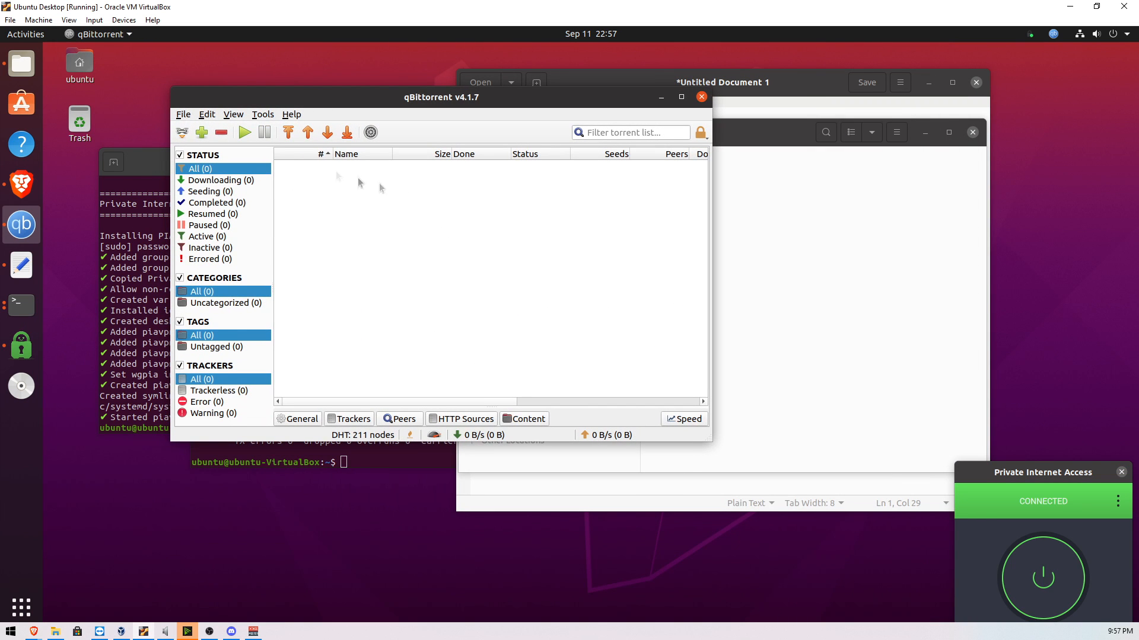
mouse_move(343, 197)
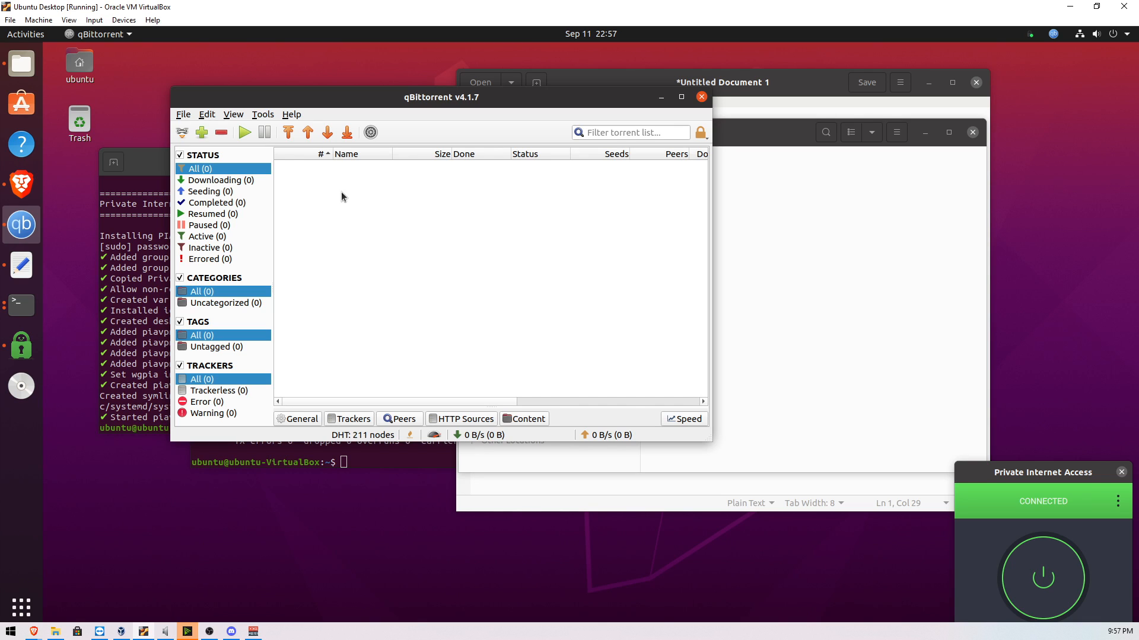
click(183, 114)
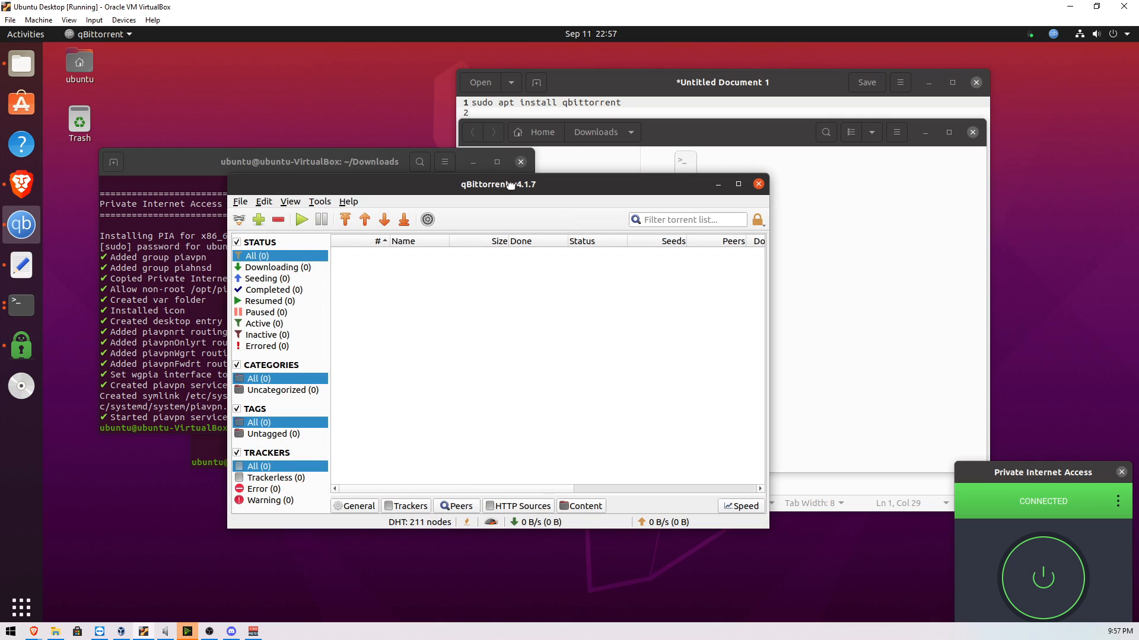
mouse_move(511, 190)
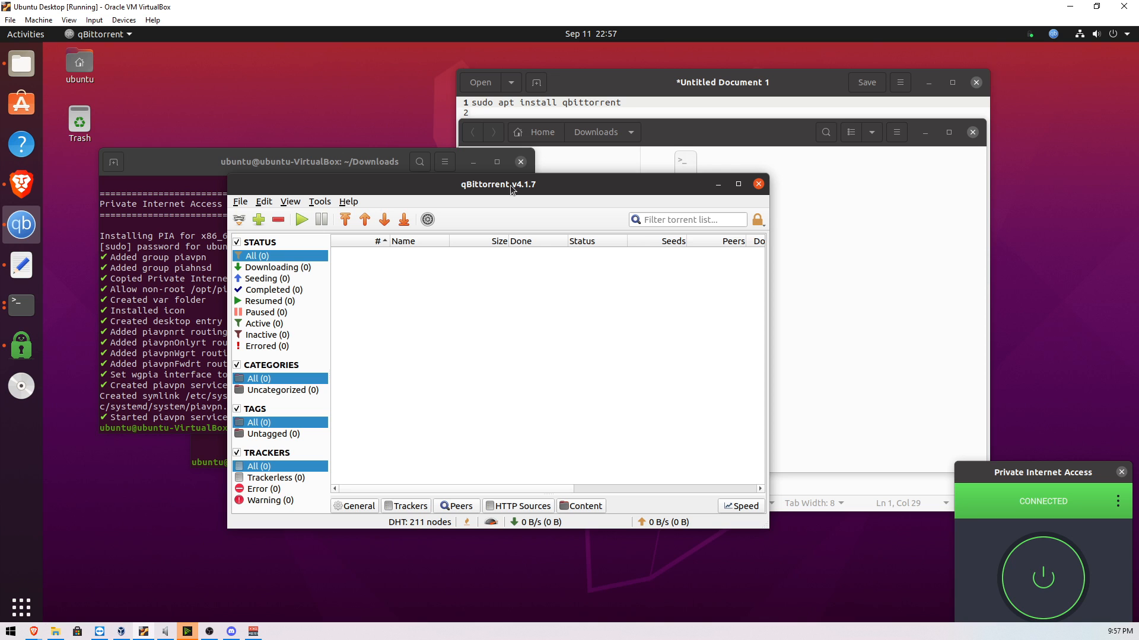
drag(497, 184, 516, 192)
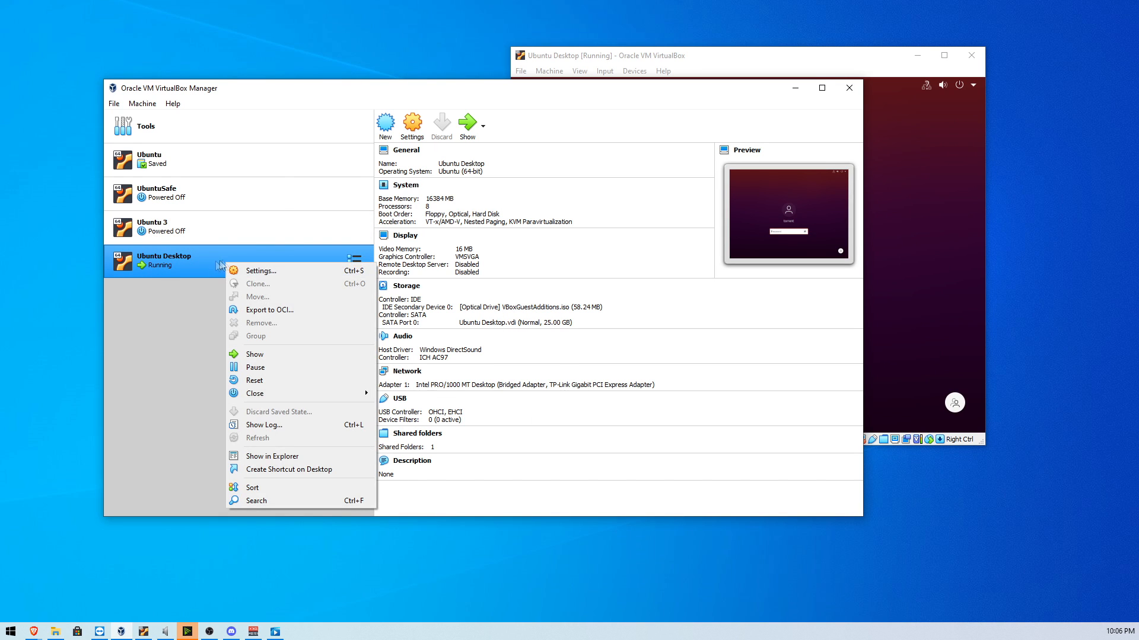
click(261, 271)
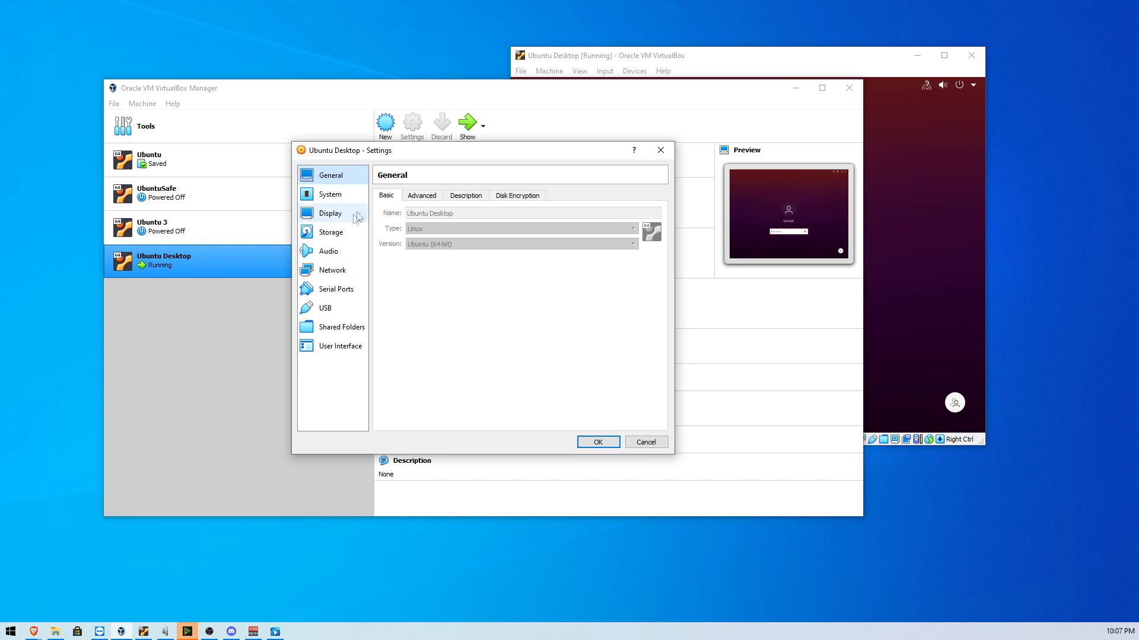
click(331, 271)
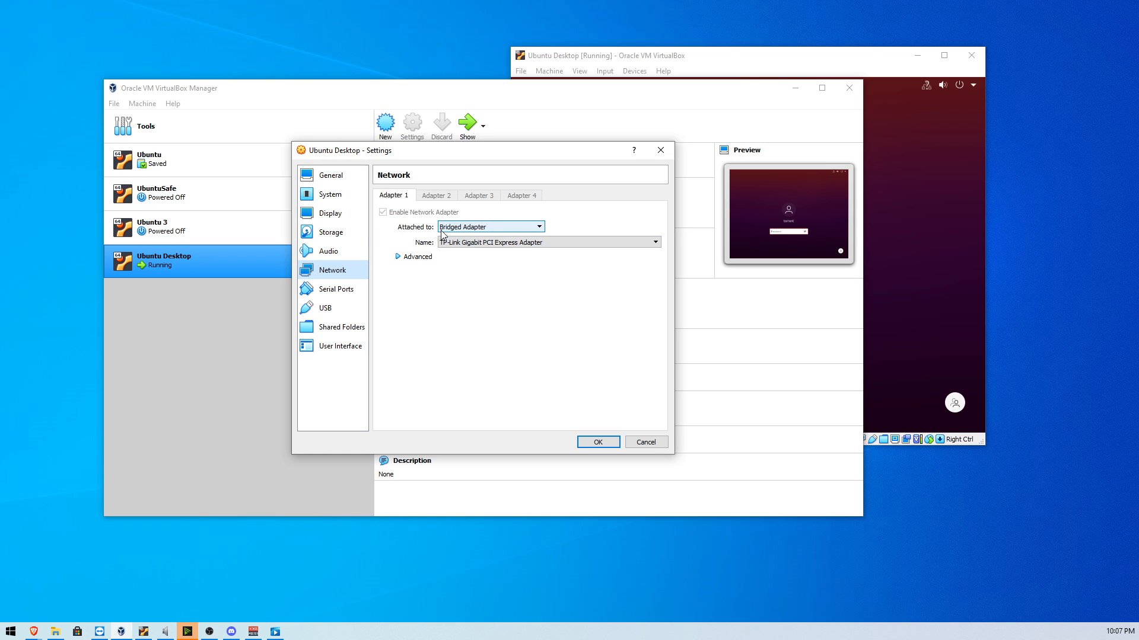
click(536, 227)
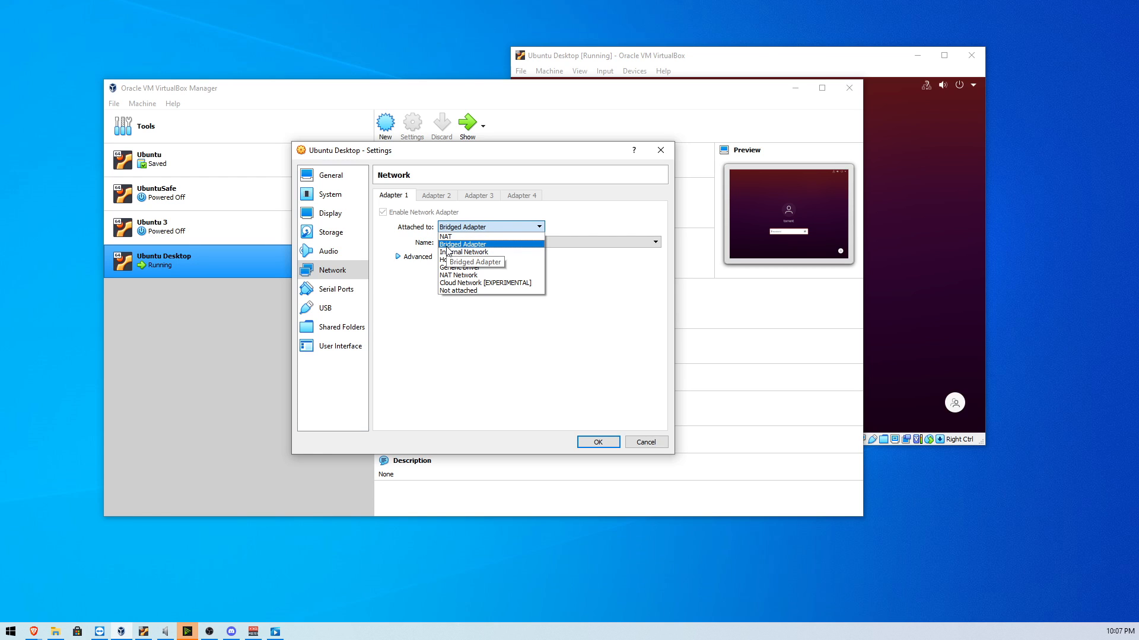
click(462, 244)
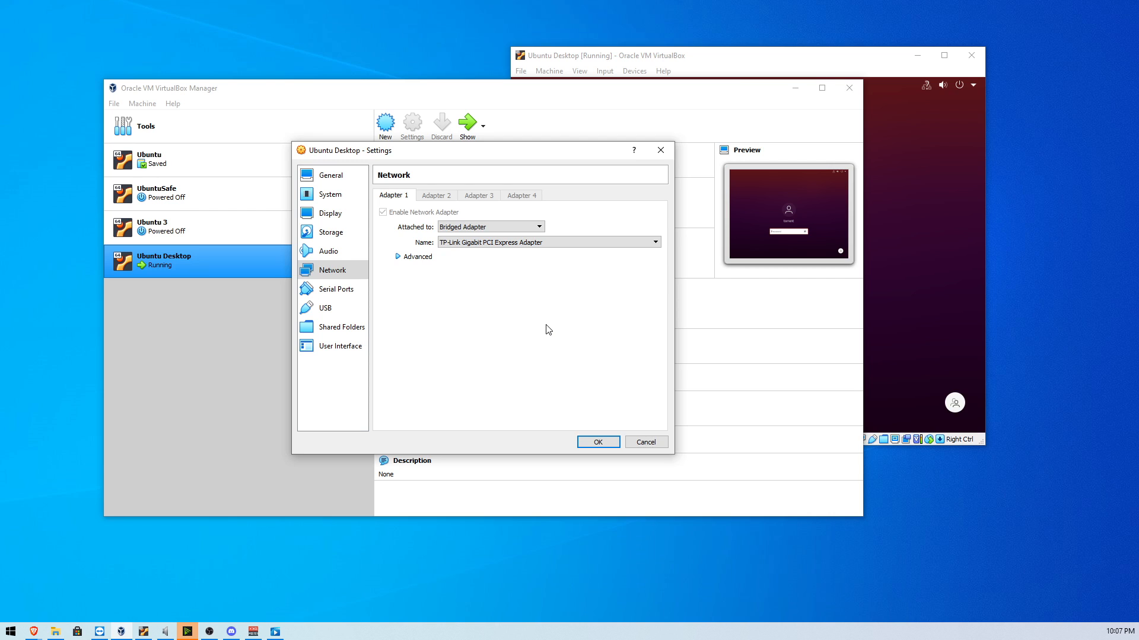
mouse_move(555, 412)
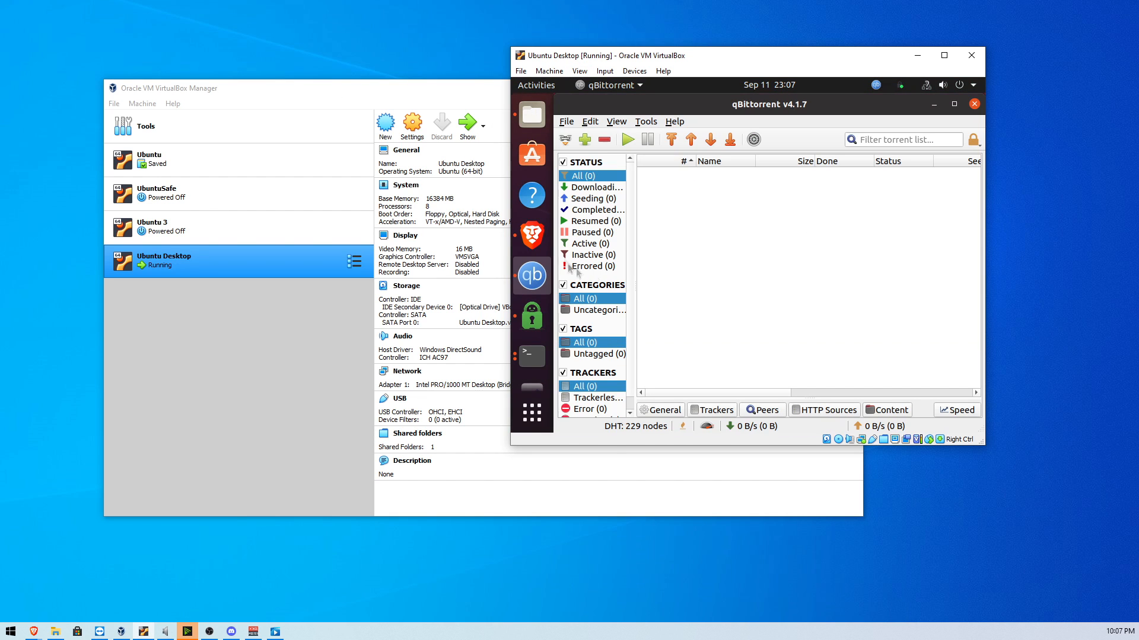
Return to the Ubuntu VM desktop and centre qBittorrent beside the connected VPN.
click(531, 356)
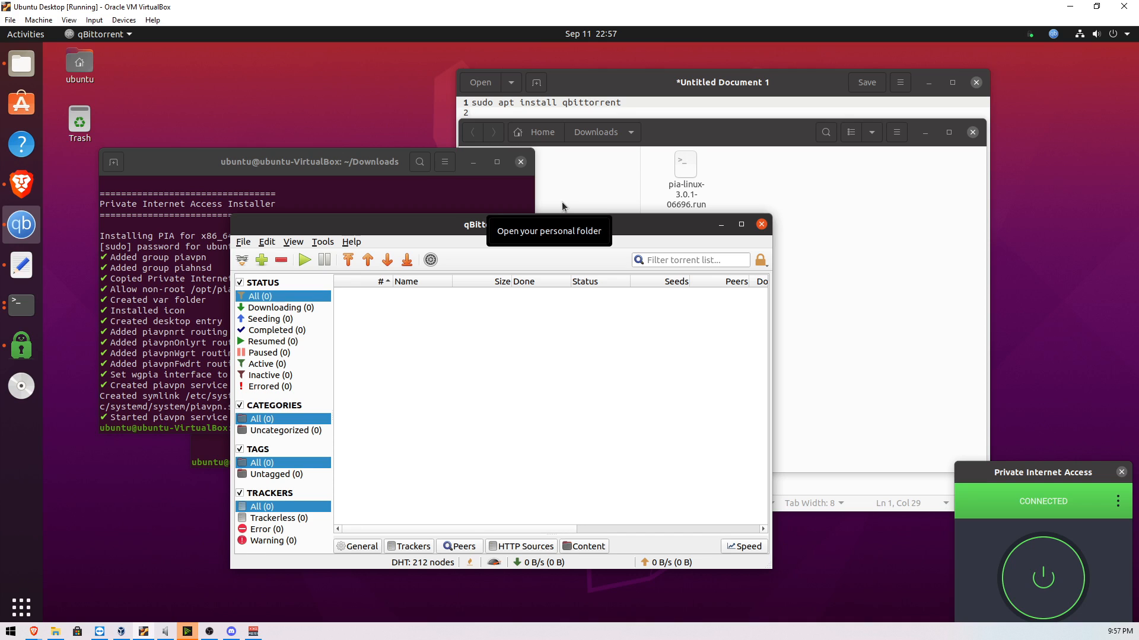
mouse_move(571, 221)
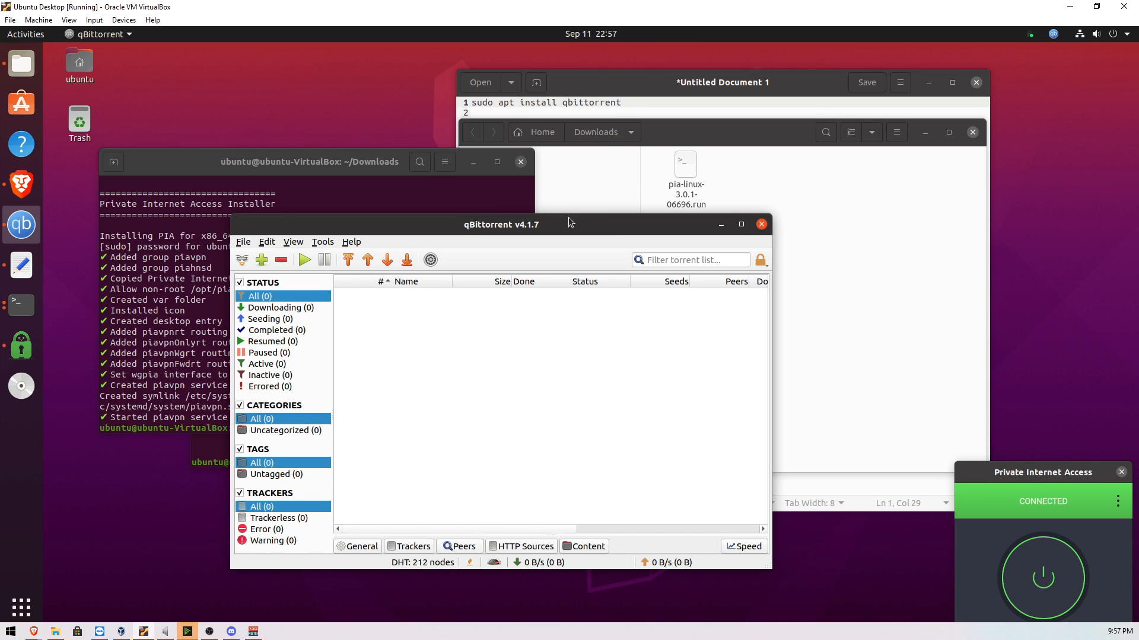
mouse_move(570, 240)
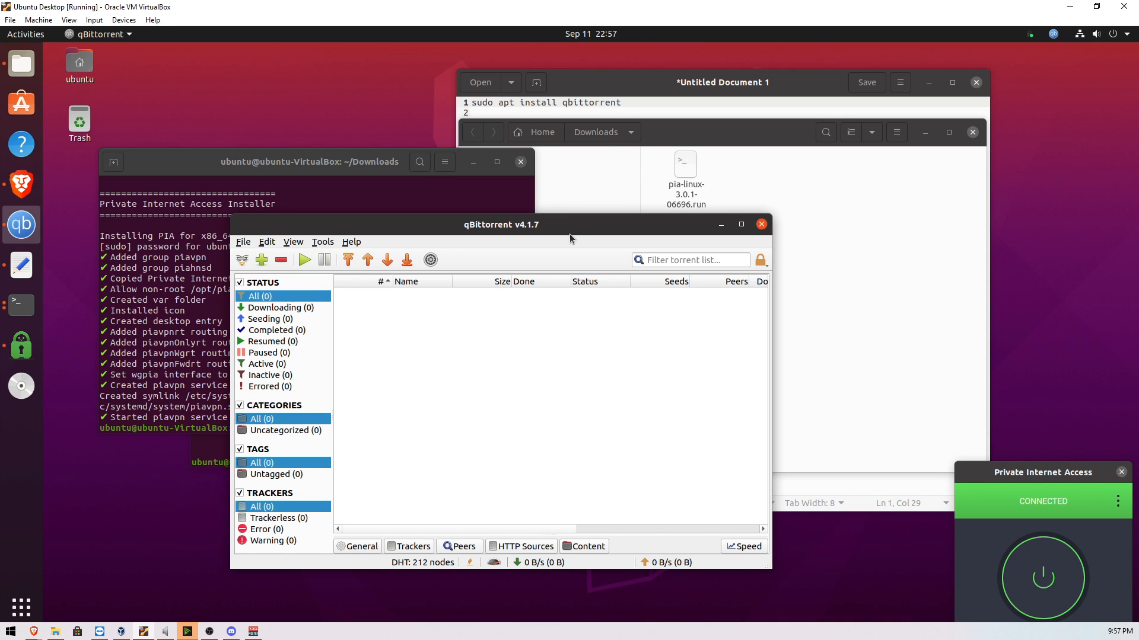
drag(499, 225, 603, 239)
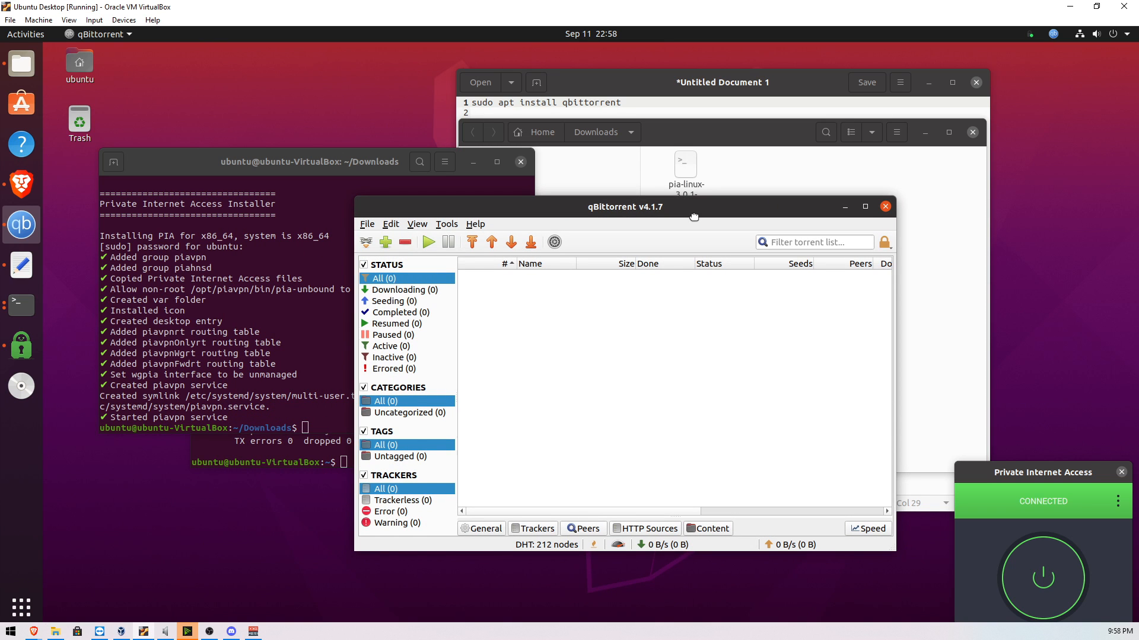
mouse_move(690, 233)
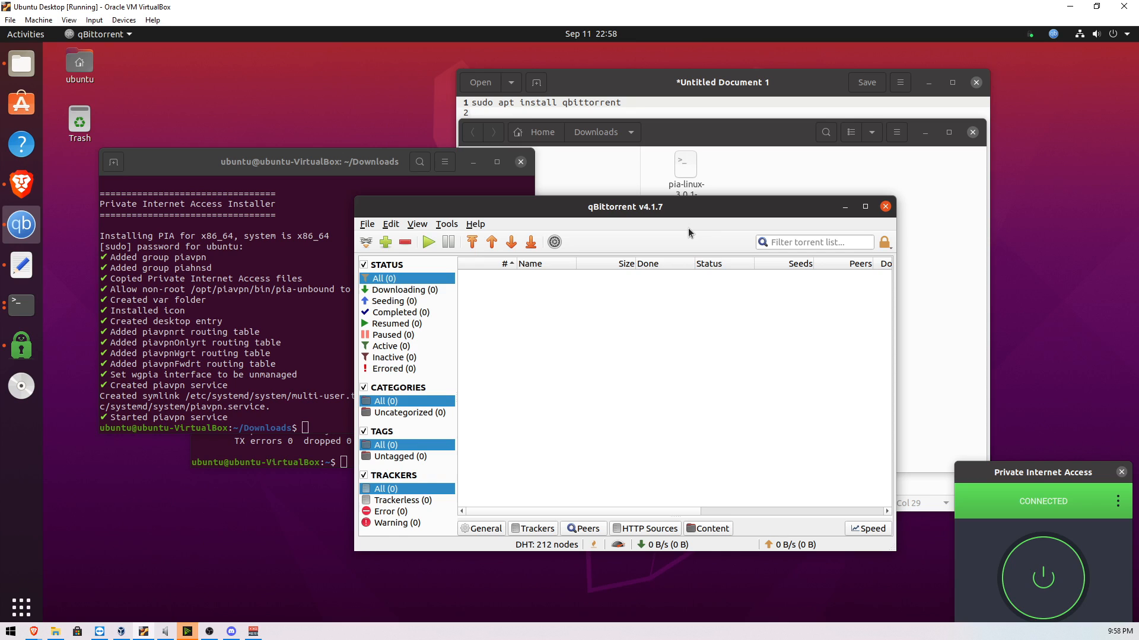
mouse_move(22, 264)
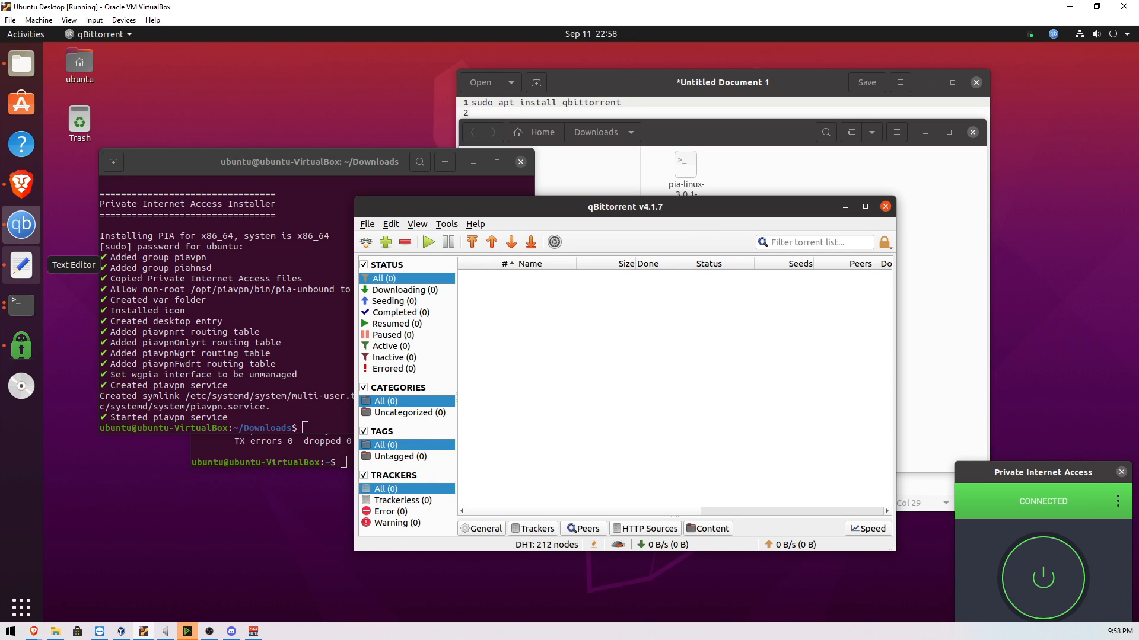